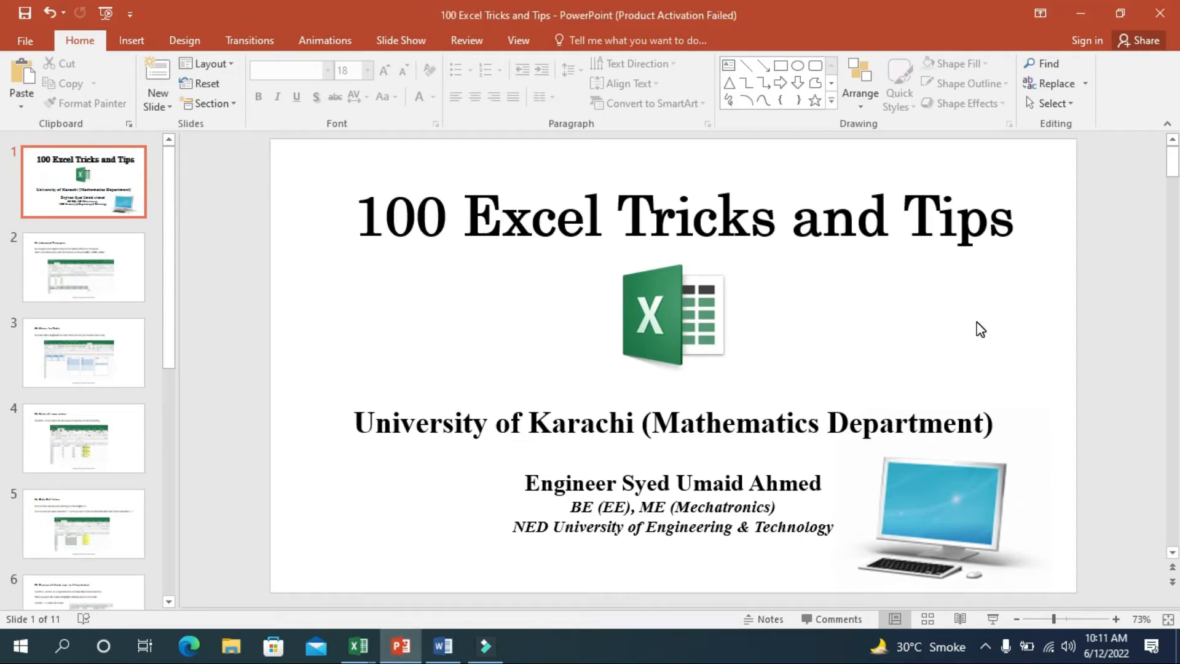
{"action": "mouse_move", "coordinate": [94, 267]}
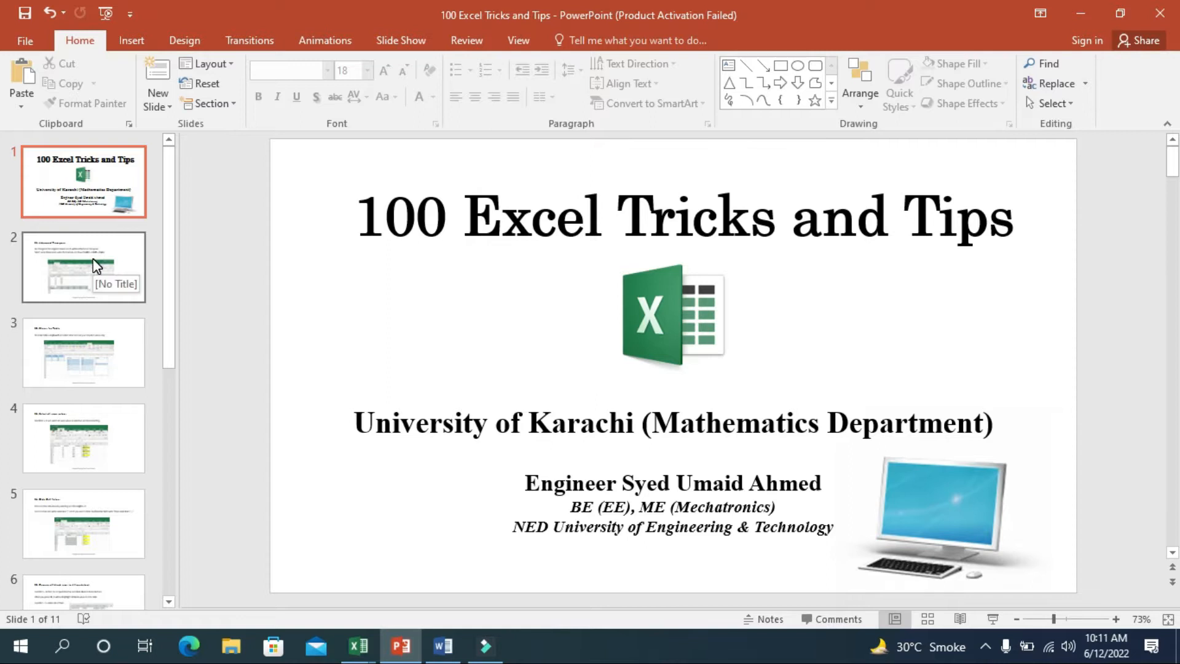
Show slide 2 of the tips deck, trick 21 Advanced Transpose
{"action": "left_click", "coordinate": [83, 267]}
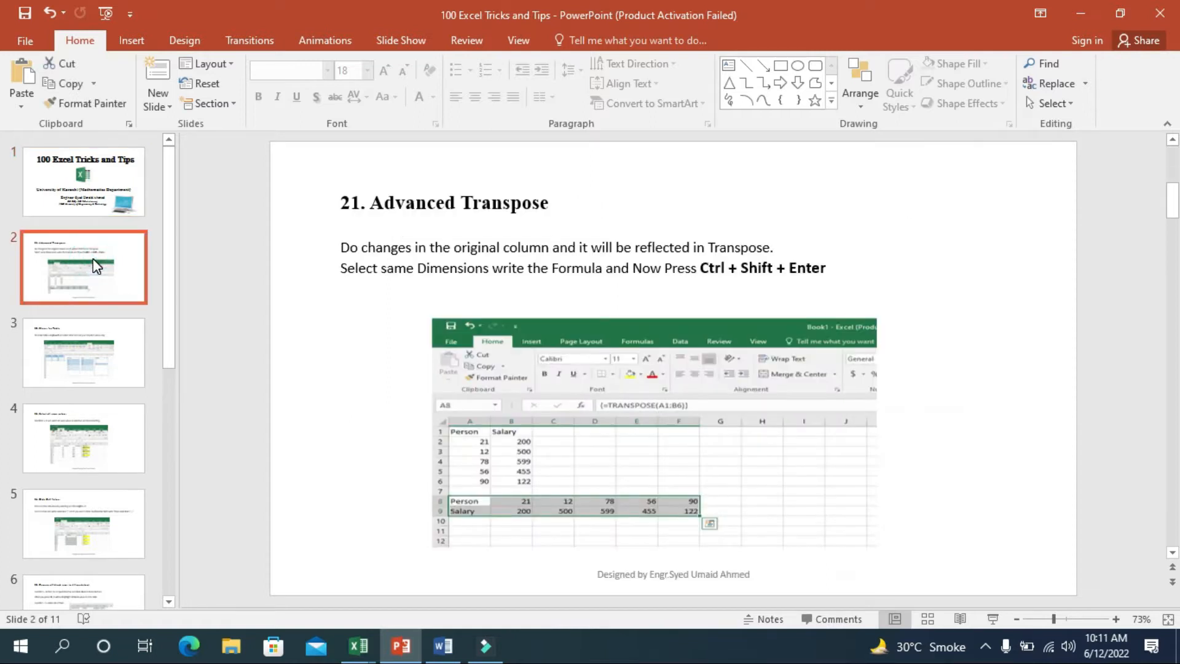
{"action": "mouse_move", "coordinate": [358, 646]}
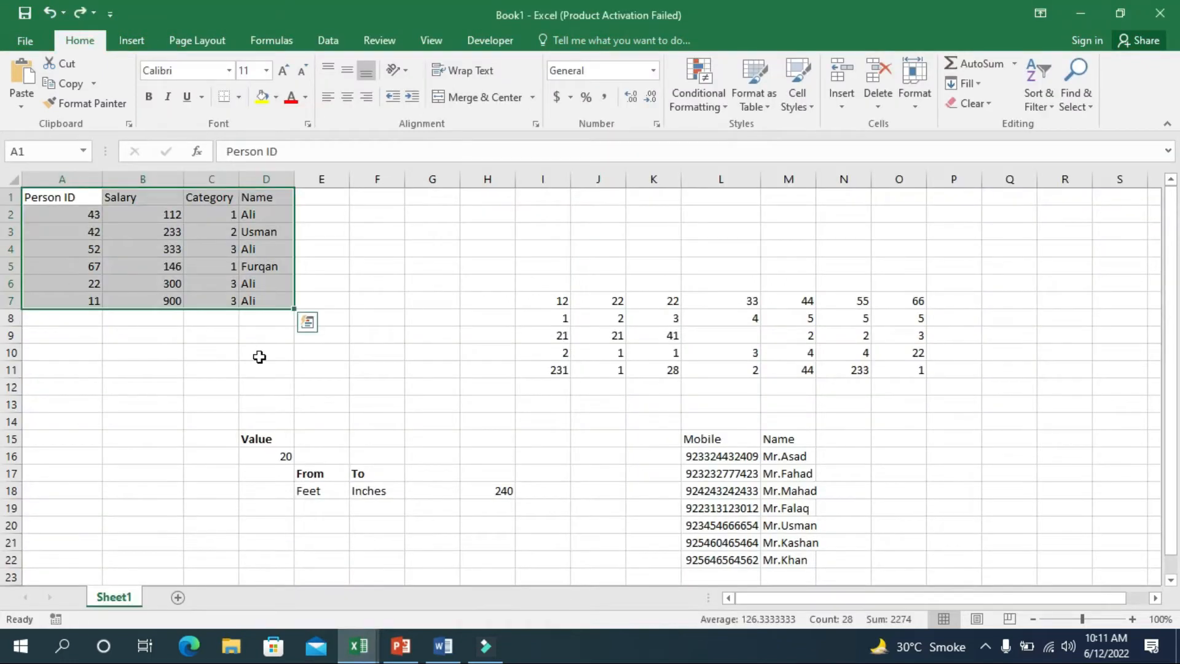
{"action": "mouse_move", "coordinate": [258, 266]}
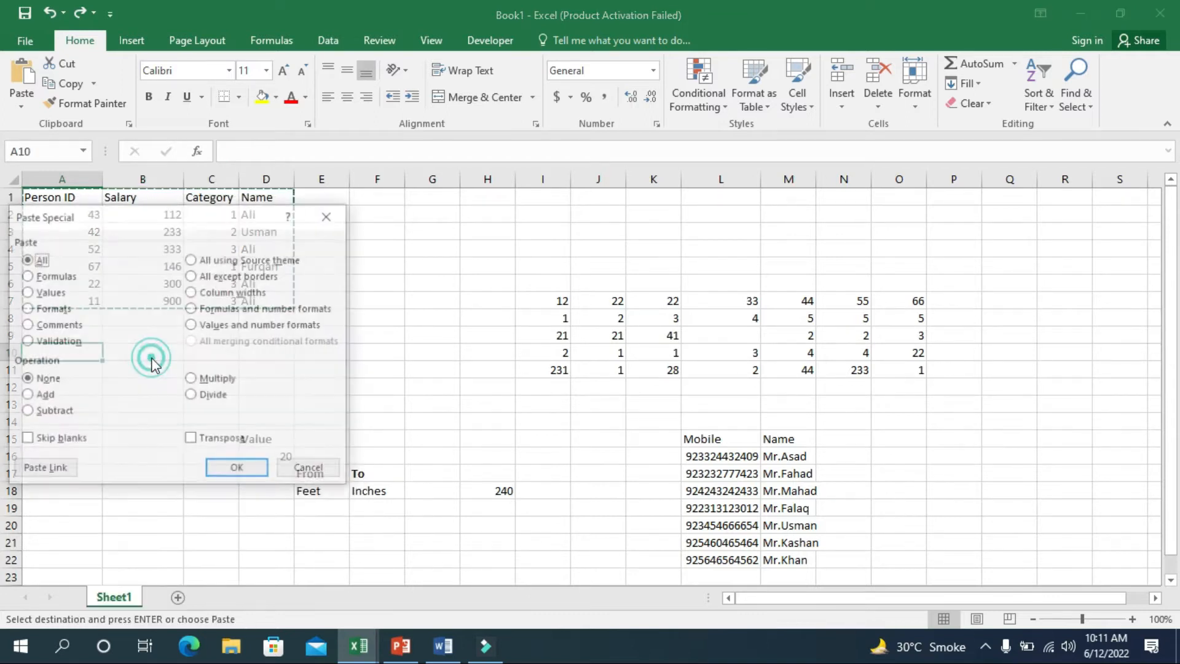
{"action": "left_click", "coordinate": [191, 439]}
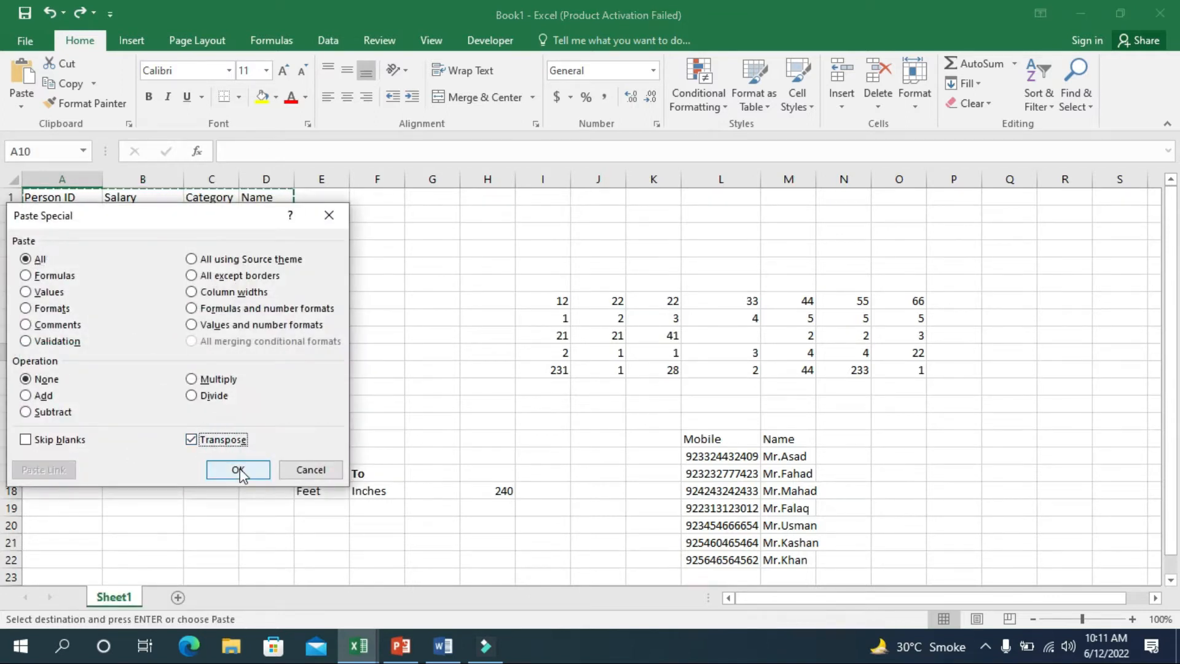
{"action": "left_click", "coordinate": [238, 469]}
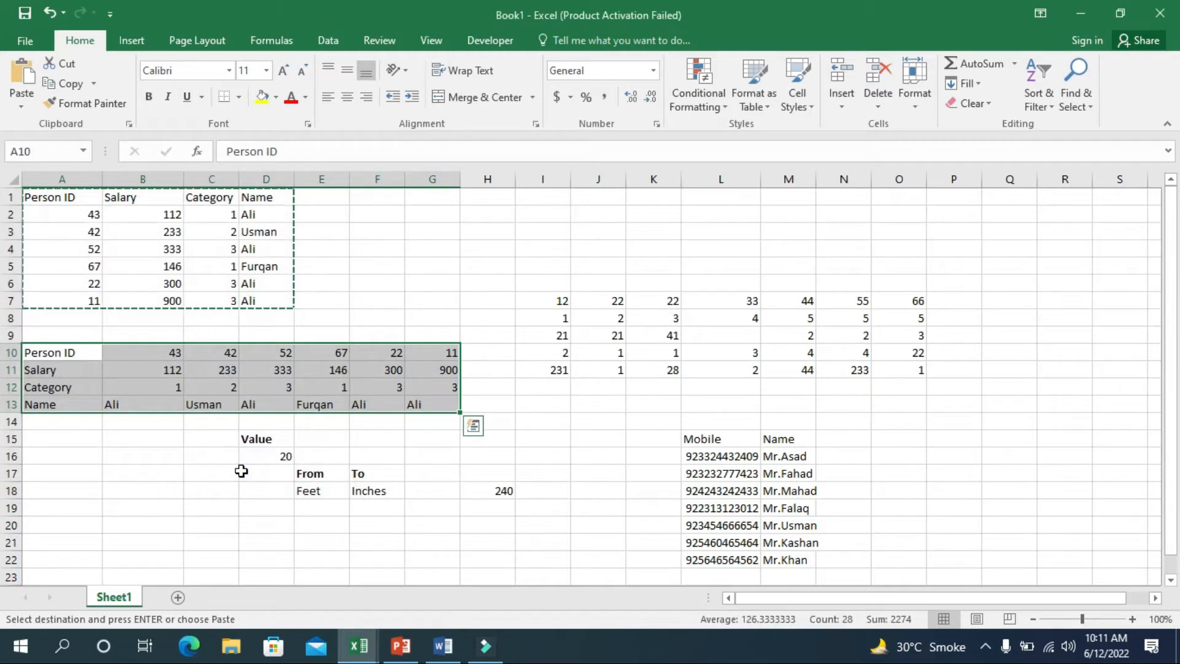
{"action": "left_click", "coordinate": [142, 369]}
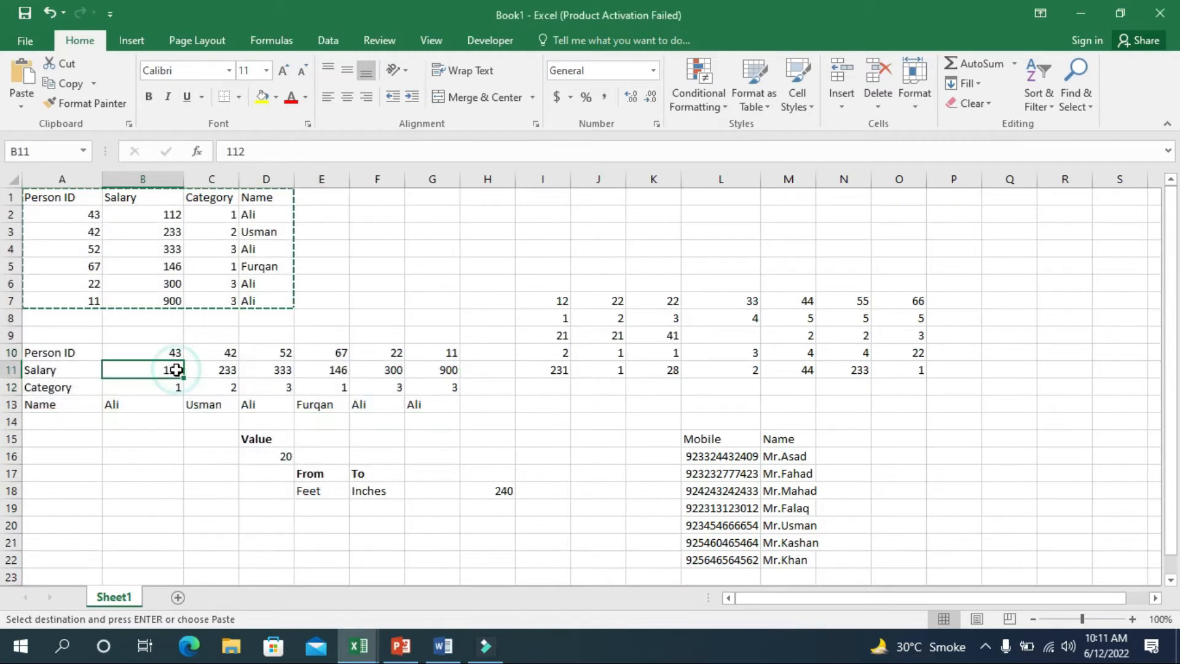
{"action": "left_click", "coordinate": [142, 214]}
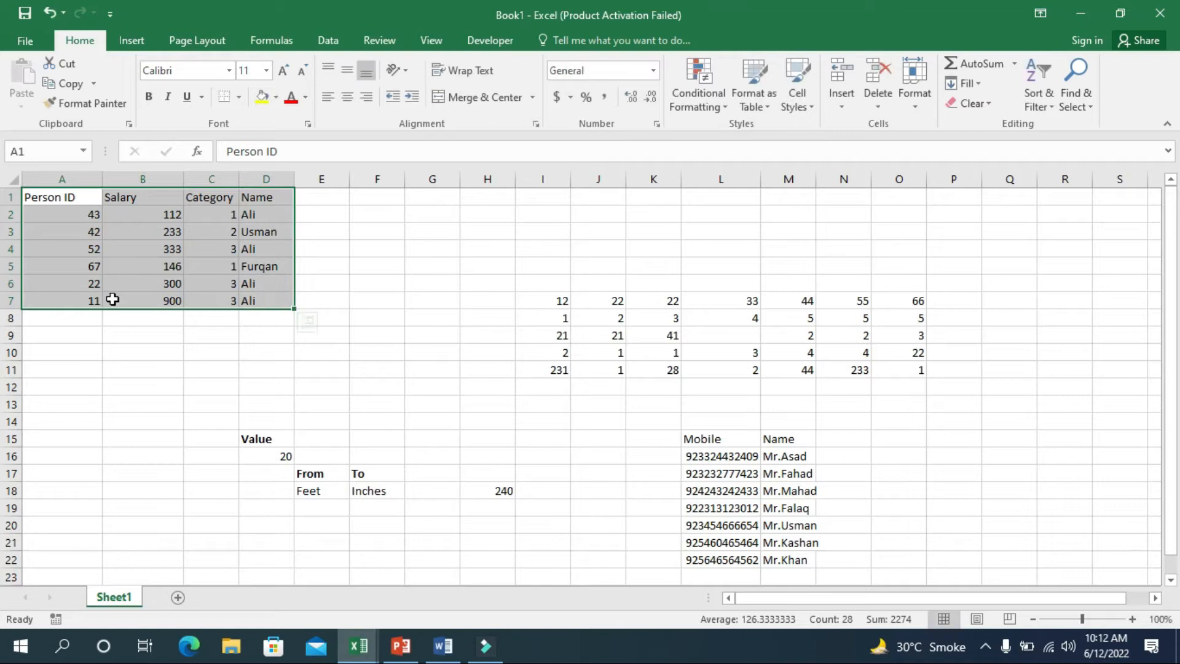
{"action": "left_click_drag", "start_coordinate": [112, 299], "coordinate": [230, 283]}
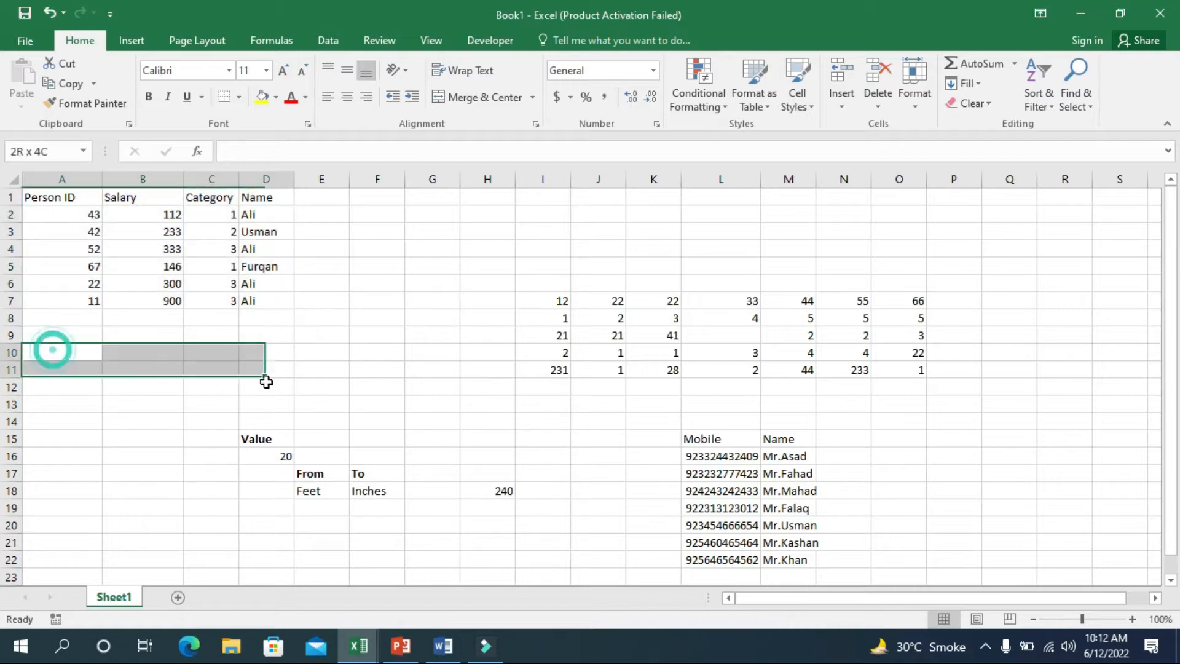
{"action": "left_click_drag", "start_coordinate": [266, 368], "coordinate": [432, 386]}
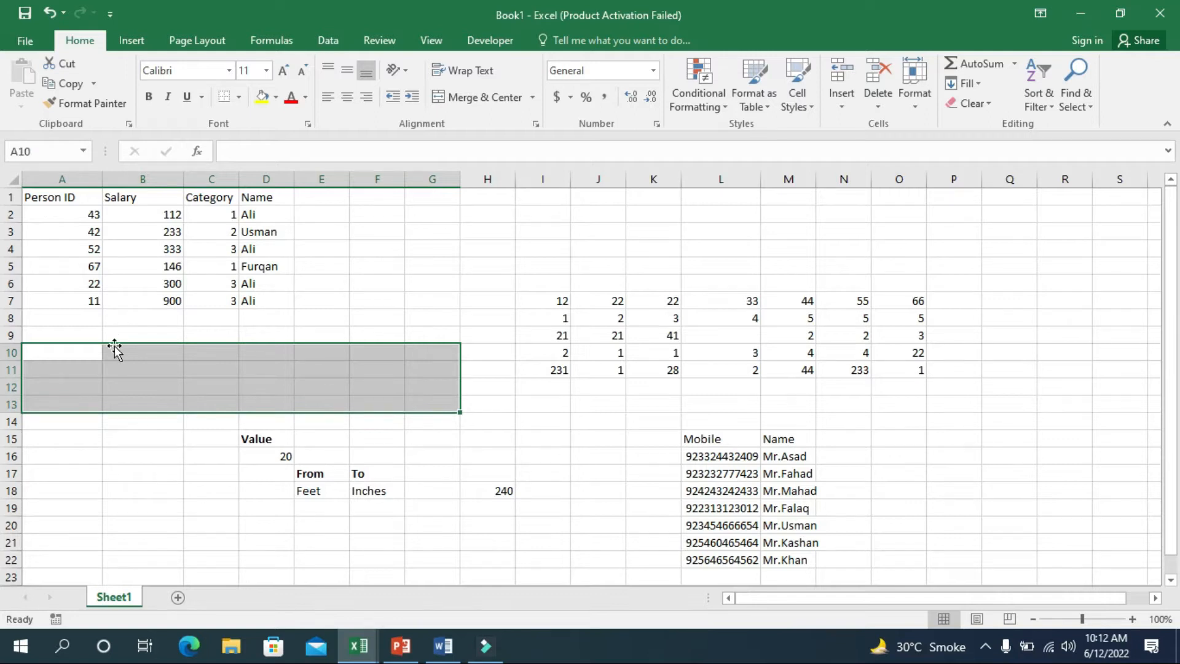
{"action": "type", "text": "=tra"}
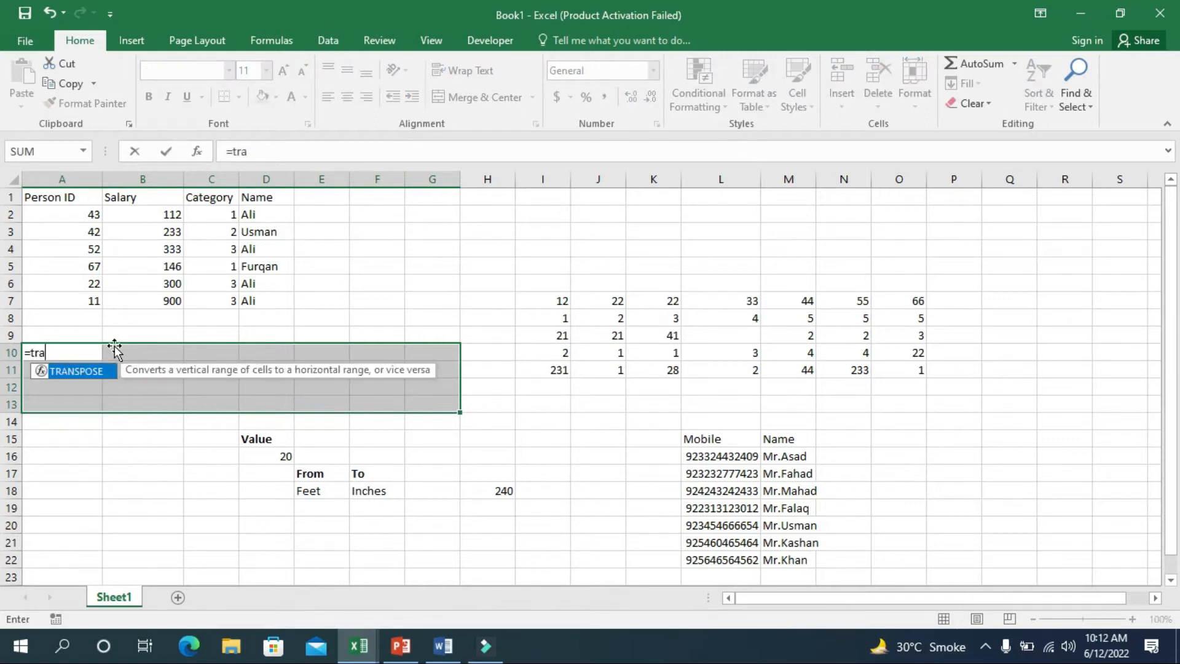
{"action": "type", "text": "TRANSPOSE("}
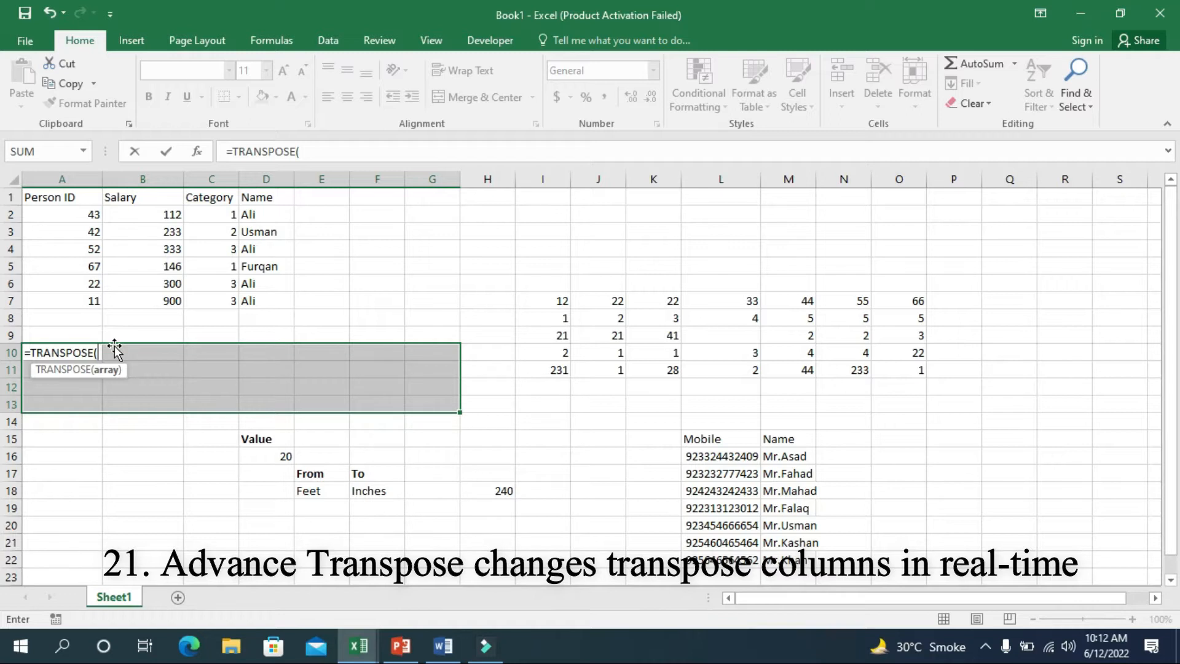
{"action": "mouse_move", "coordinate": [69, 201]}
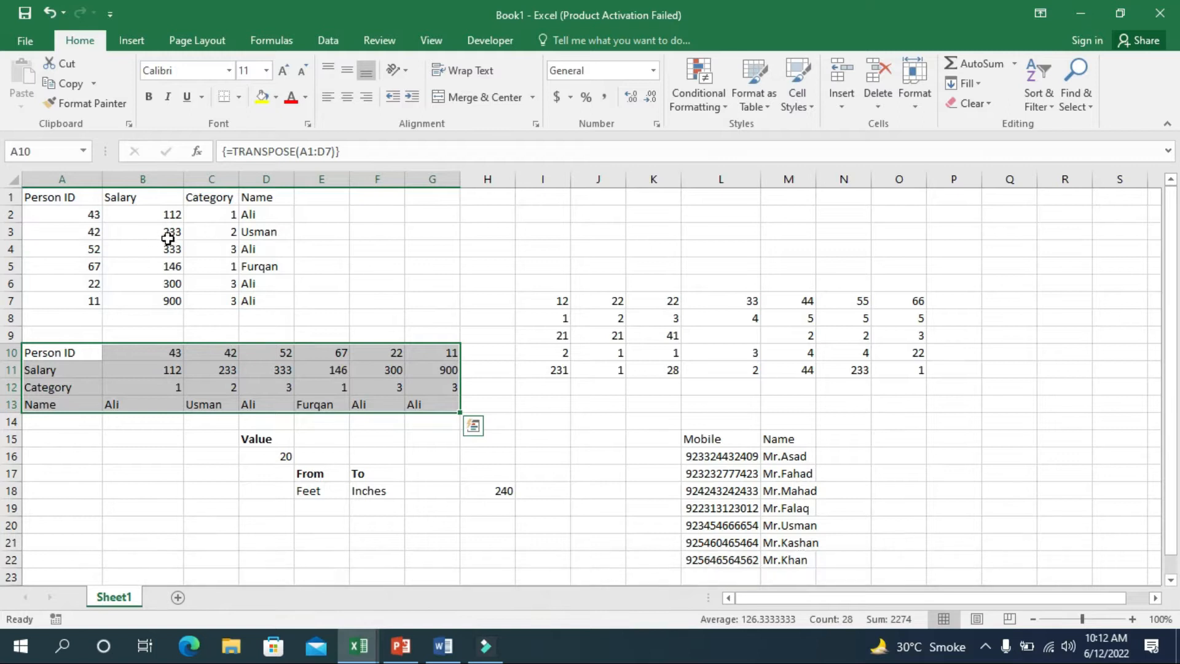
{"action": "left_click", "coordinate": [142, 249]}
{"action": "type", "text": "111"}
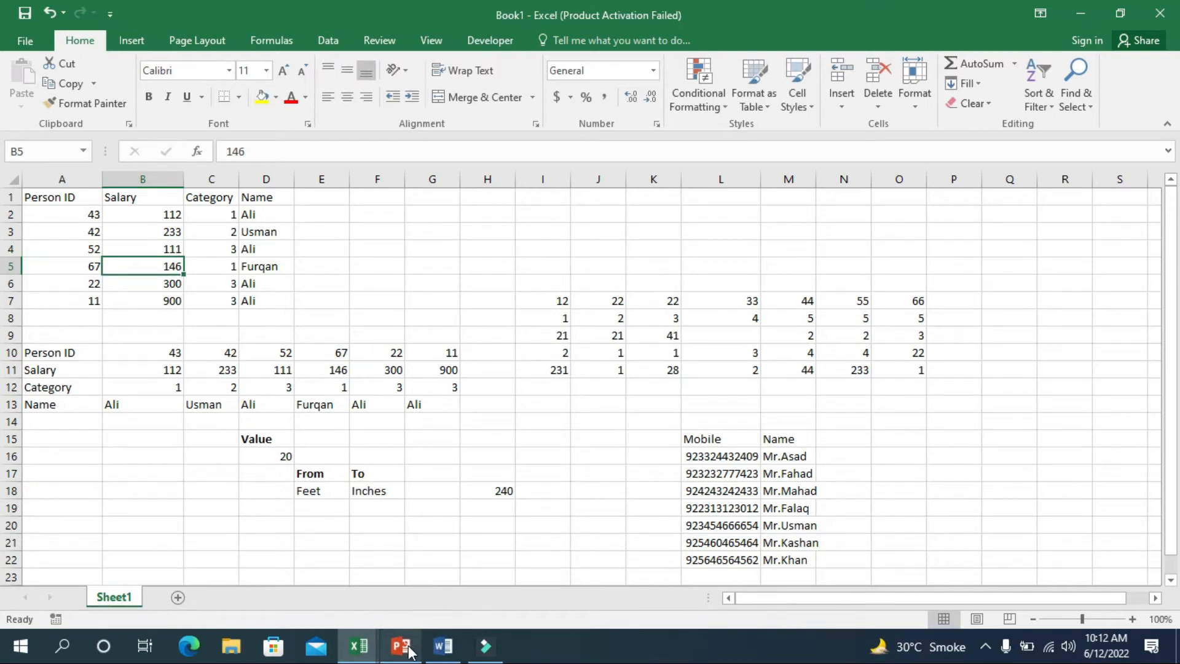
{"action": "left_click", "coordinate": [400, 652]}
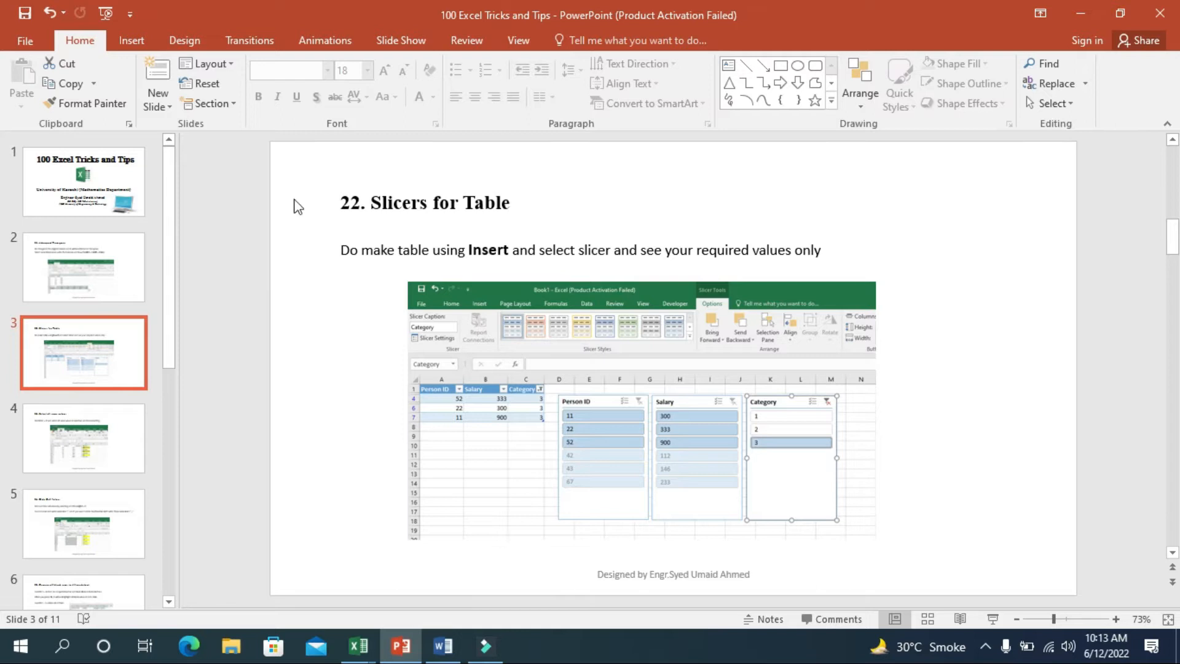
{"action": "left_click", "coordinate": [358, 646]}
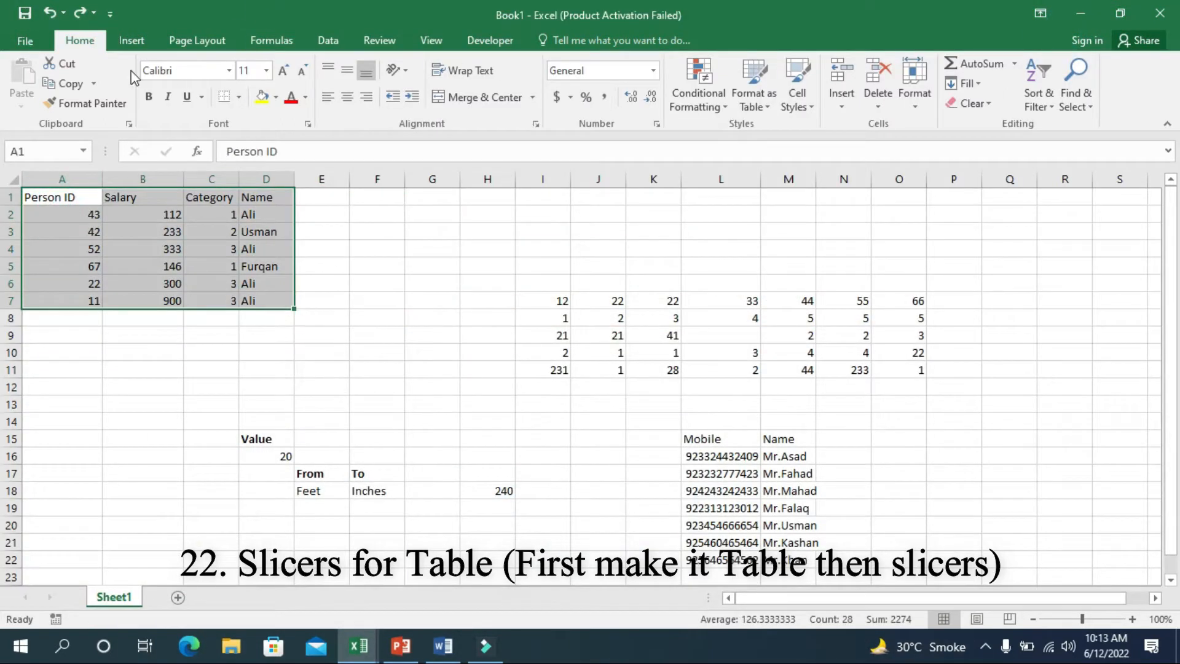
Convert the Person ID, Salary, Category and Name data in A1:D7 into a table with headers
{"action": "left_click", "coordinate": [131, 41]}
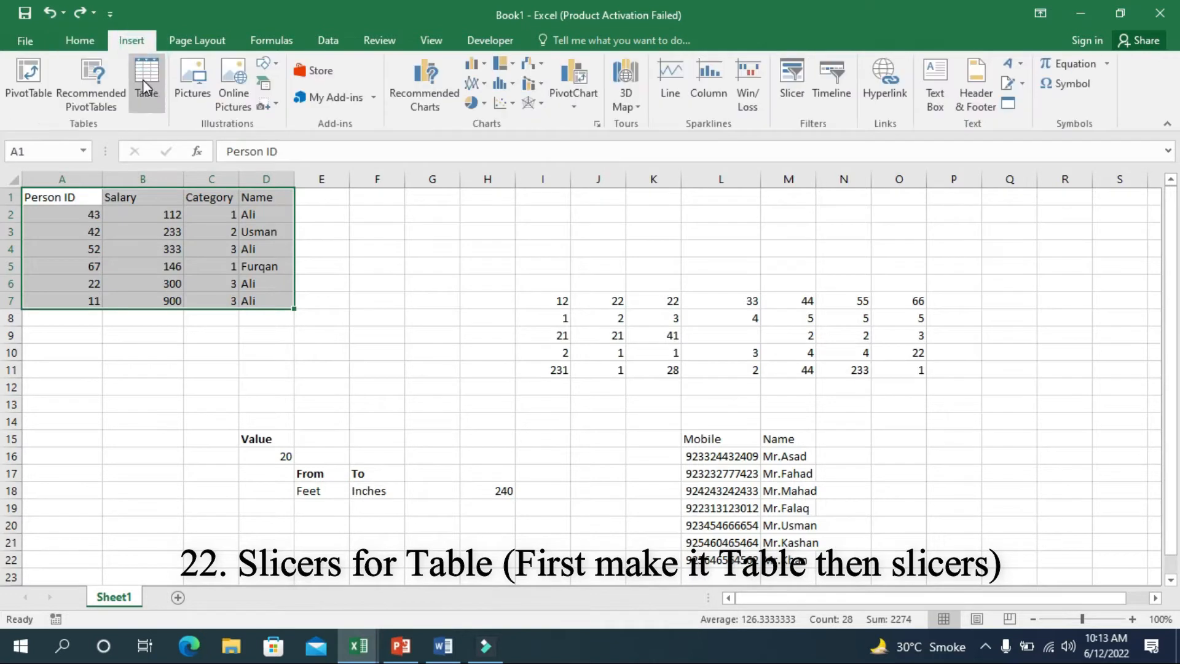
{"action": "left_click", "coordinate": [146, 75]}
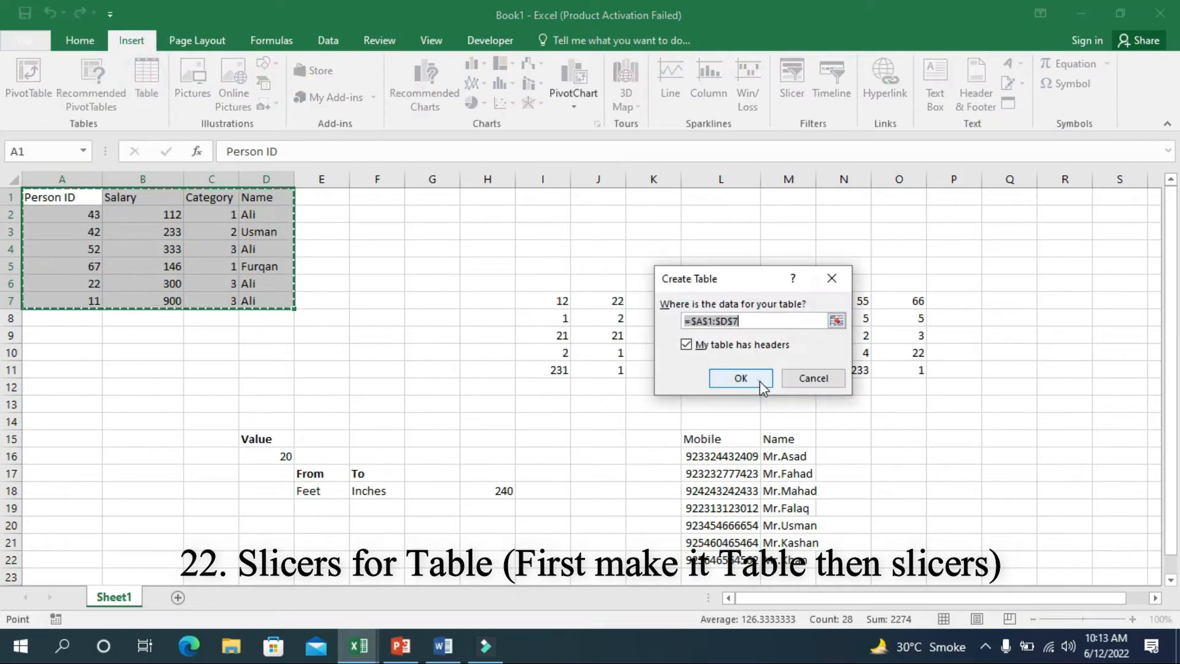
{"action": "left_click", "coordinate": [738, 378]}
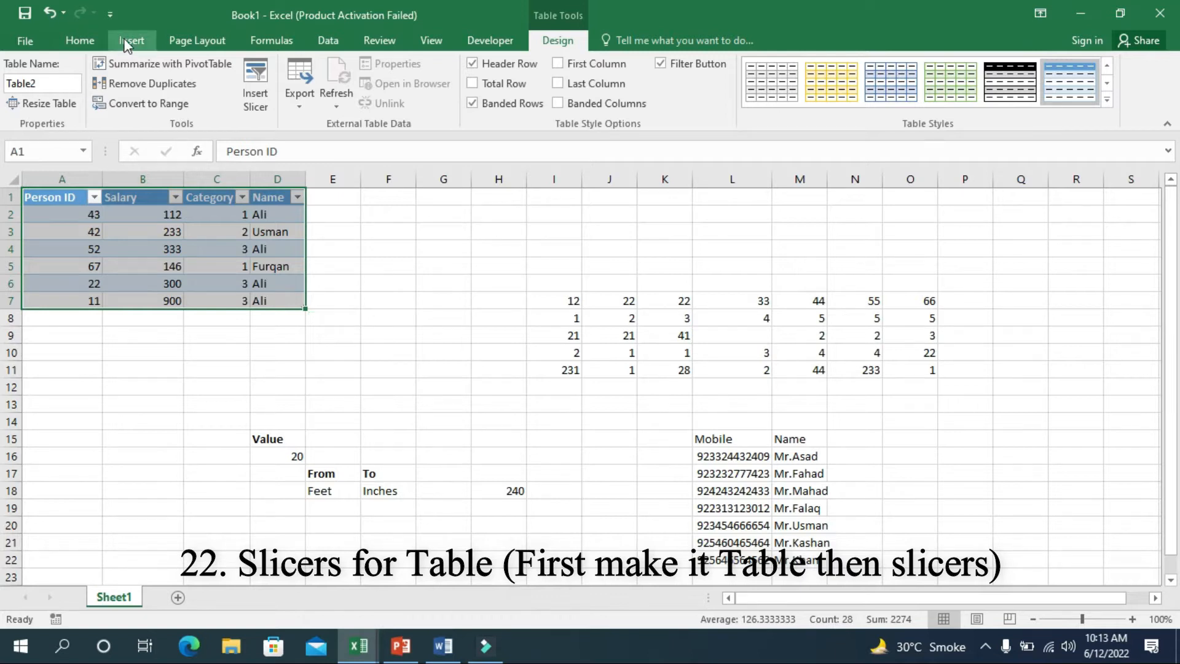
{"action": "left_click", "coordinate": [131, 40]}
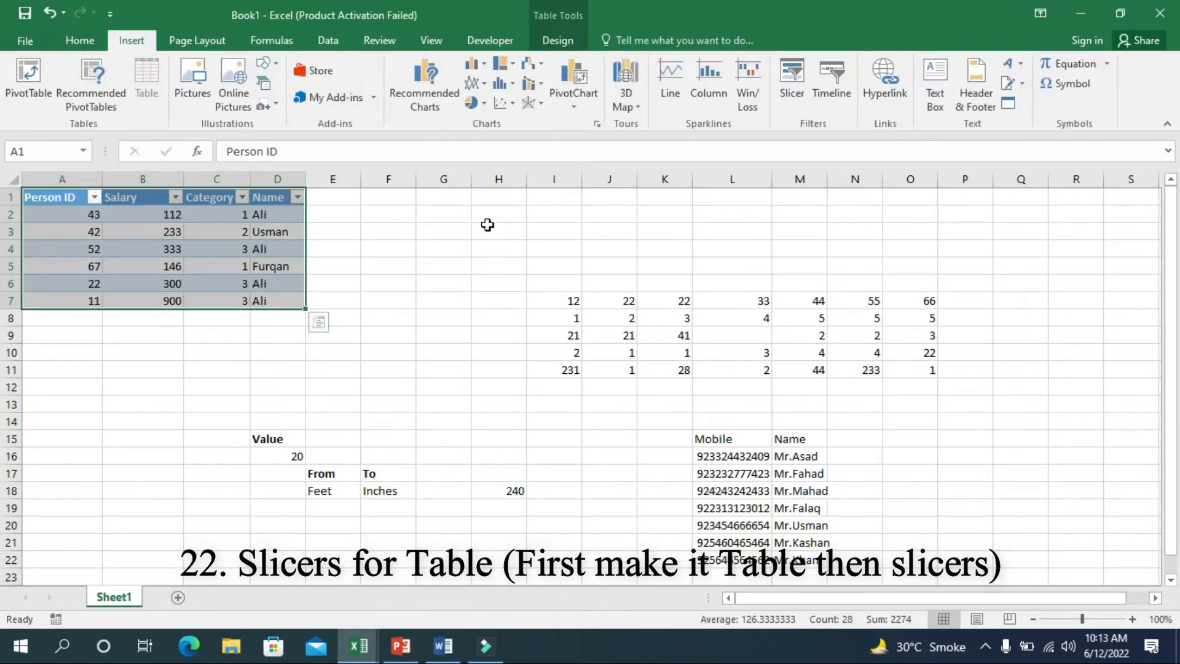
Add Person ID, Salary and Category slicers and filter the table to category 1
{"action": "left_click", "coordinate": [790, 77]}
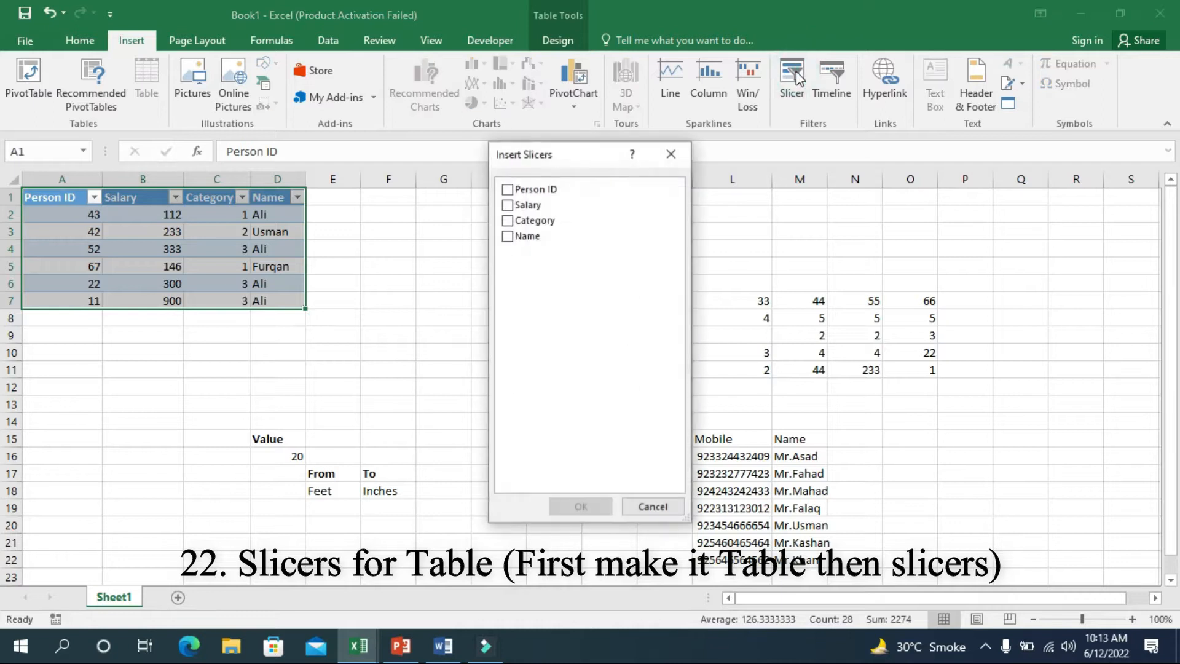
{"action": "left_click", "coordinate": [507, 188]}
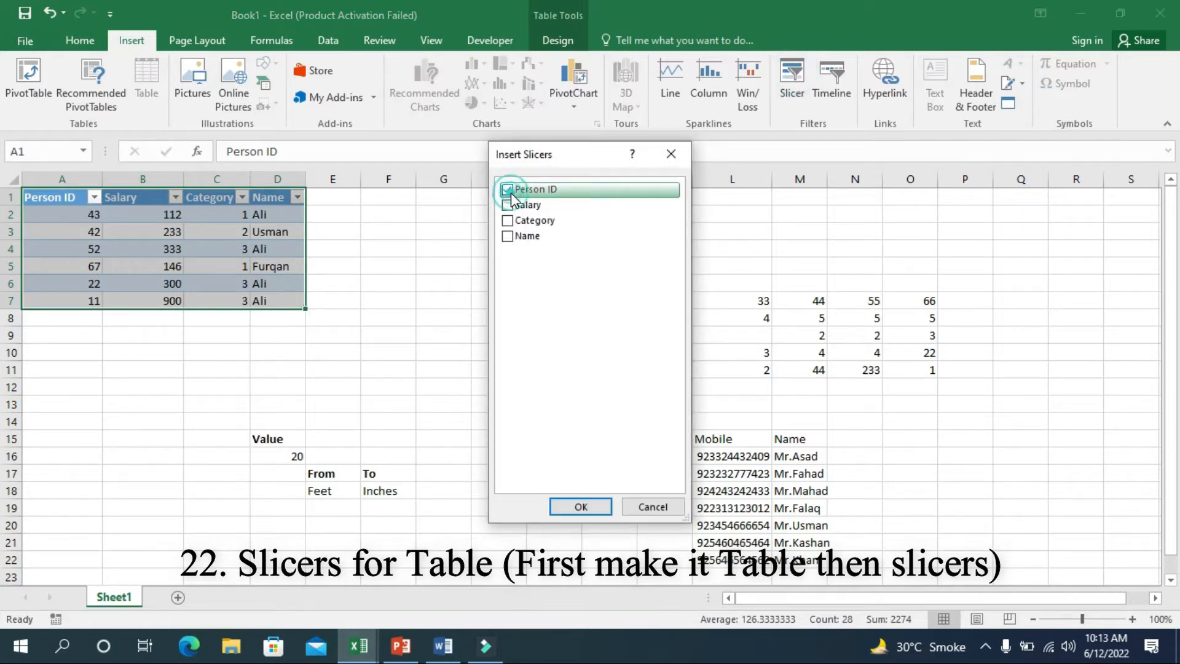
{"action": "left_click", "coordinate": [507, 205]}
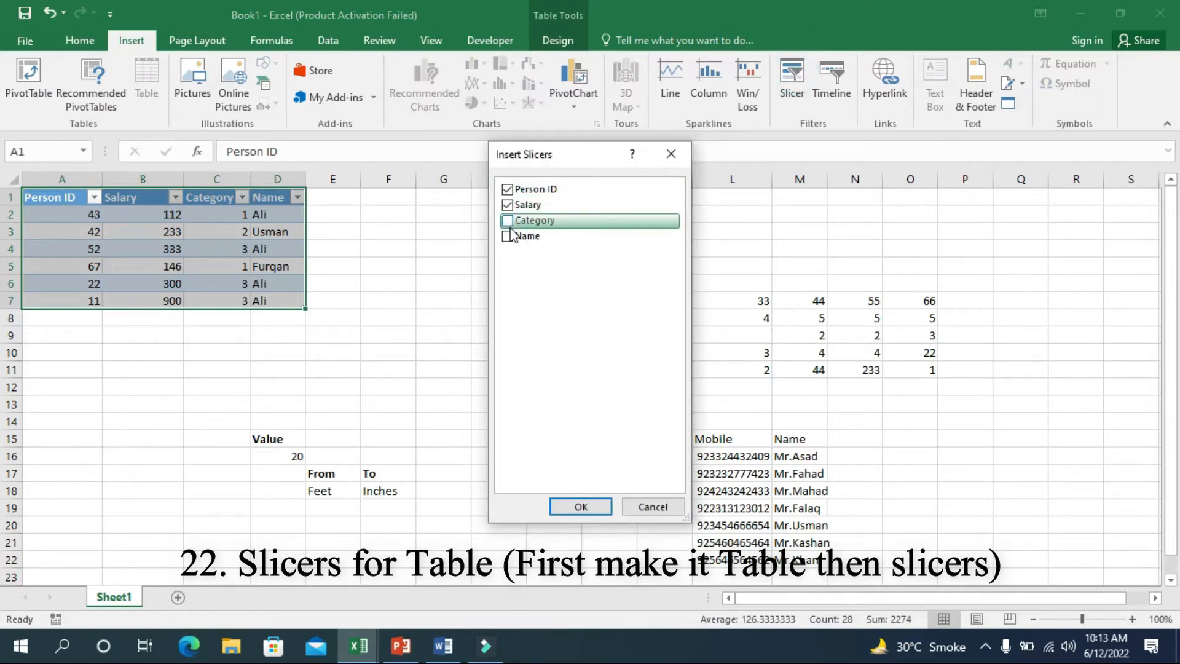
{"action": "left_click", "coordinate": [507, 220]}
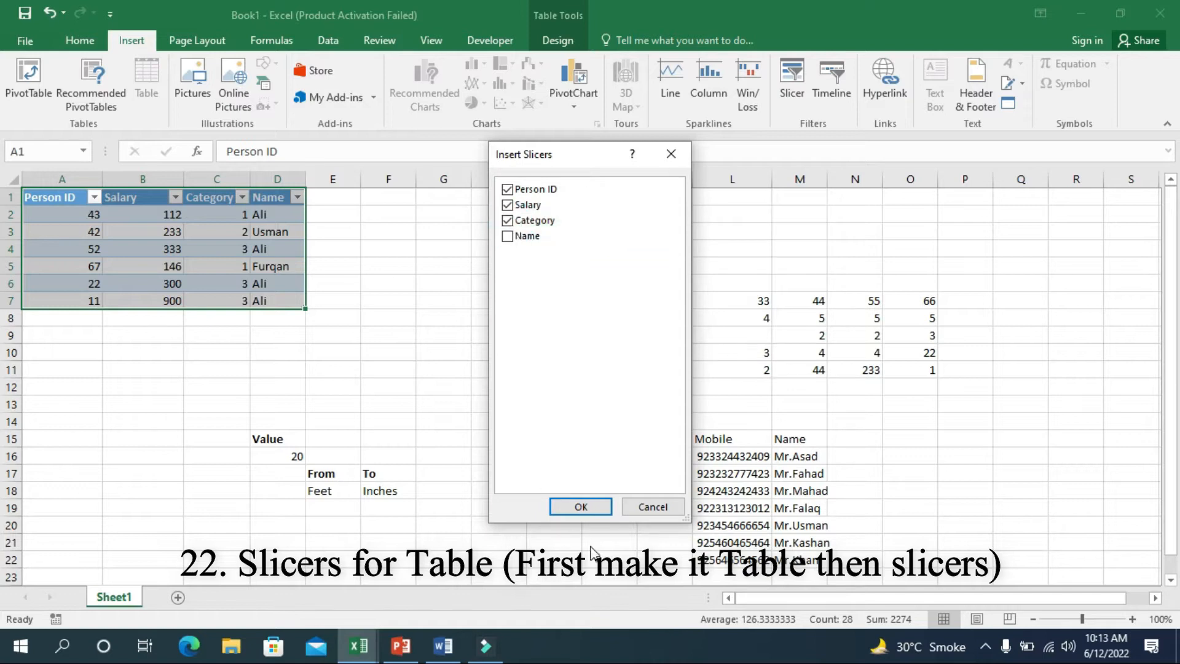
{"action": "left_click", "coordinate": [581, 506]}
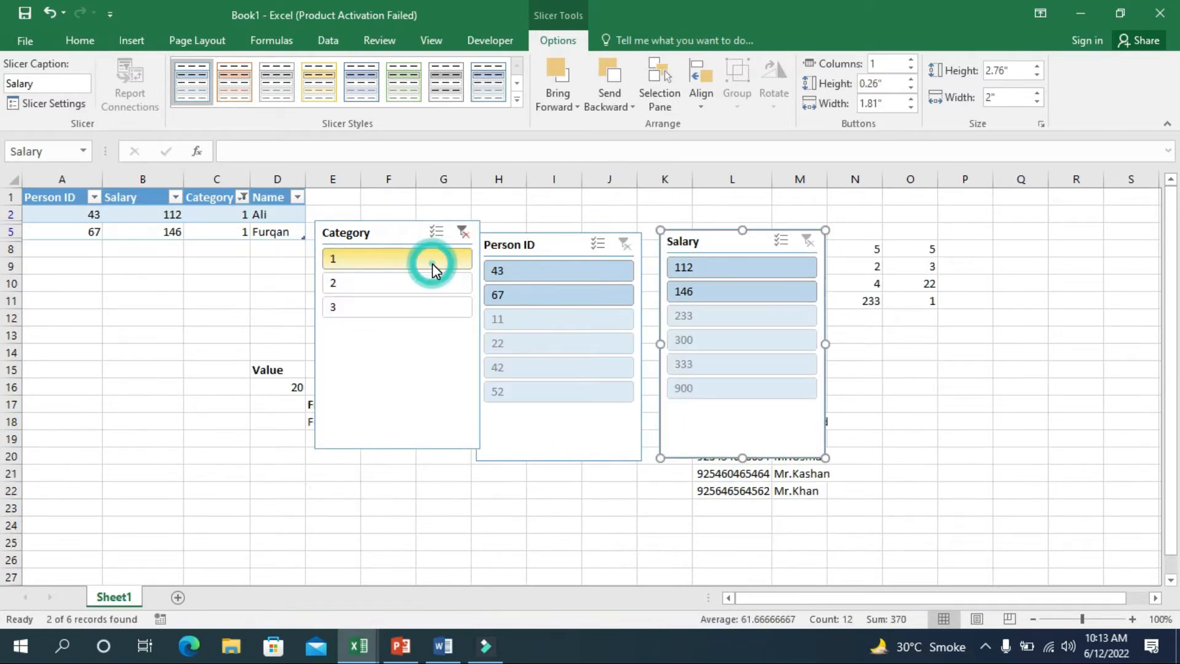
{"action": "left_click", "coordinate": [558, 294]}
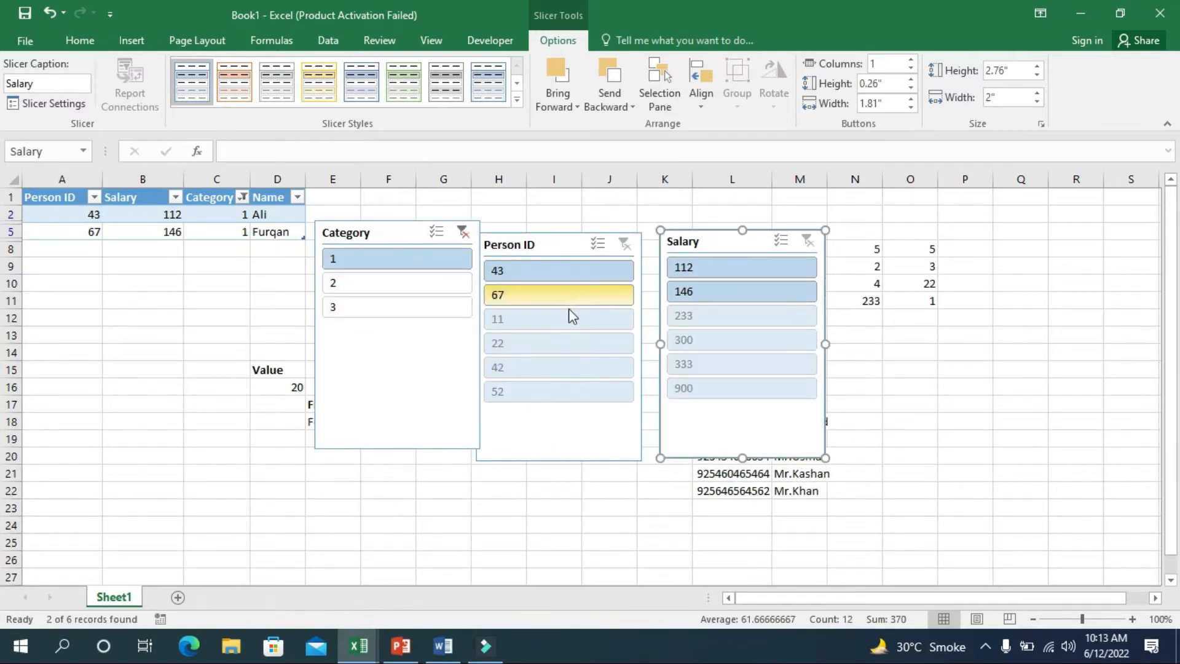
View trick 23, Select all same values, in PowerPoint, then return to Excel
{"action": "left_click", "coordinate": [400, 646]}
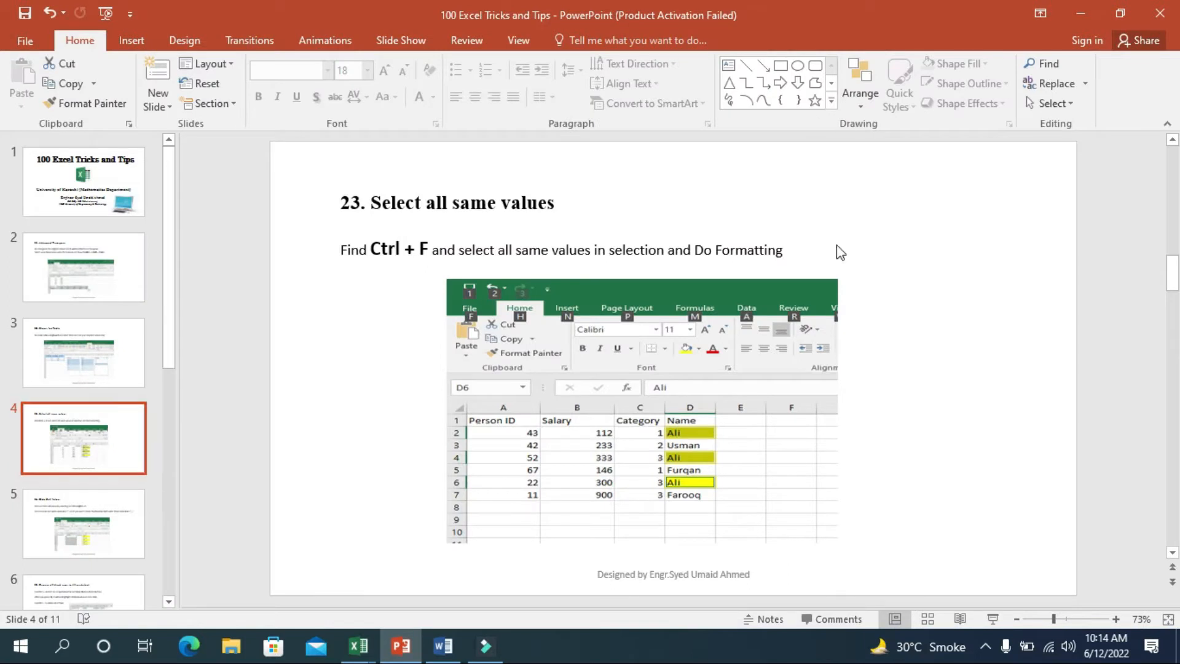
{"action": "mouse_move", "coordinate": [878, 229]}
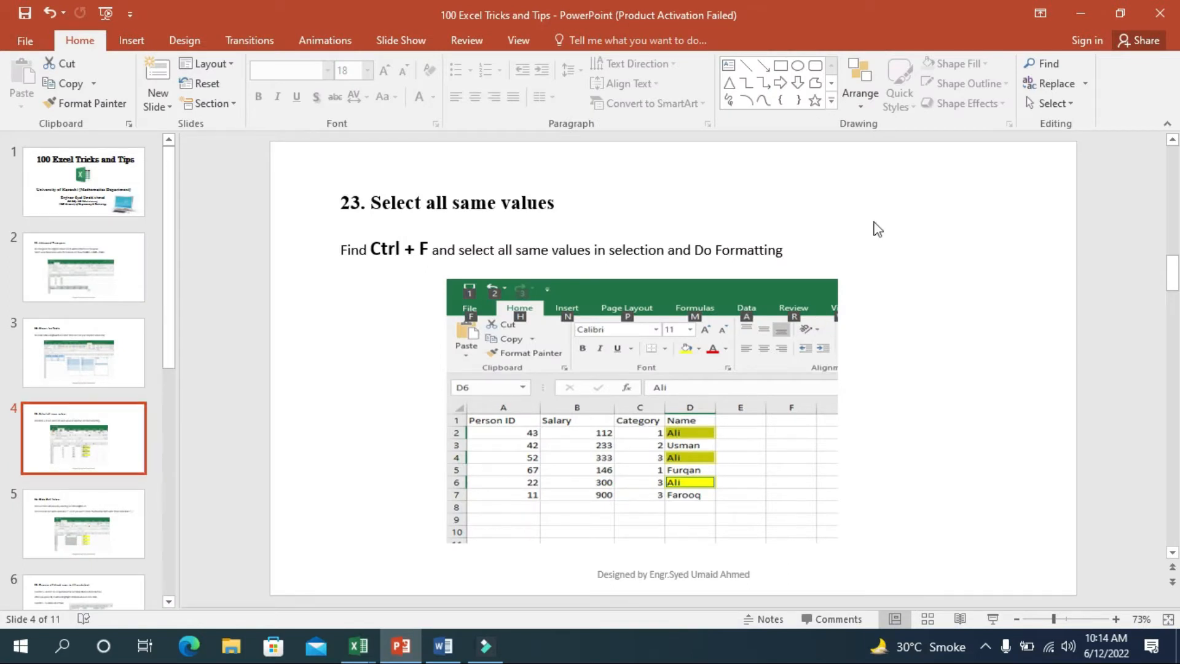
{"action": "left_click", "coordinate": [358, 646]}
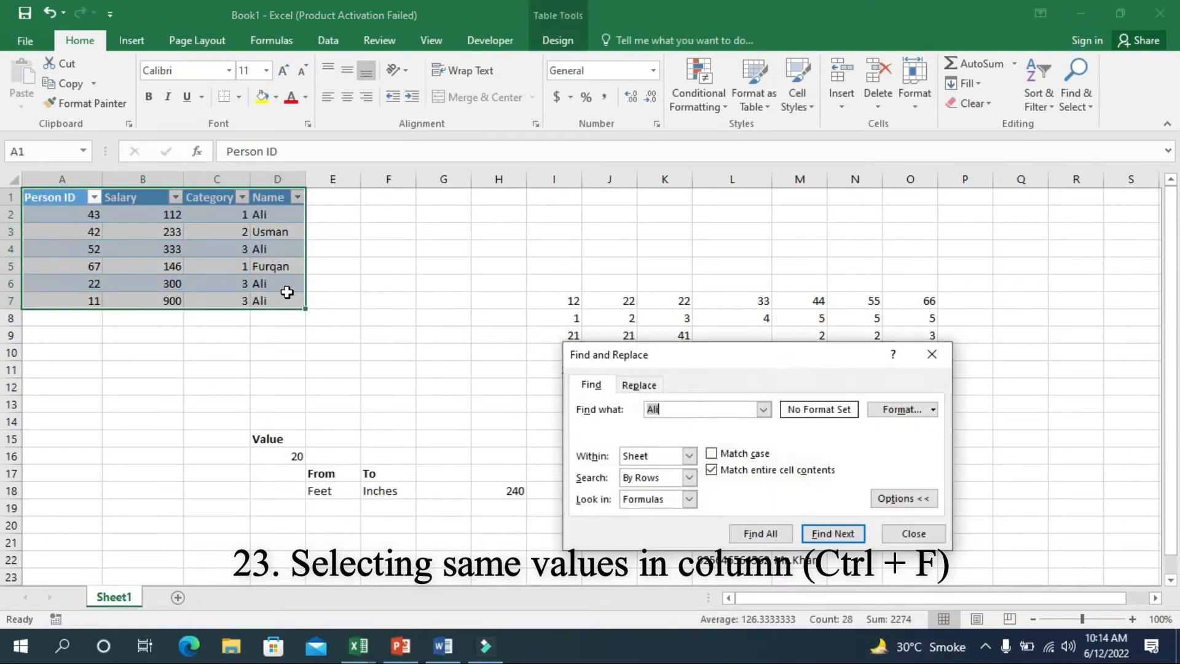
Find all cells containing Ali and select every result
{"action": "left_click", "coordinate": [903, 497]}
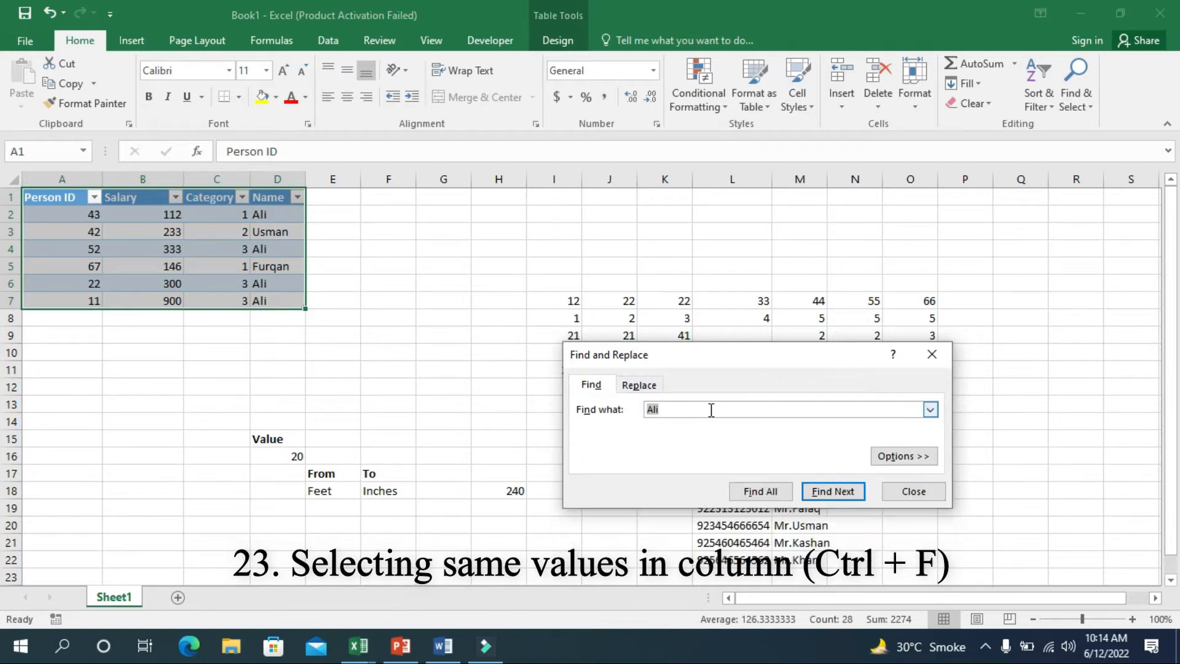
{"action": "left_click", "coordinate": [832, 491]}
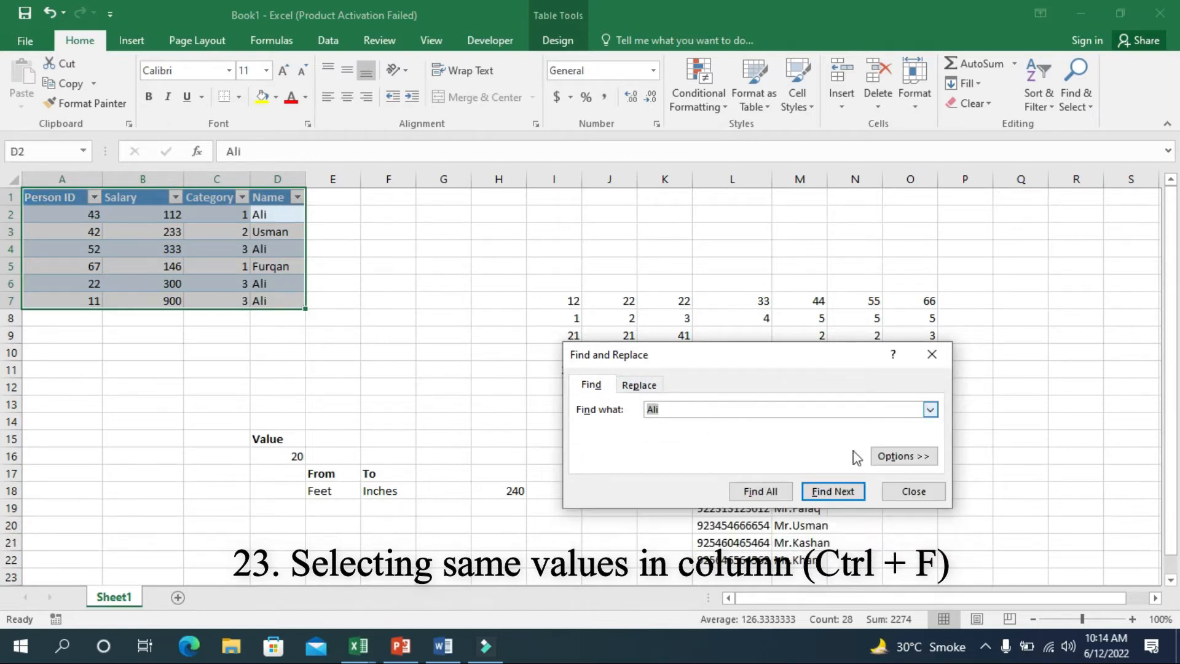
{"action": "left_click", "coordinate": [761, 490]}
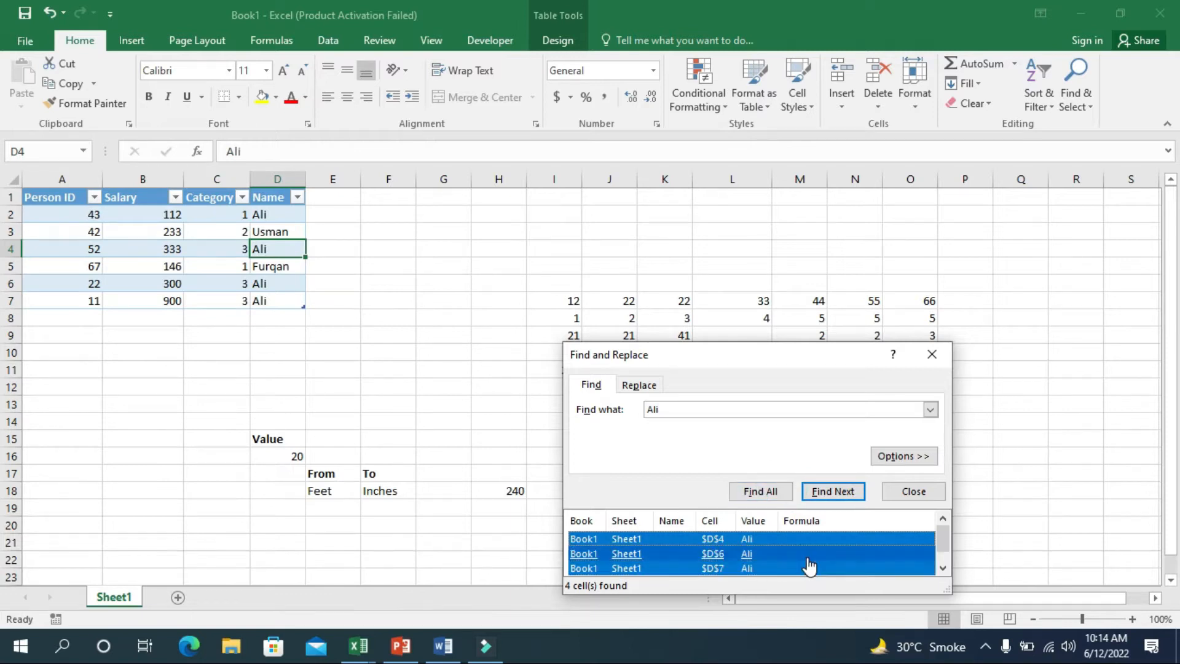
{"action": "left_click", "coordinate": [760, 491]}
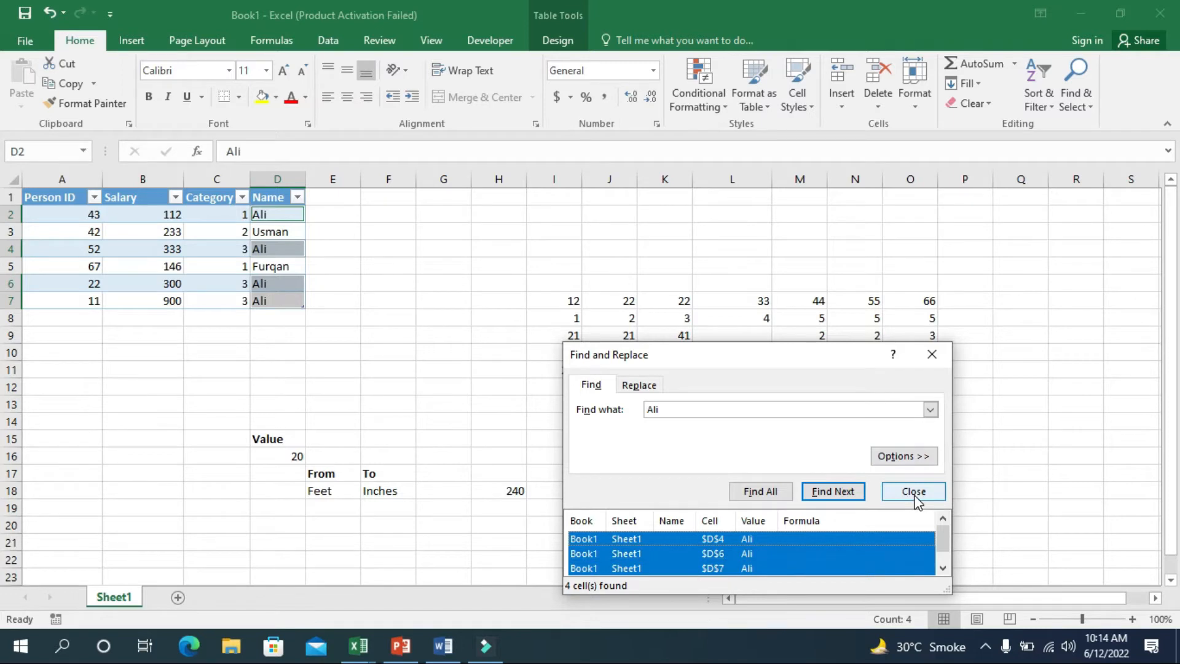
{"action": "left_click", "coordinate": [913, 490]}
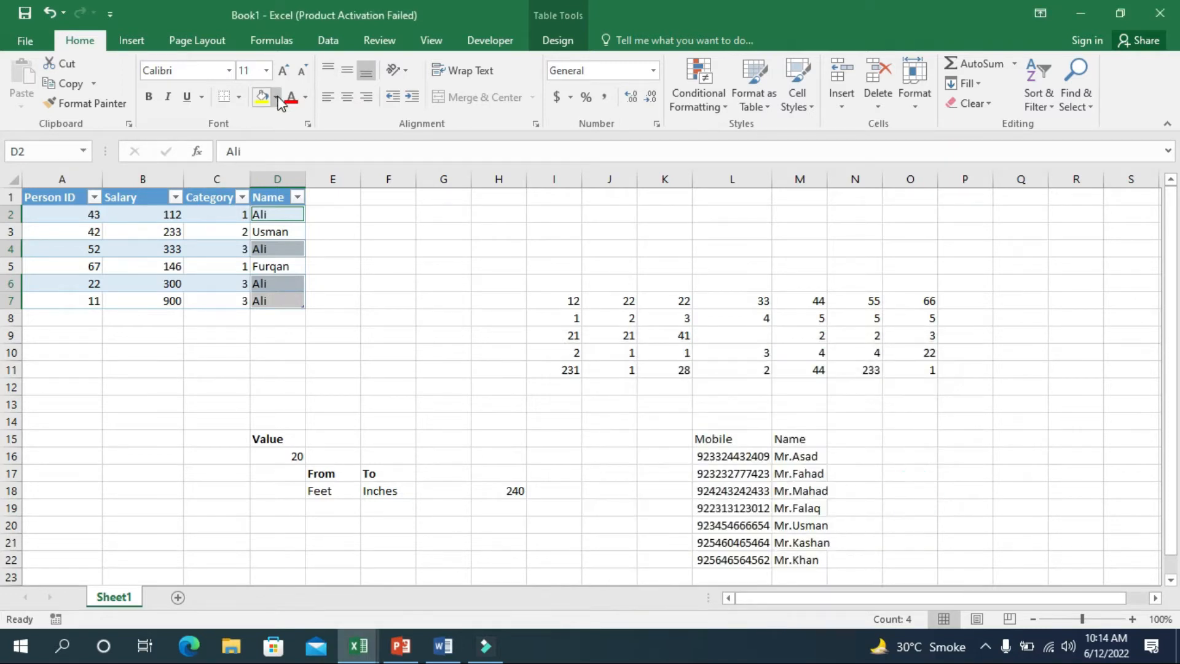
Fill the selected Ali cells yellow, then bring up the tips presentation
{"action": "left_click", "coordinate": [277, 98]}
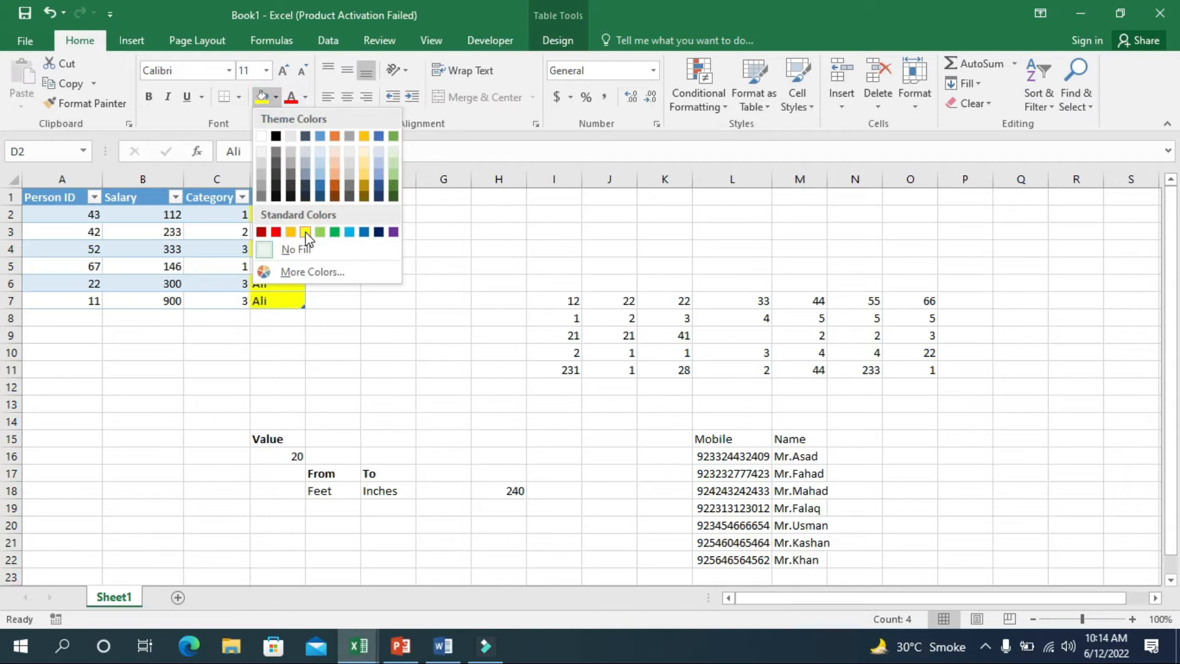
{"action": "left_click", "coordinate": [305, 231]}
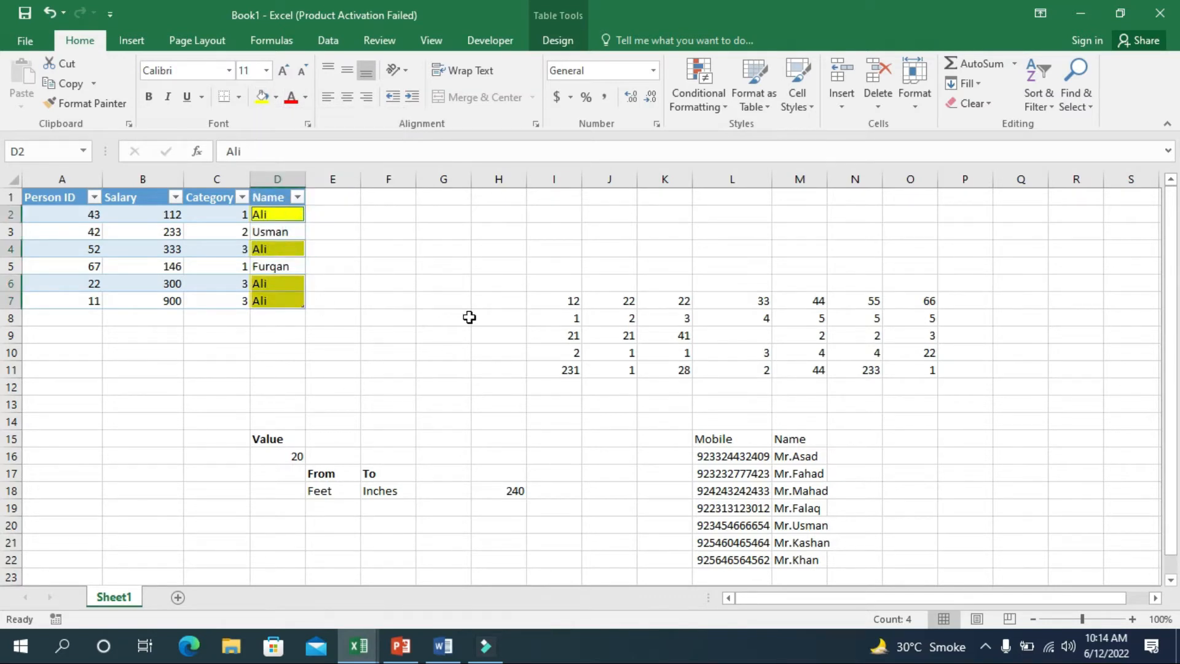
{"action": "left_click", "coordinate": [402, 646]}
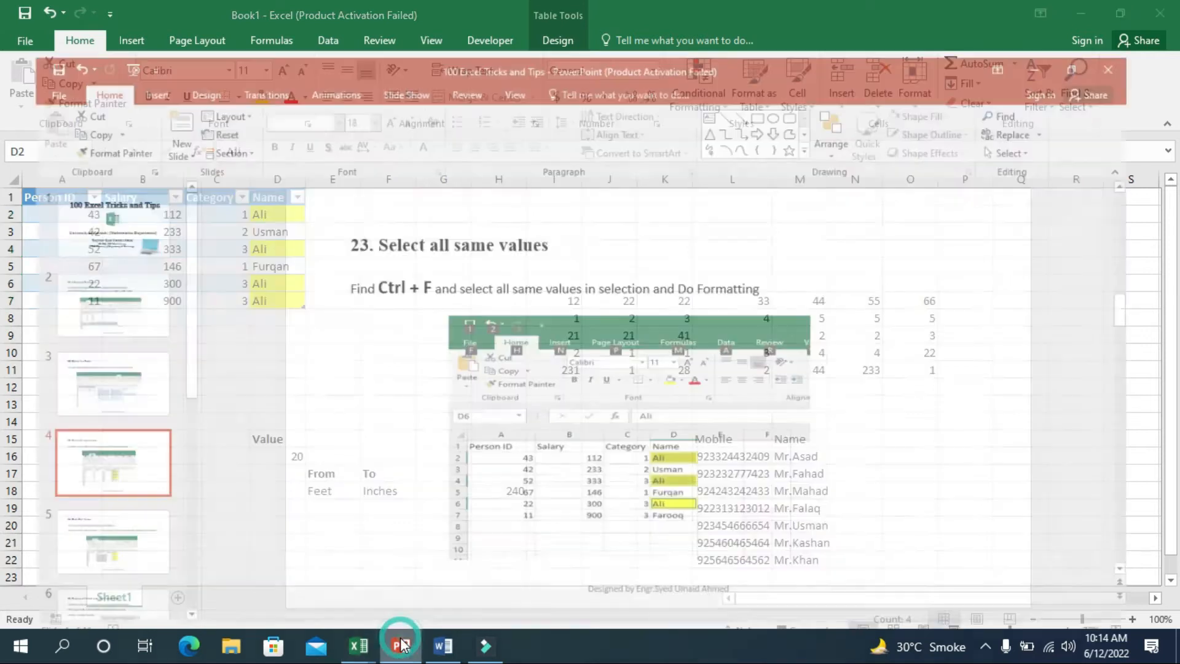
{"action": "left_click", "coordinate": [402, 645]}
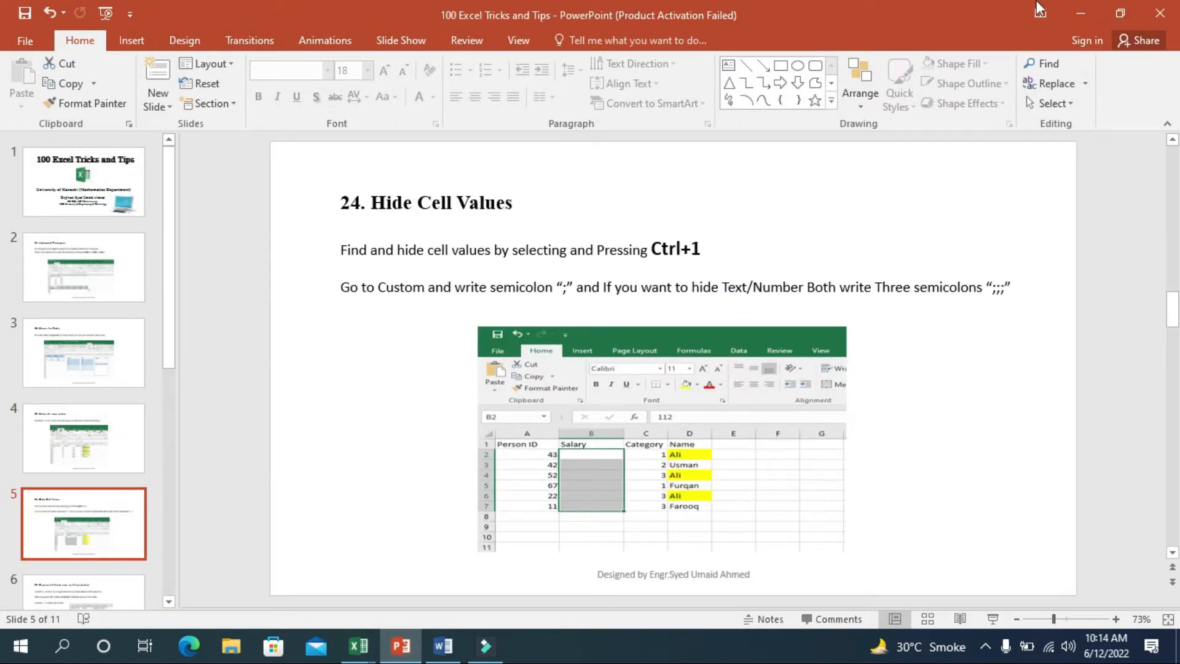
Return from the Hide Cell Values slide to the Excel workbook
{"action": "left_click", "coordinate": [358, 646]}
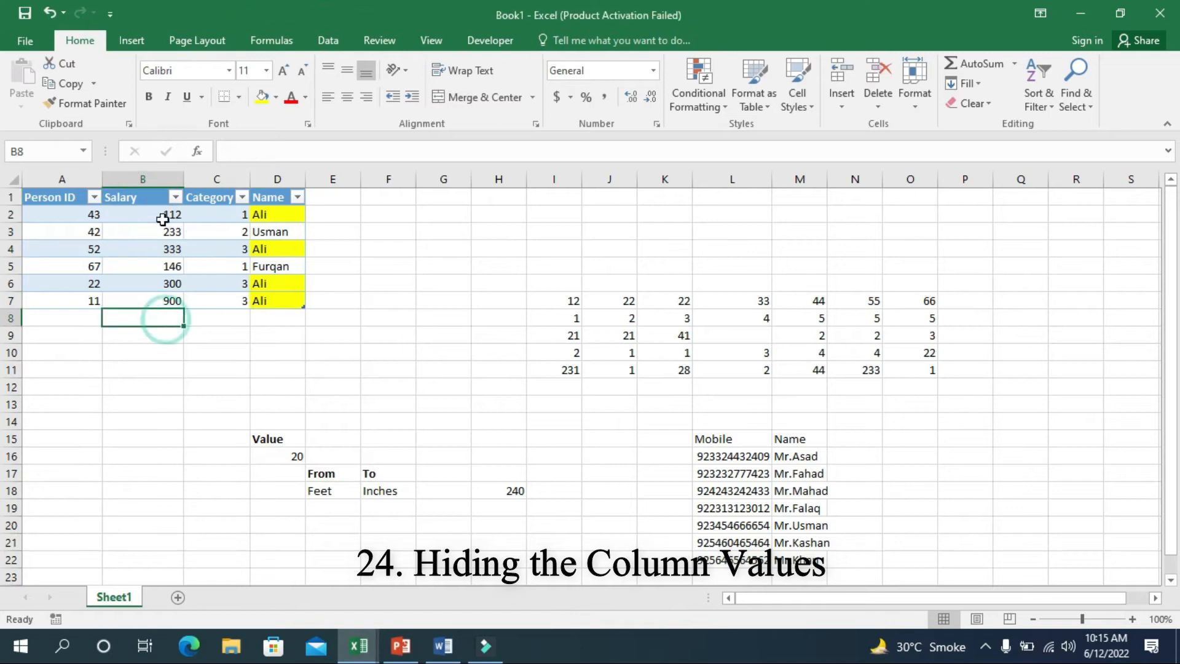
Hide the Salary values in B2:B7 with a semicolon custom format, then show them again
{"action": "left_click_drag", "start_coordinate": [142, 214], "coordinate": [142, 300]}
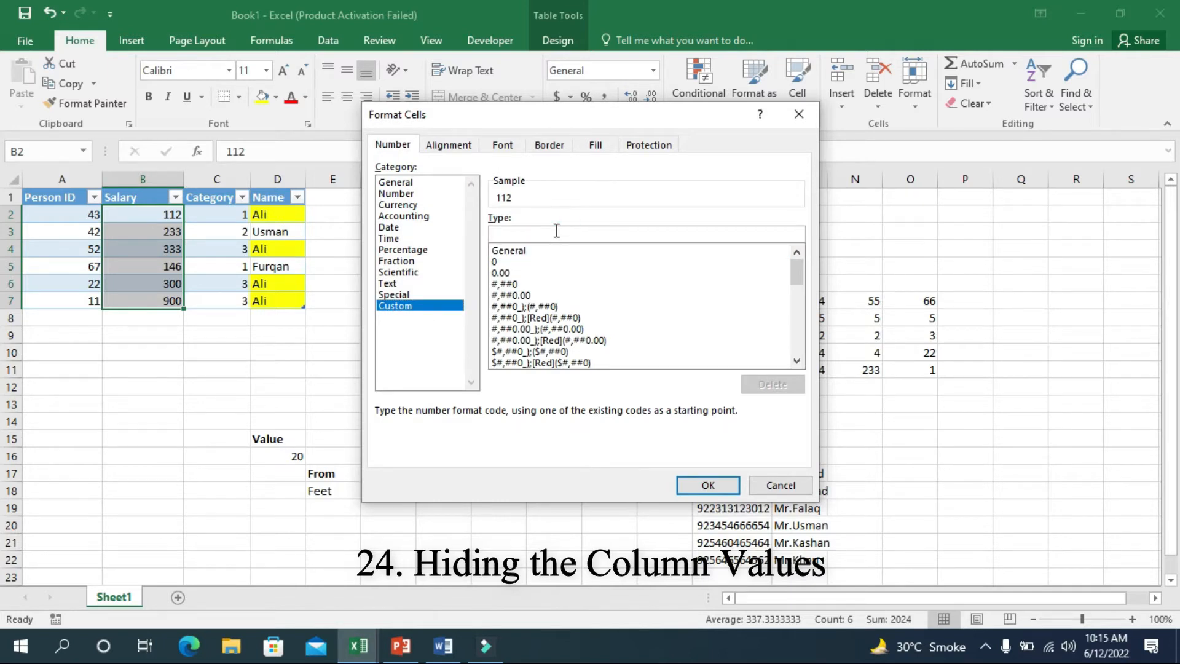
{"action": "type", "text": ";"}
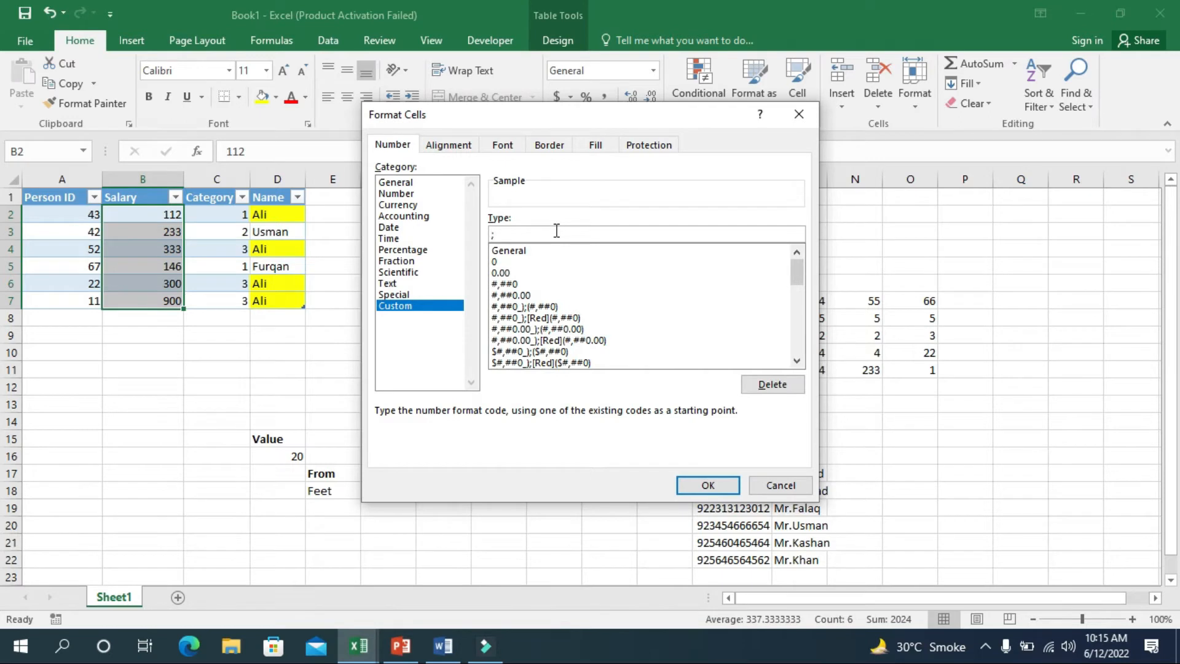
{"action": "left_click", "coordinate": [705, 485]}
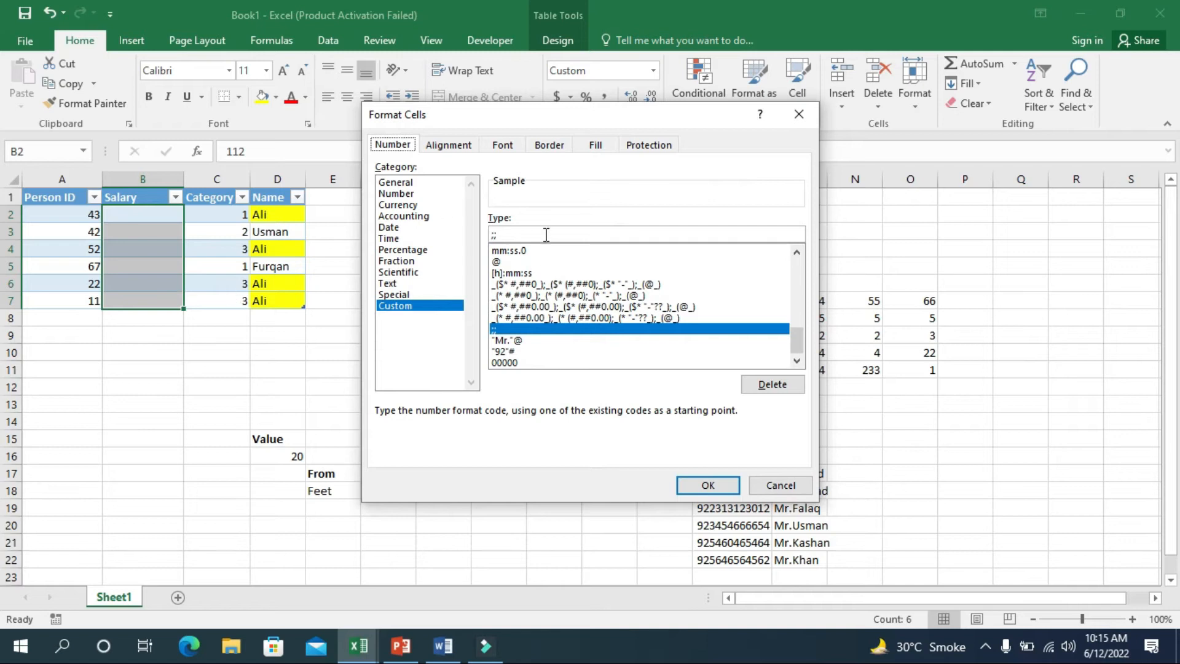
{"action": "left_click", "coordinate": [706, 485]}
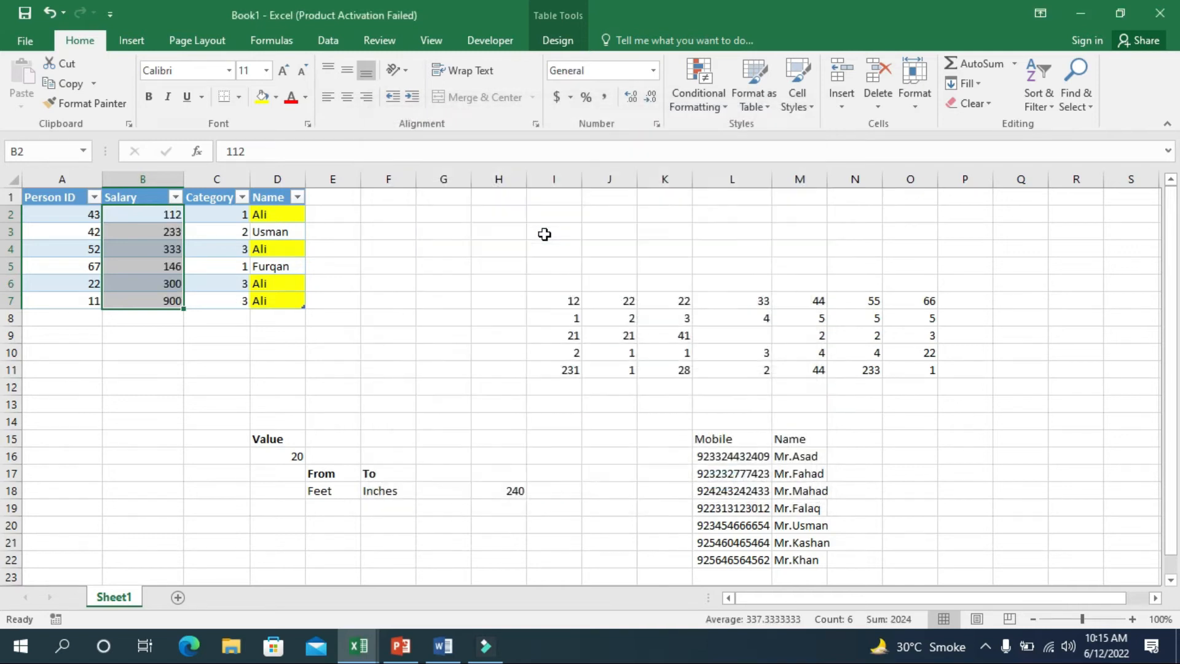
{"action": "left_click", "coordinate": [443, 300]}
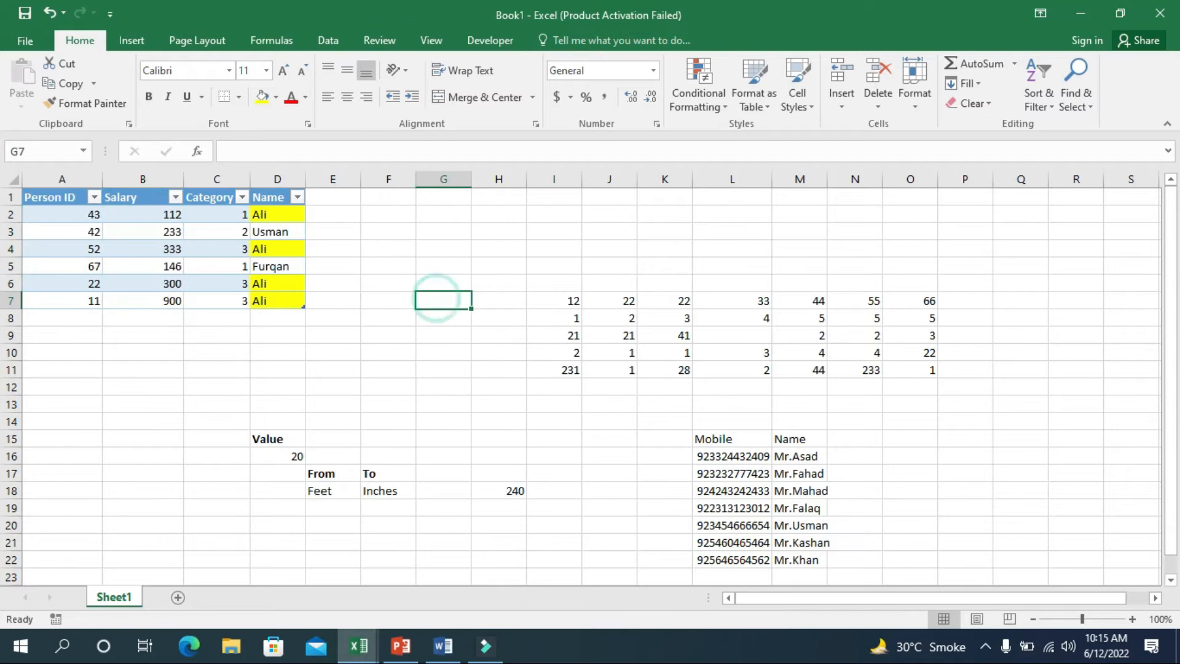
{"action": "left_click", "coordinate": [400, 646]}
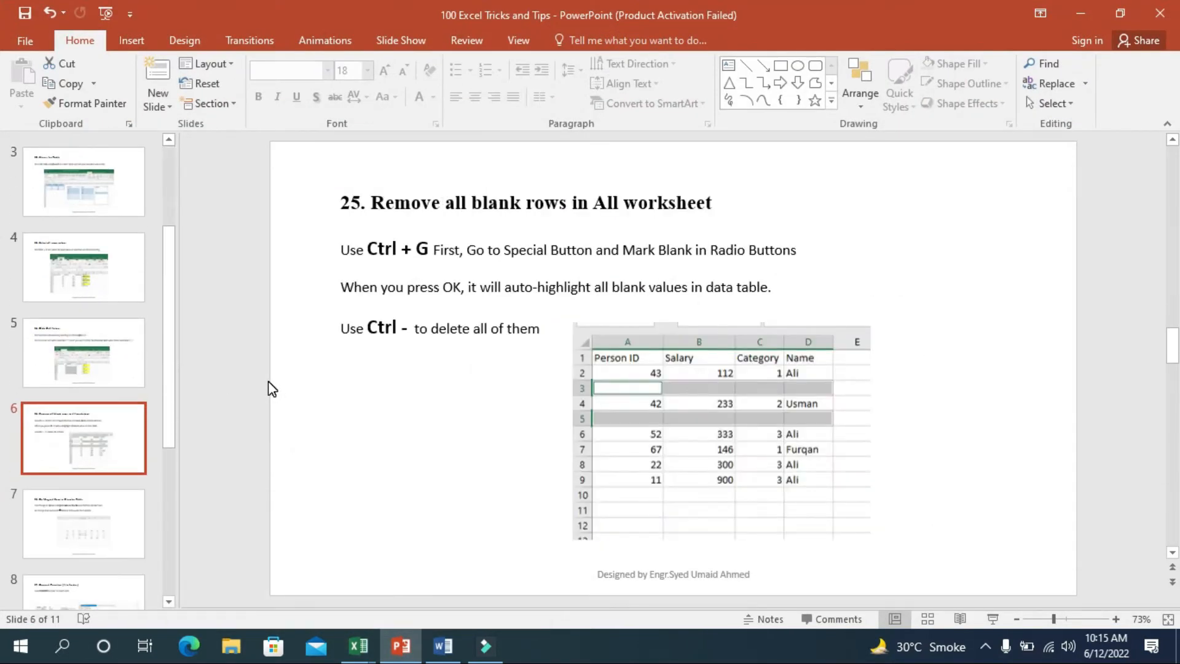
{"action": "left_click", "coordinate": [358, 646]}
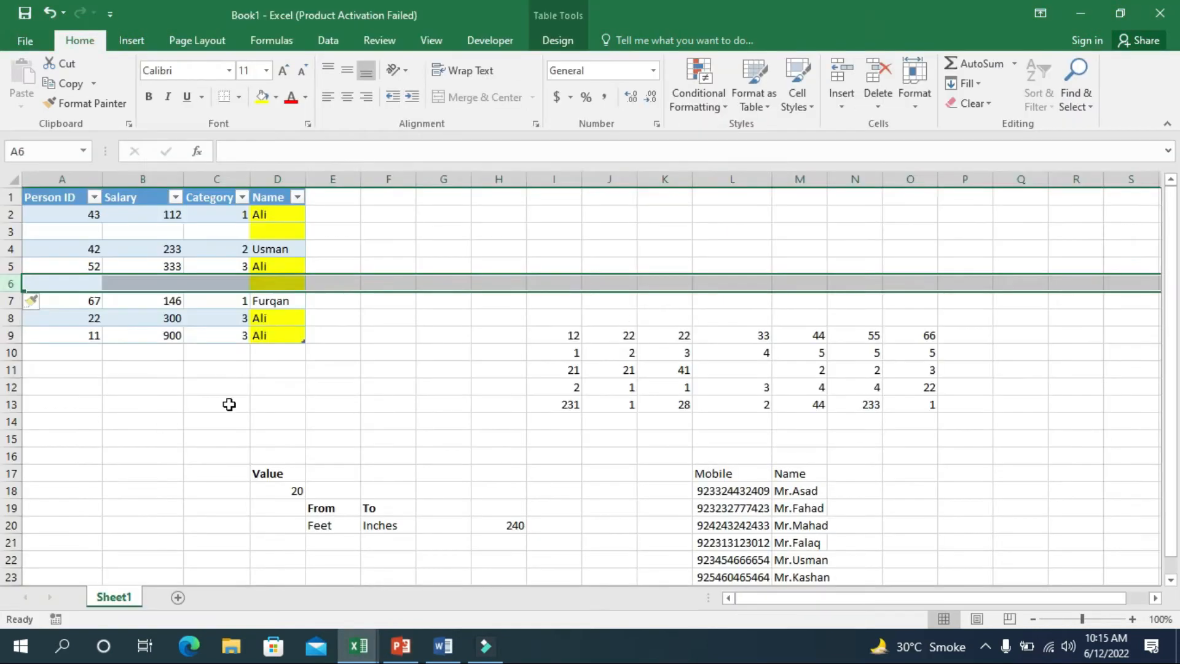
Select the table's blank cells via Go To Special > Blanks to remove the empty rows
{"action": "left_click_drag", "start_coordinate": [61, 197], "coordinate": [142, 214]}
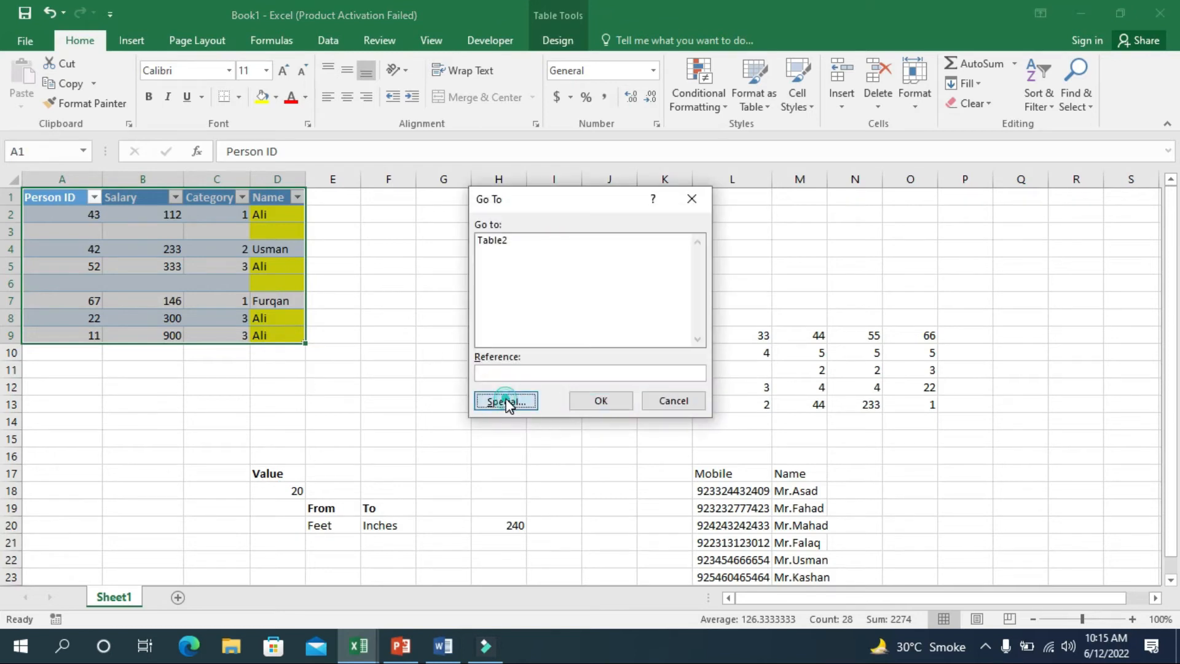
{"action": "left_click", "coordinate": [506, 400]}
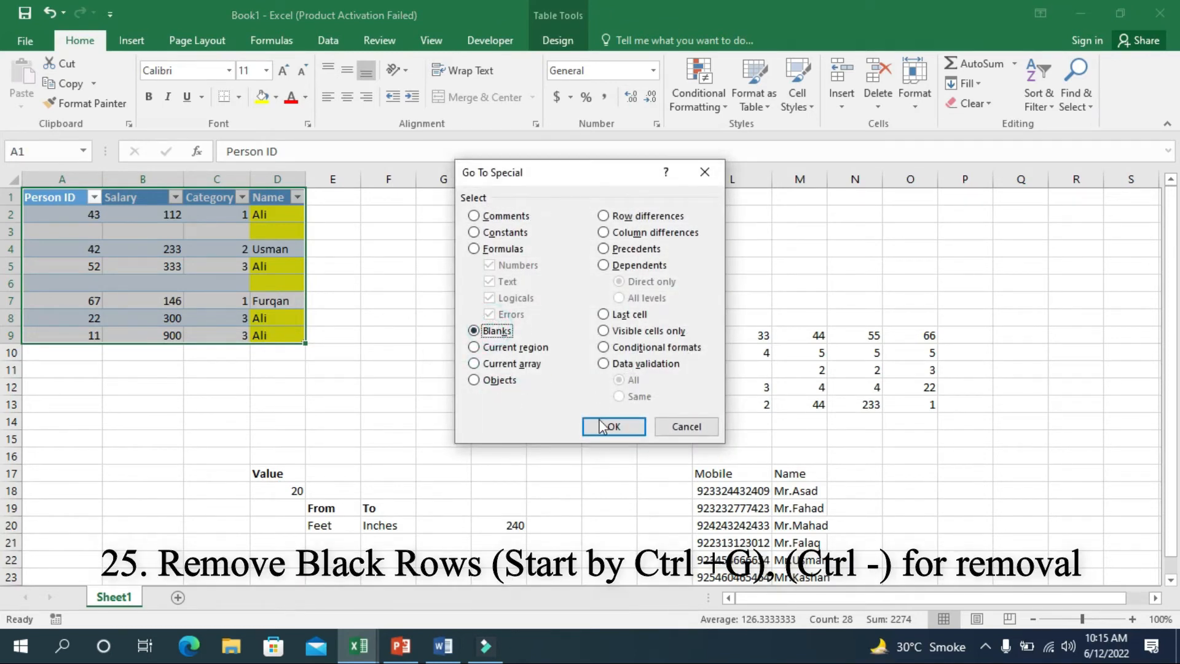
{"action": "left_click", "coordinate": [613, 426]}
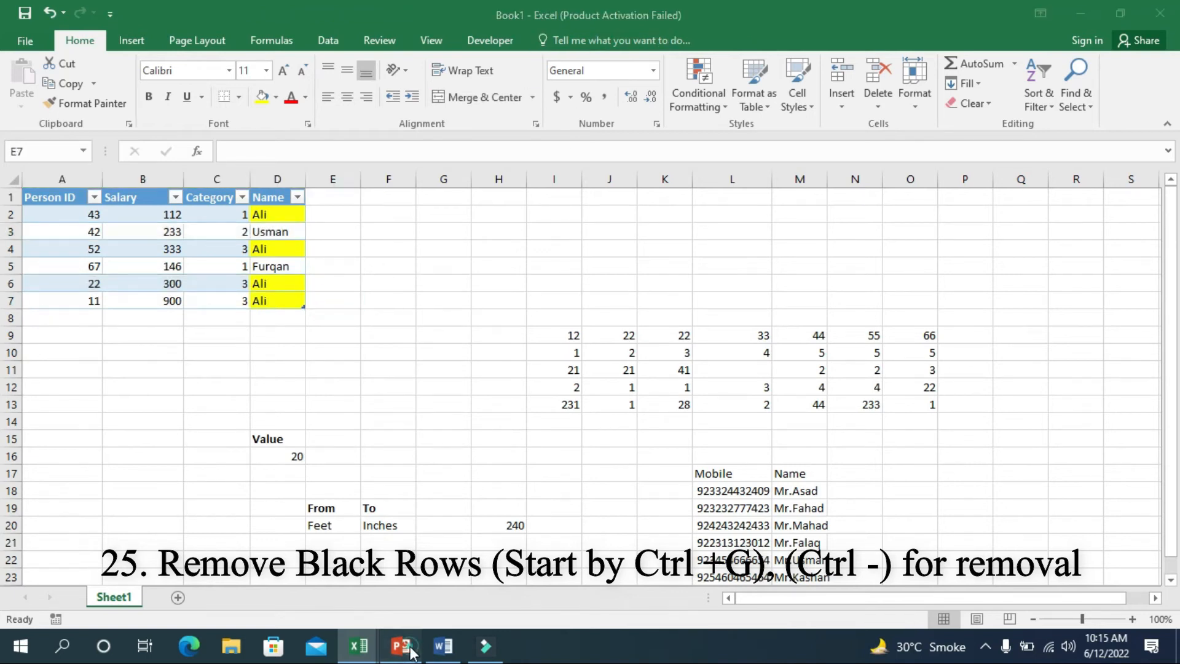
{"action": "left_click", "coordinate": [400, 646]}
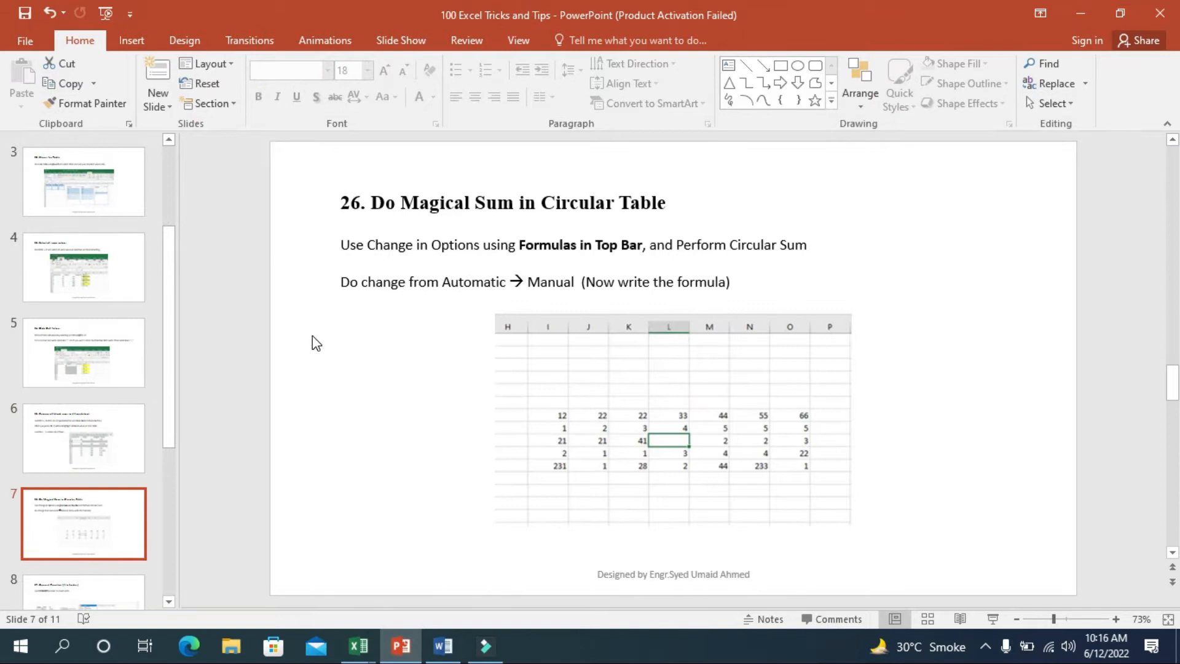
{"action": "mouse_move", "coordinate": [1043, 34]}
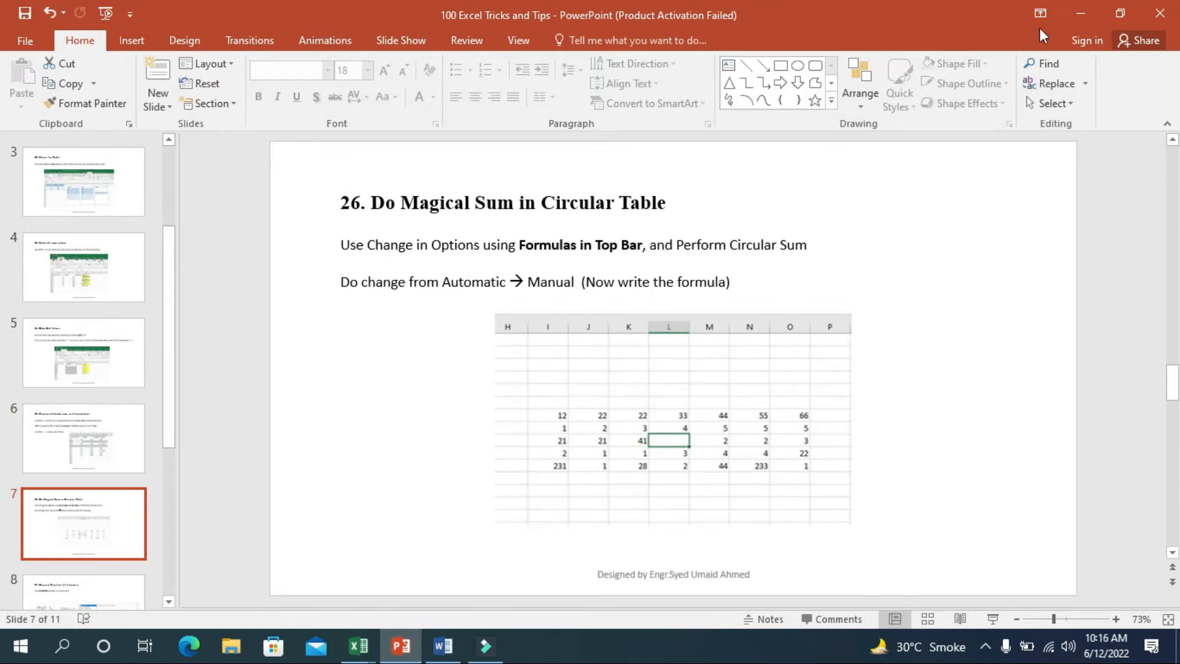
{"action": "left_click", "coordinate": [358, 646]}
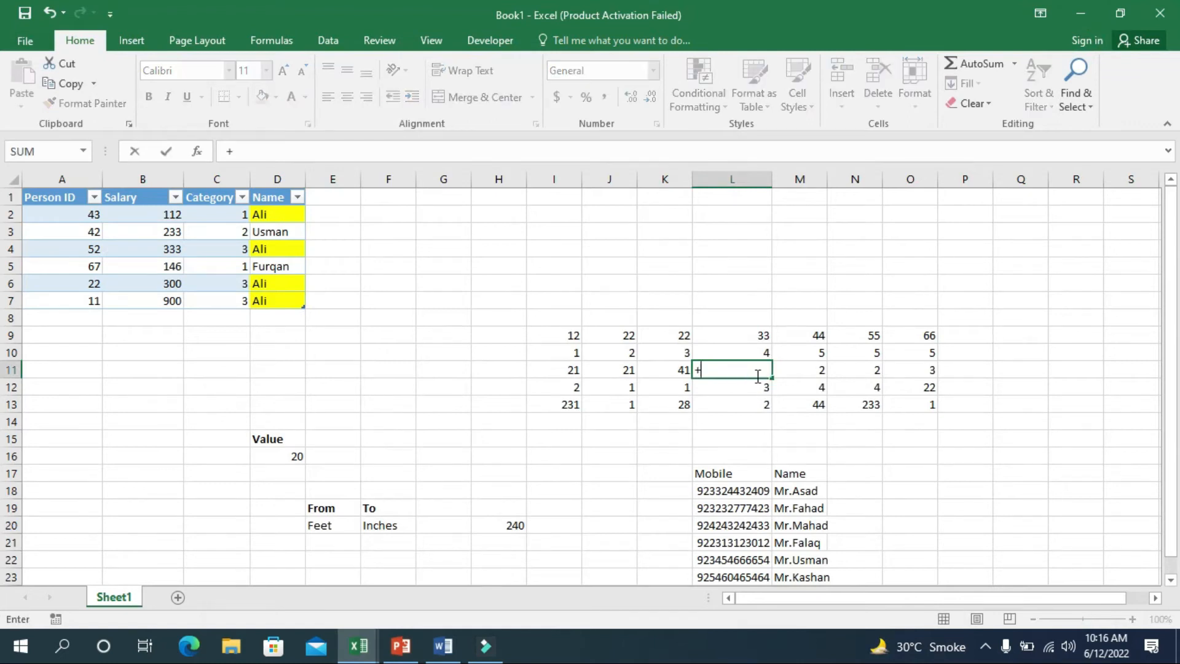
{"action": "type", "text": "=S"}
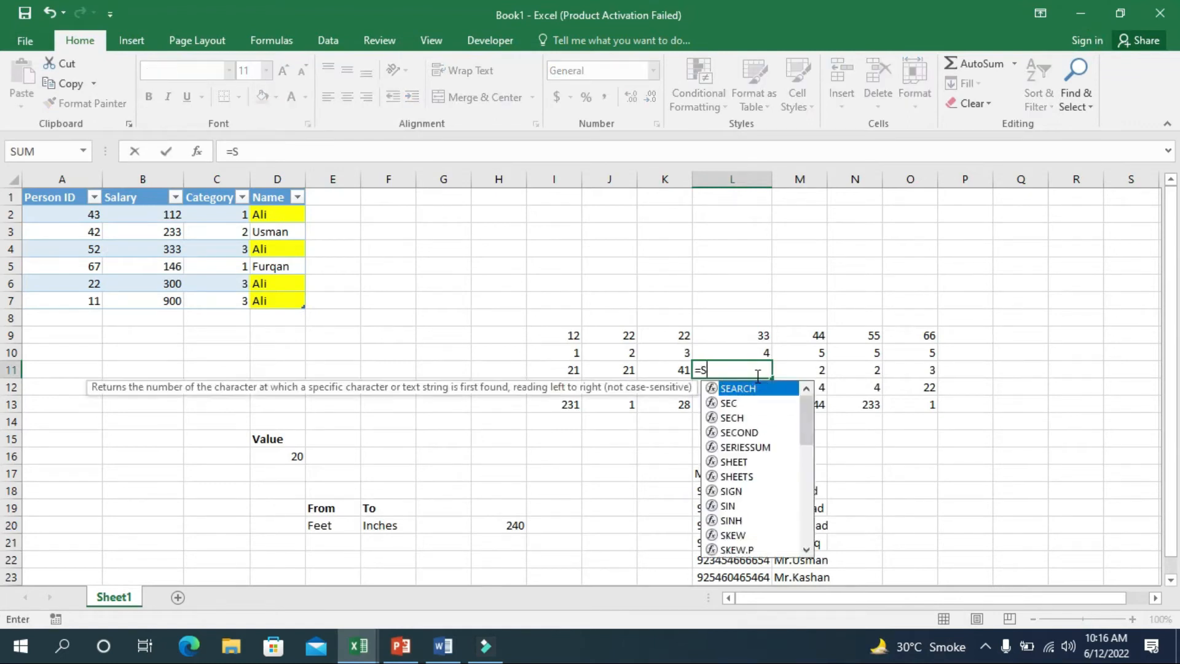
{"action": "type", "text": "UM("}
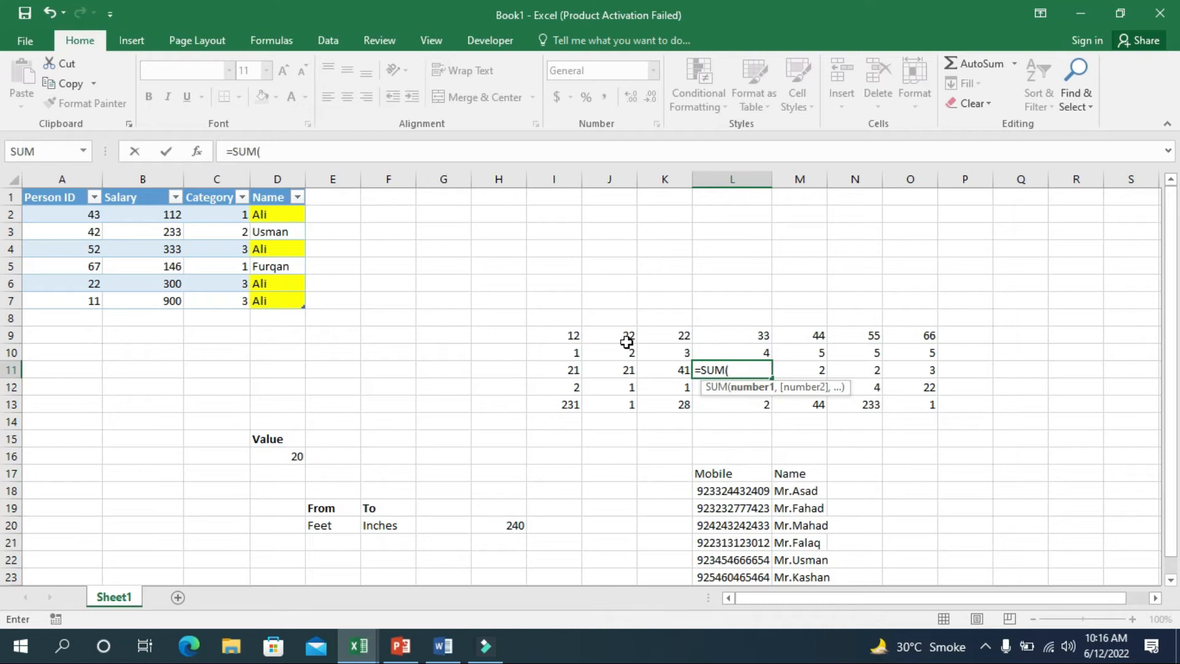
{"action": "left_click_drag", "start_coordinate": [554, 335], "coordinate": [932, 404]}
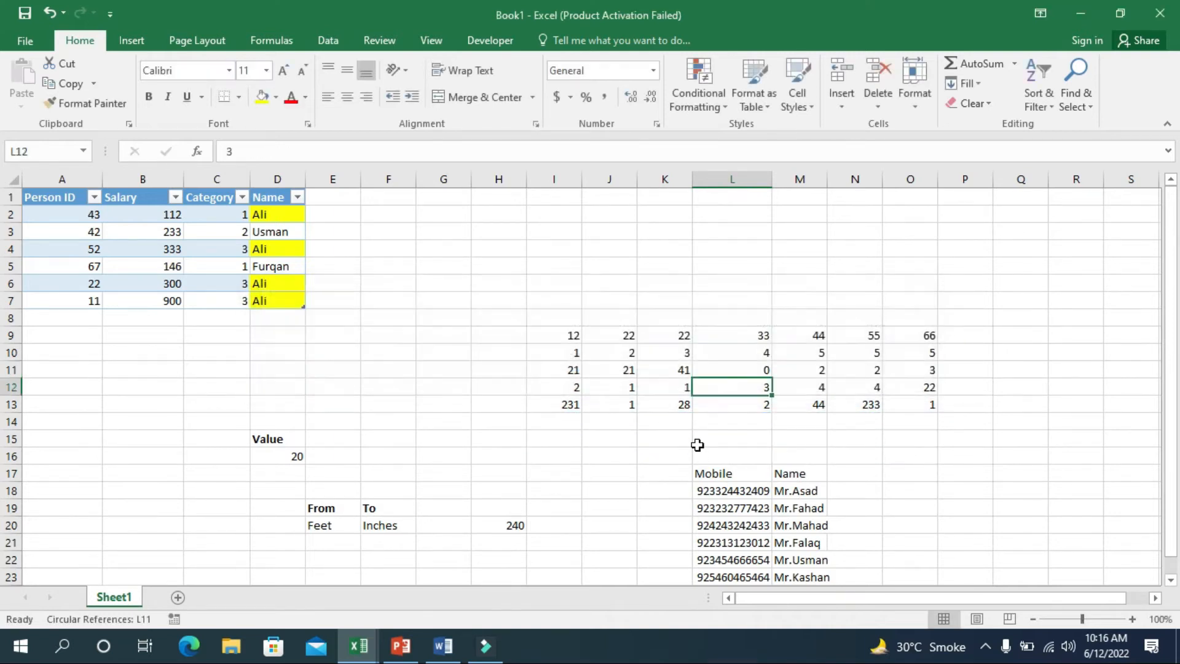
{"action": "left_click", "coordinate": [731, 369]}
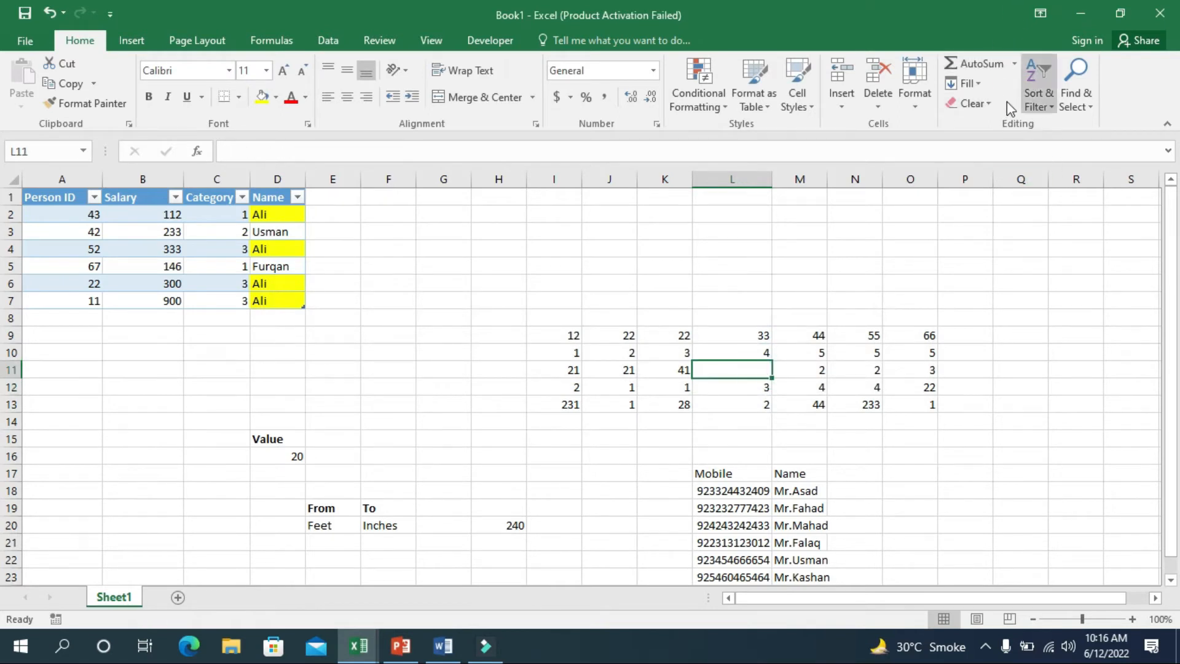
Enter =SUM(I9:O13) in L11 and dismiss the circular reference warning
{"action": "left_click", "coordinate": [271, 40]}
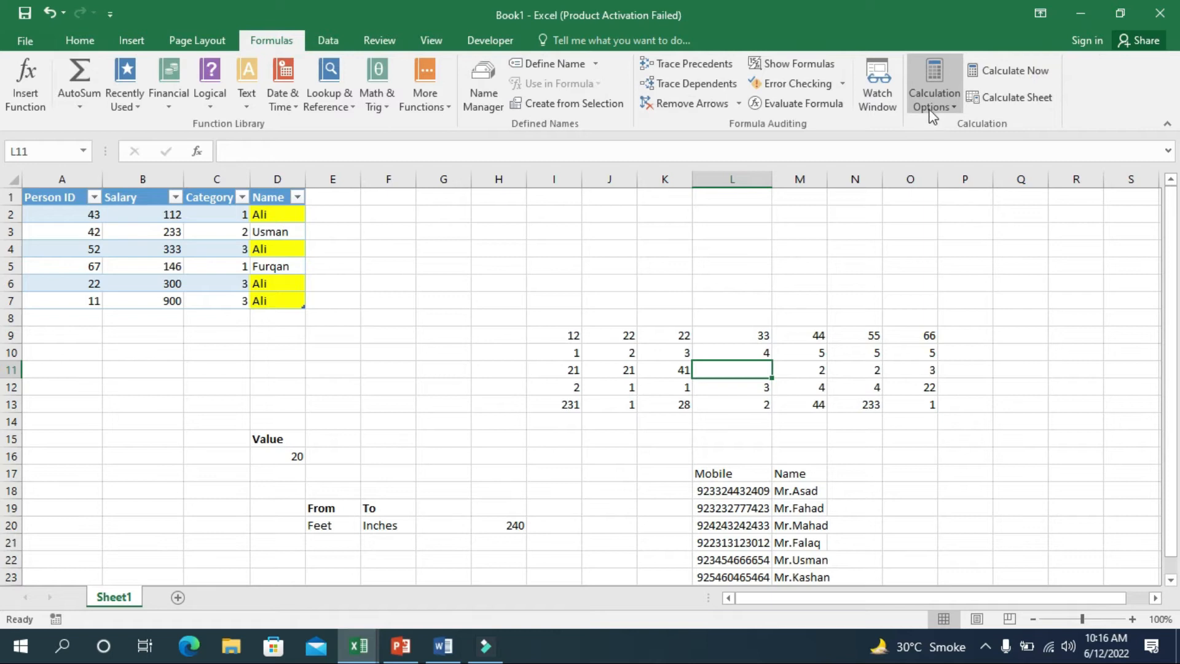
{"action": "mouse_move", "coordinate": [957, 170]}
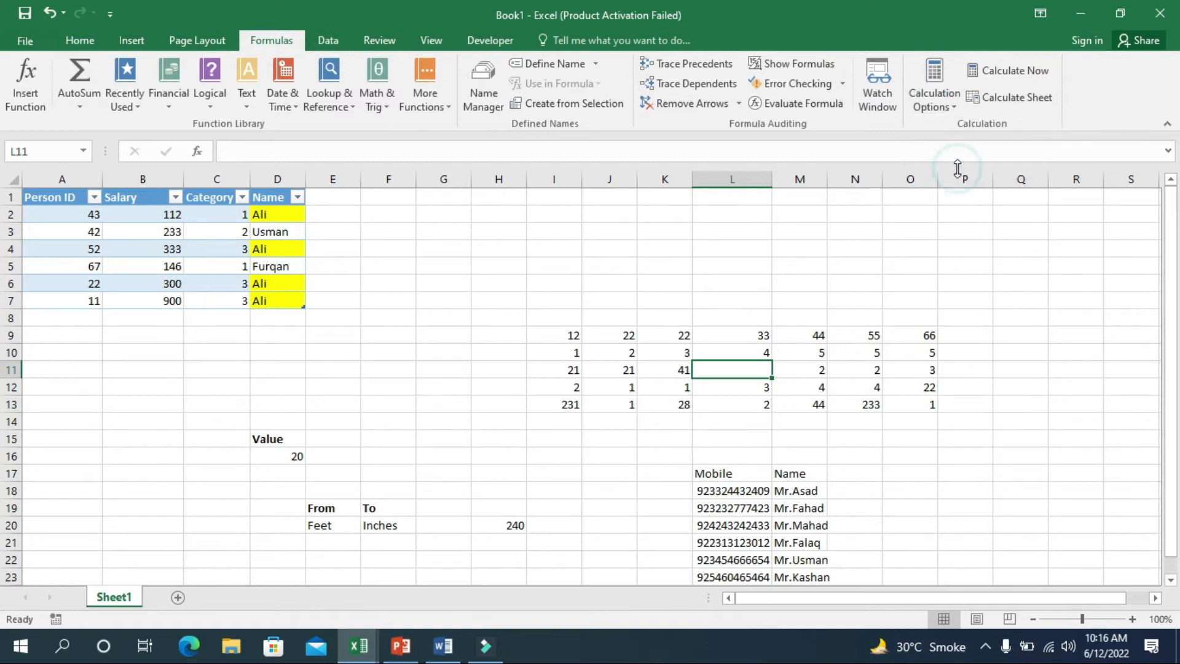
{"action": "type", "text": "=S"}
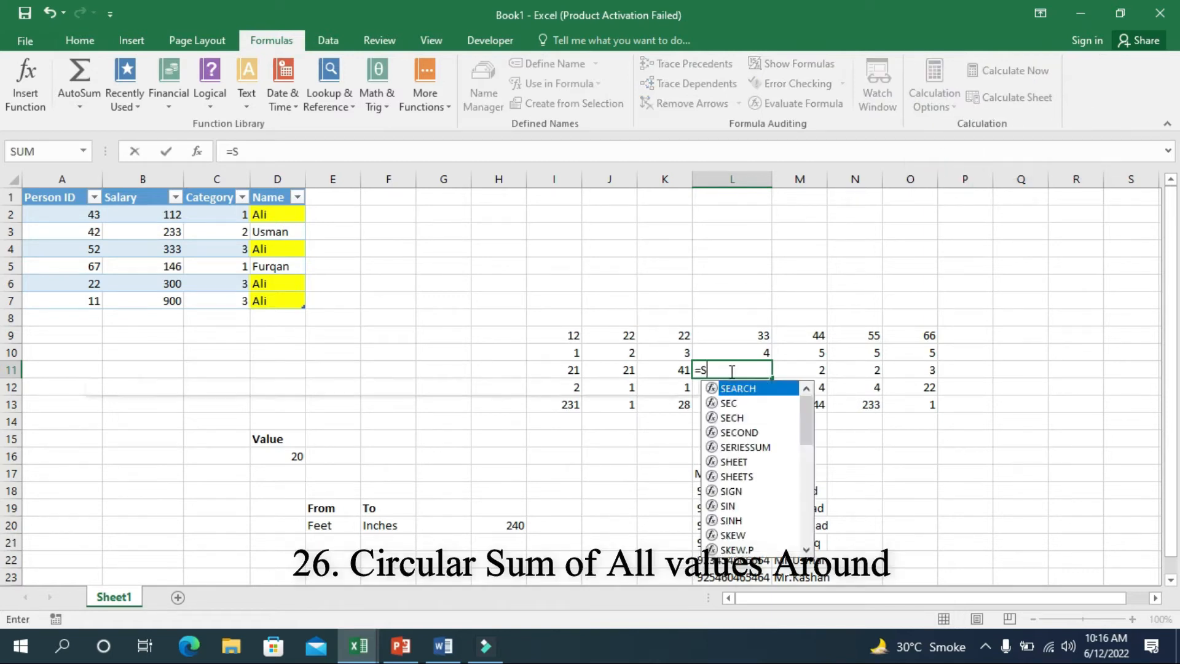
{"action": "type", "text": "UM("}
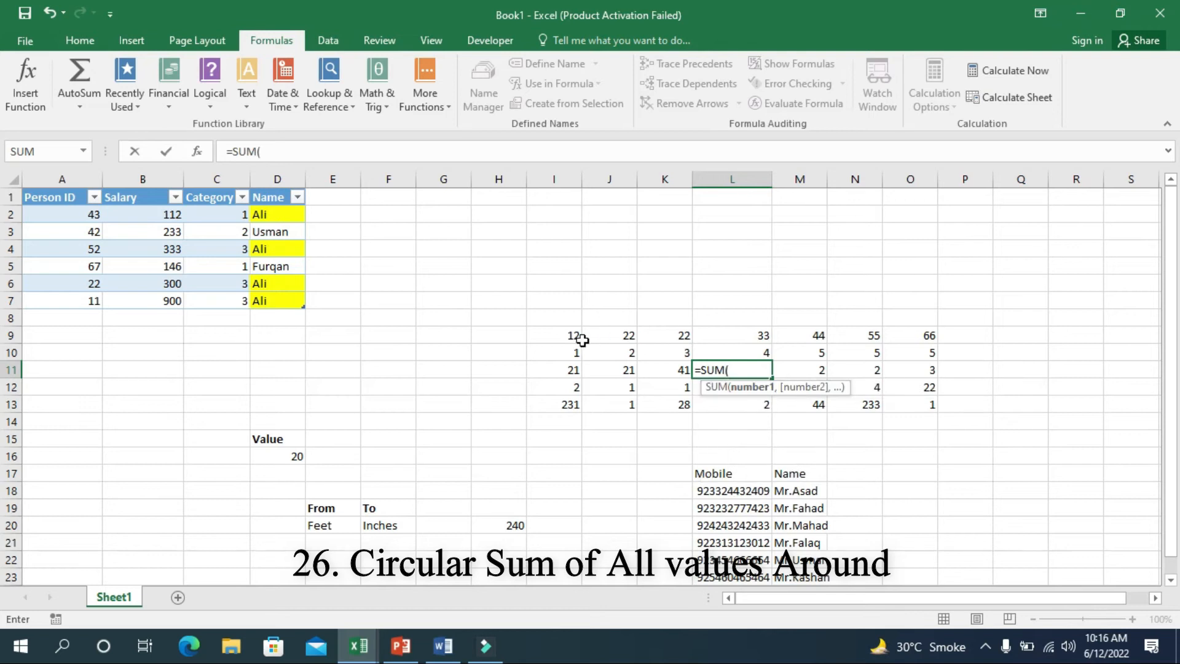
{"action": "left_click_drag", "start_coordinate": [555, 335], "coordinate": [931, 405]}
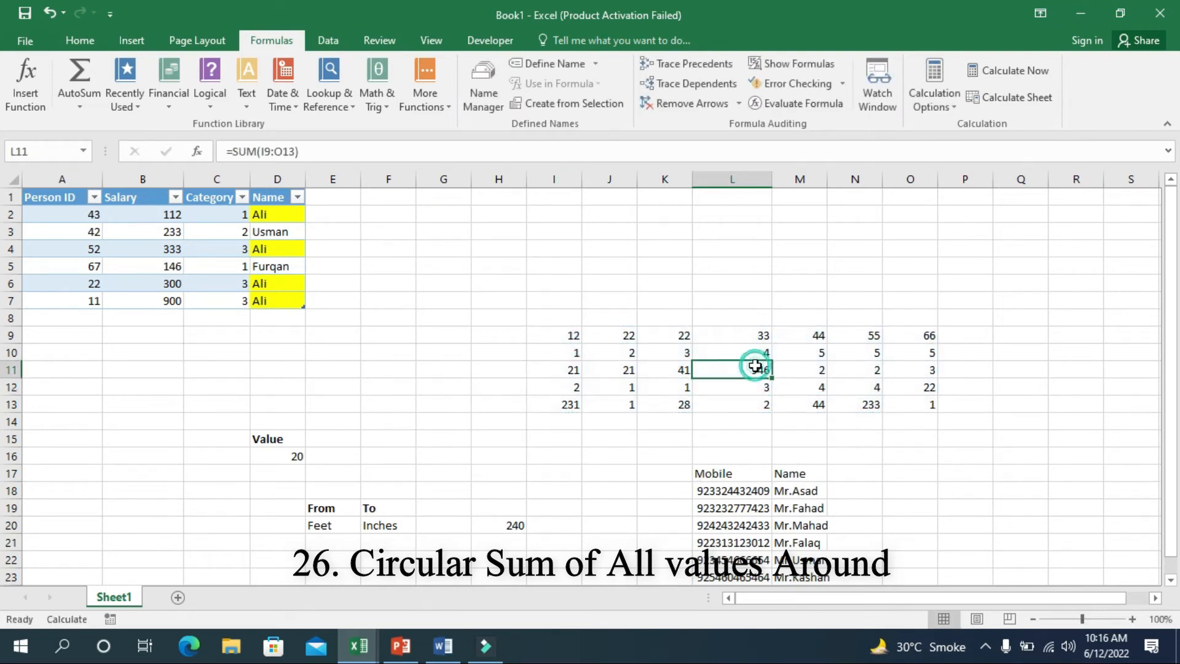
{"action": "left_click", "coordinate": [965, 248]}
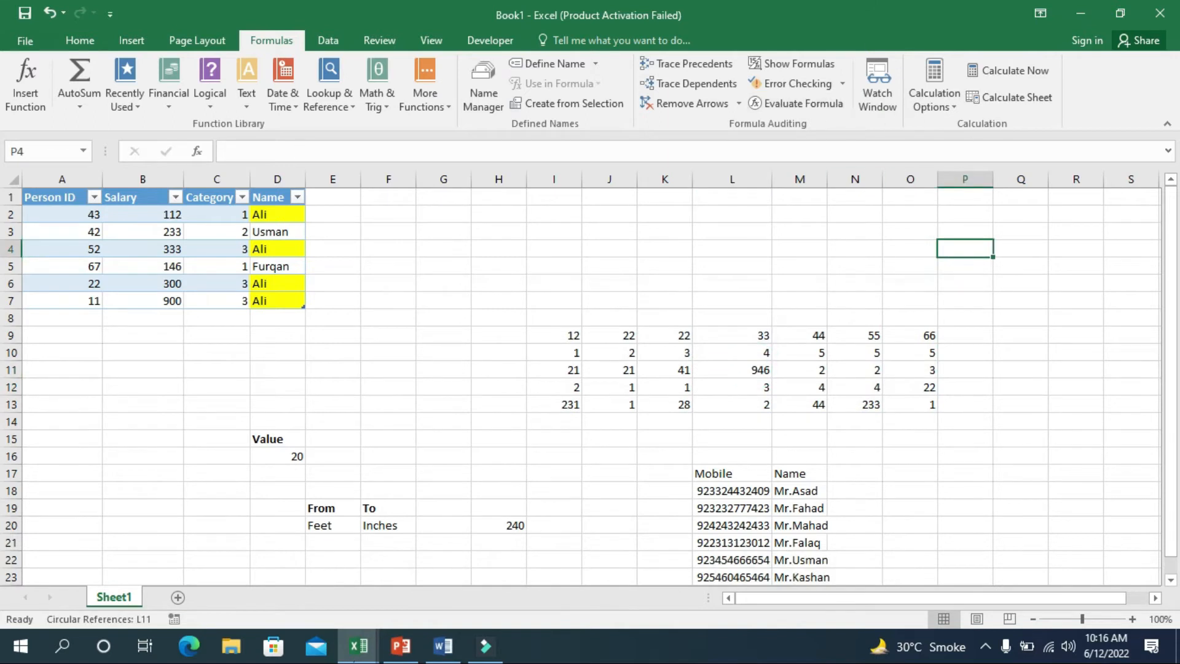
{"action": "left_click", "coordinate": [400, 646]}
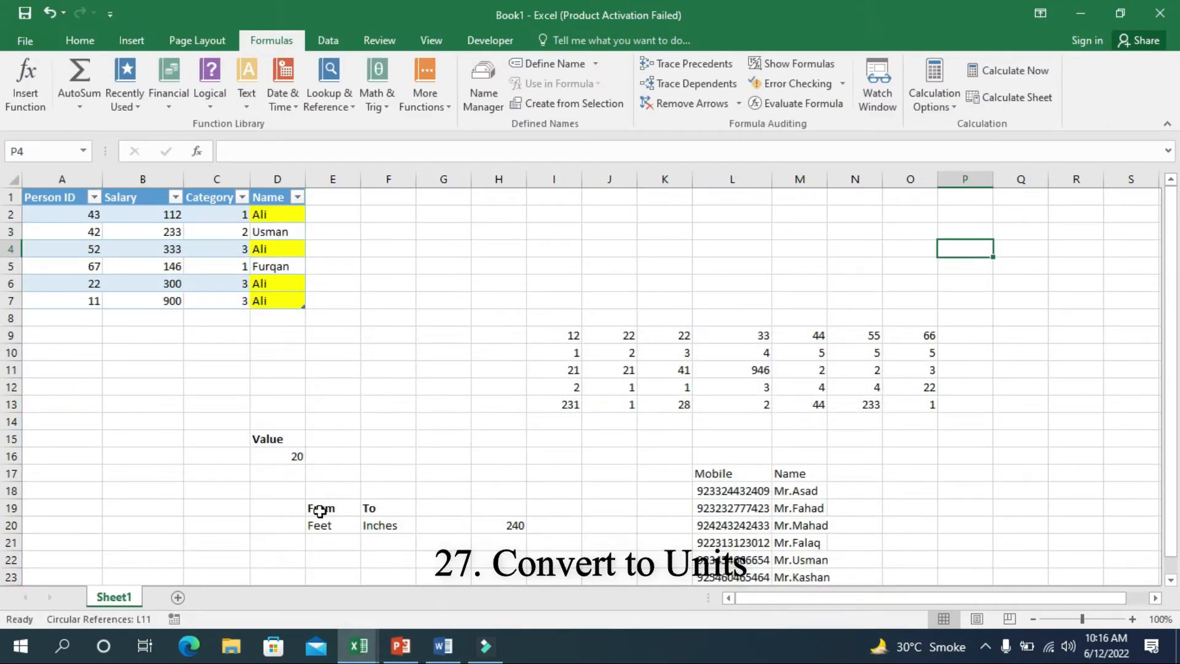
Draft =CONVERT(D16,"ft","in") in F22 to turn feet into inches
{"action": "left_click", "coordinate": [499, 526]}
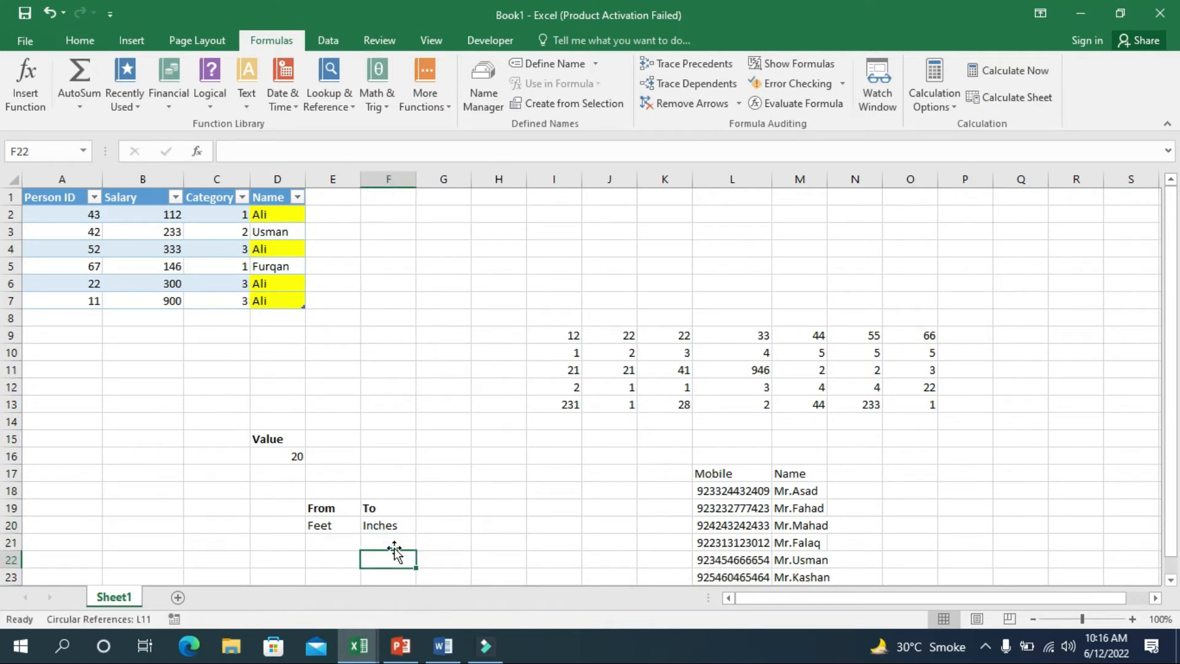
{"action": "type", "text": "=CONVERT("}
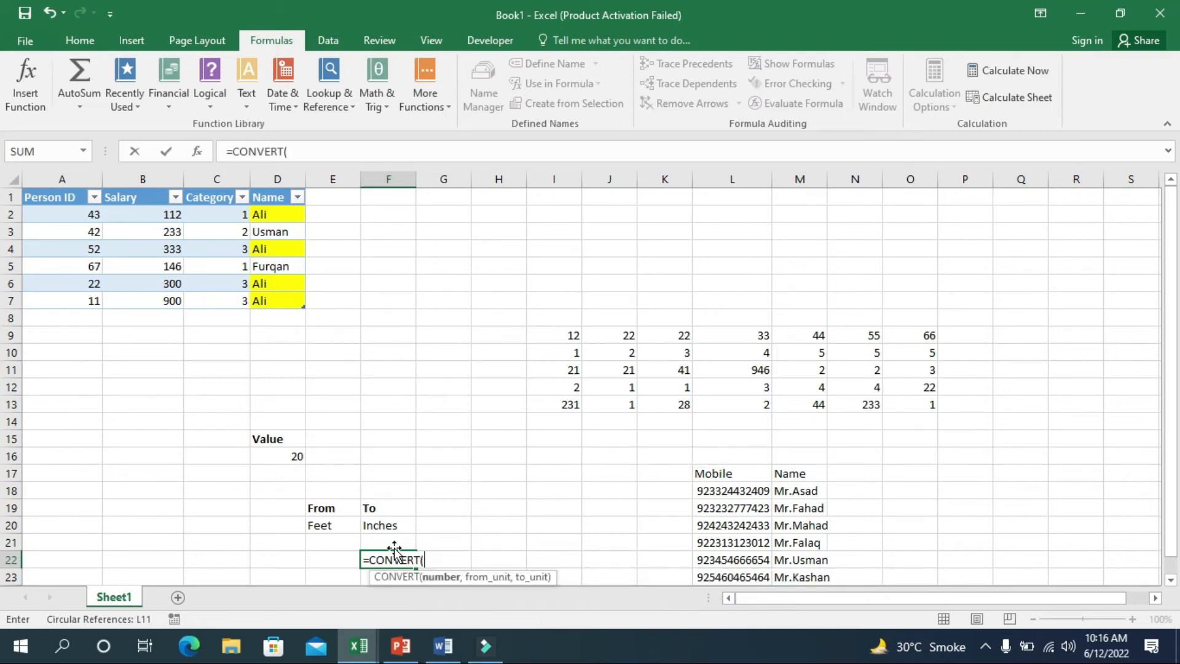
{"action": "mouse_move", "coordinate": [325, 502]}
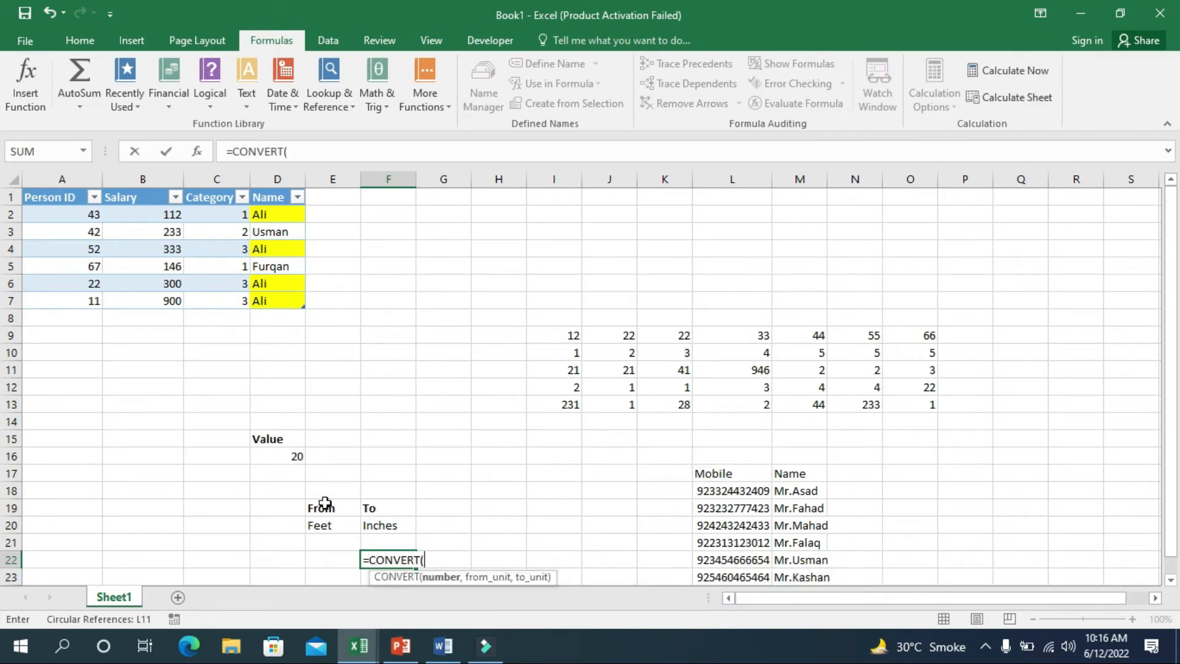
{"action": "left_click", "coordinate": [277, 456]}
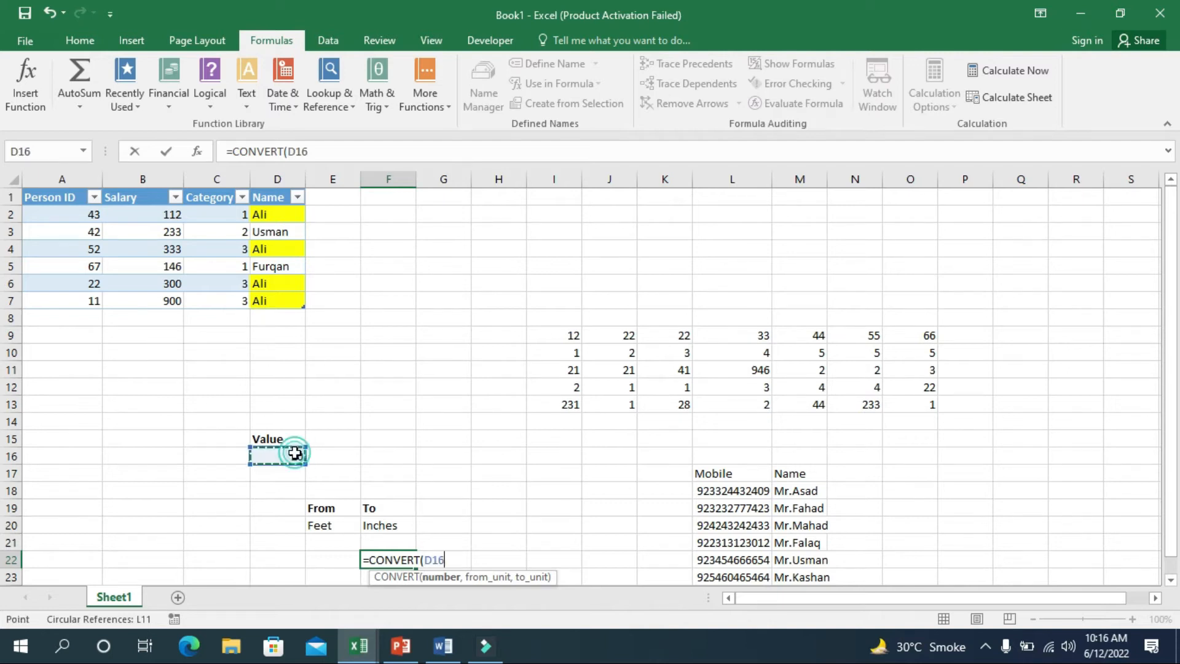
{"action": "type", "text": ",\"ft"}
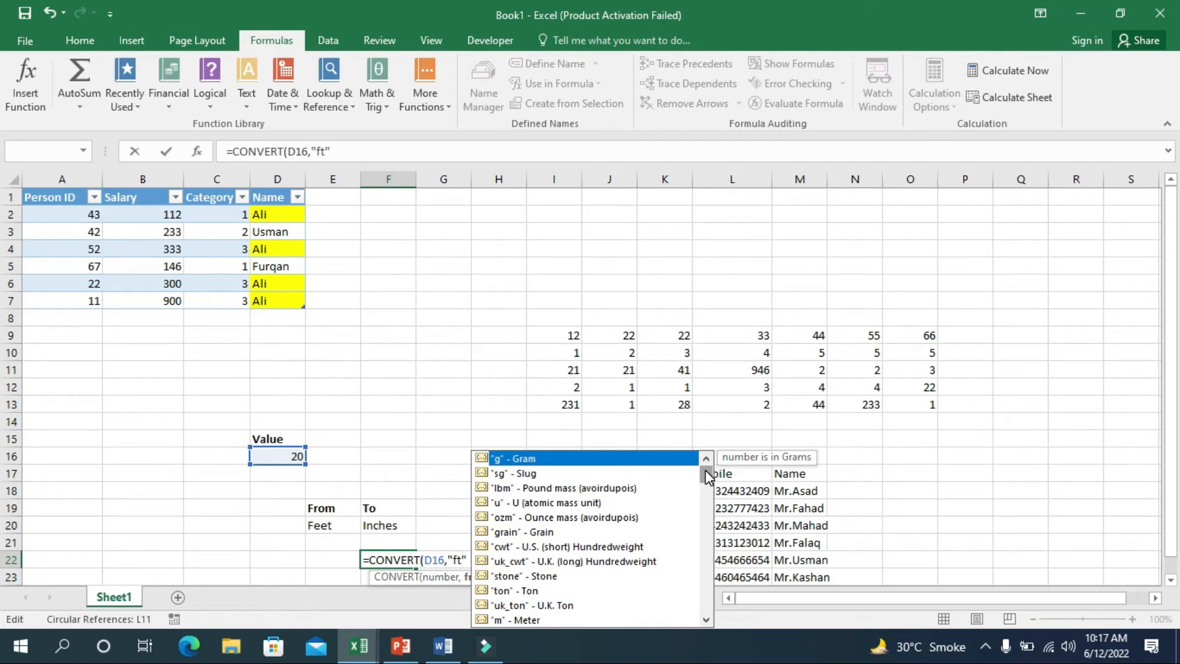
{"action": "left_click", "coordinate": [451, 559]}
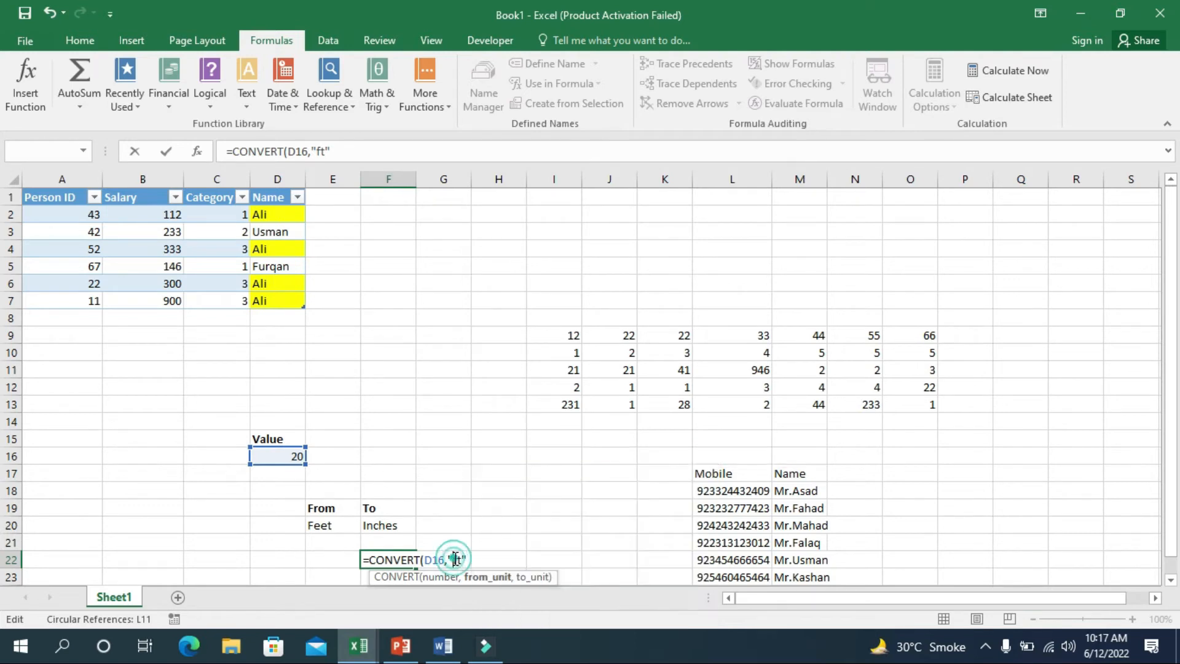
{"action": "type", "text": ","}
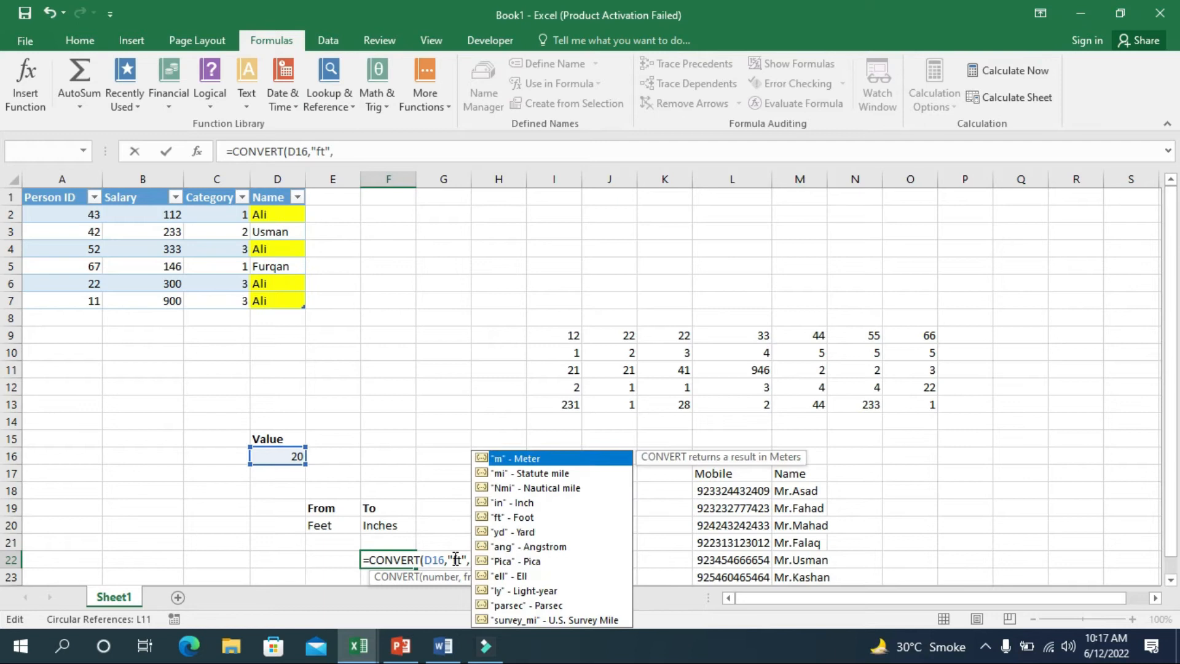
{"action": "type", "text": "\"in\""}
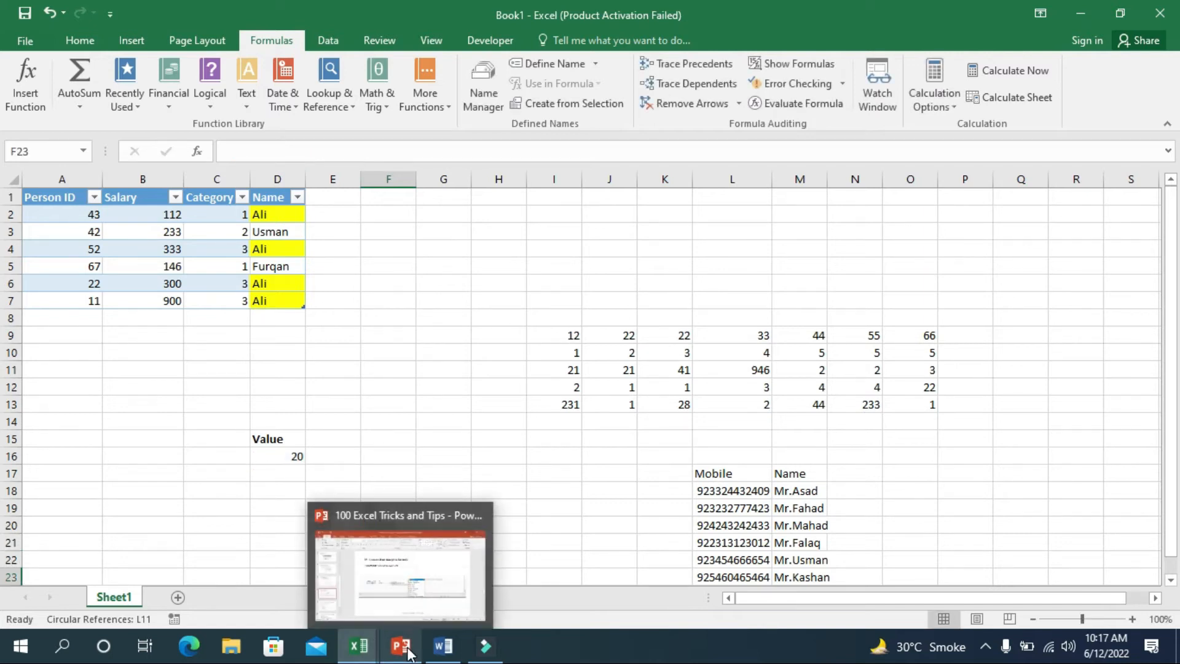
{"action": "left_click", "coordinate": [400, 646]}
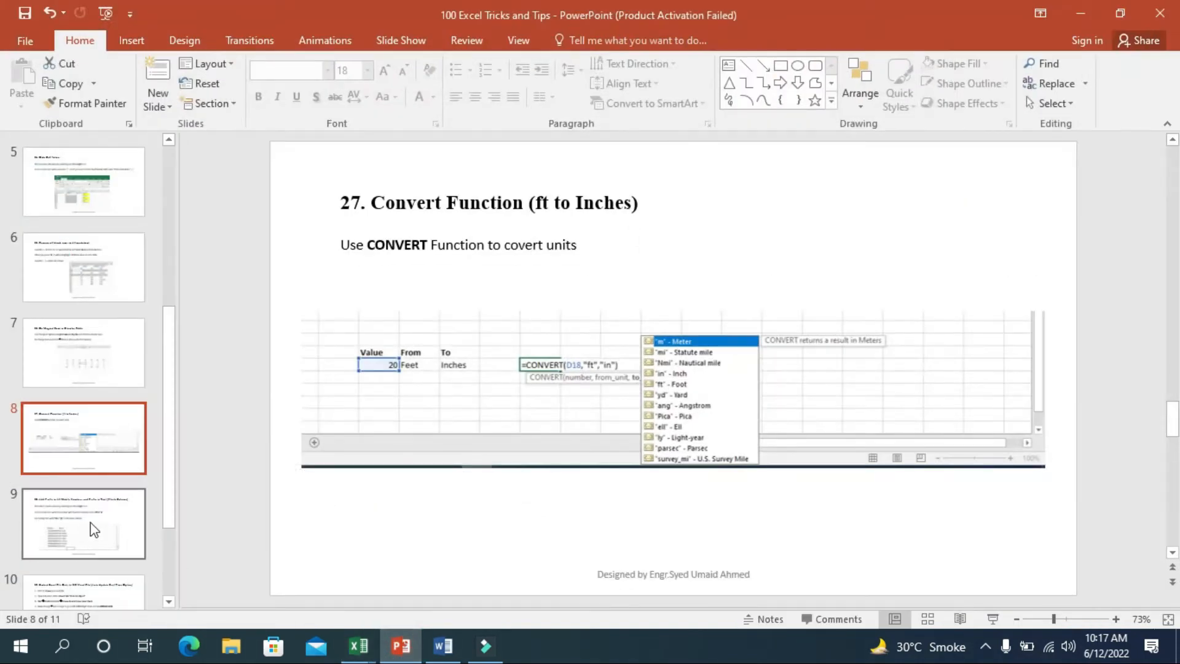
Give the Name cells the custom format "Mr."@ so they show Mr.Fahad, Mr.Mahad
{"action": "left_click", "coordinate": [83, 523]}
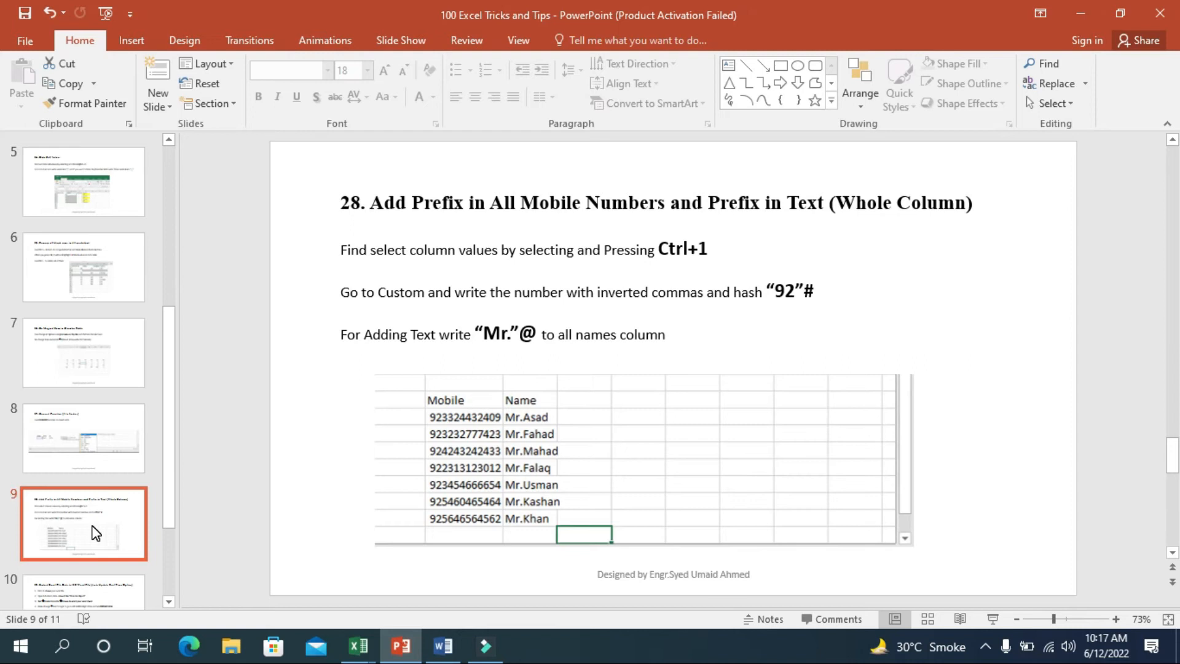
{"action": "mouse_move", "coordinate": [421, 233]}
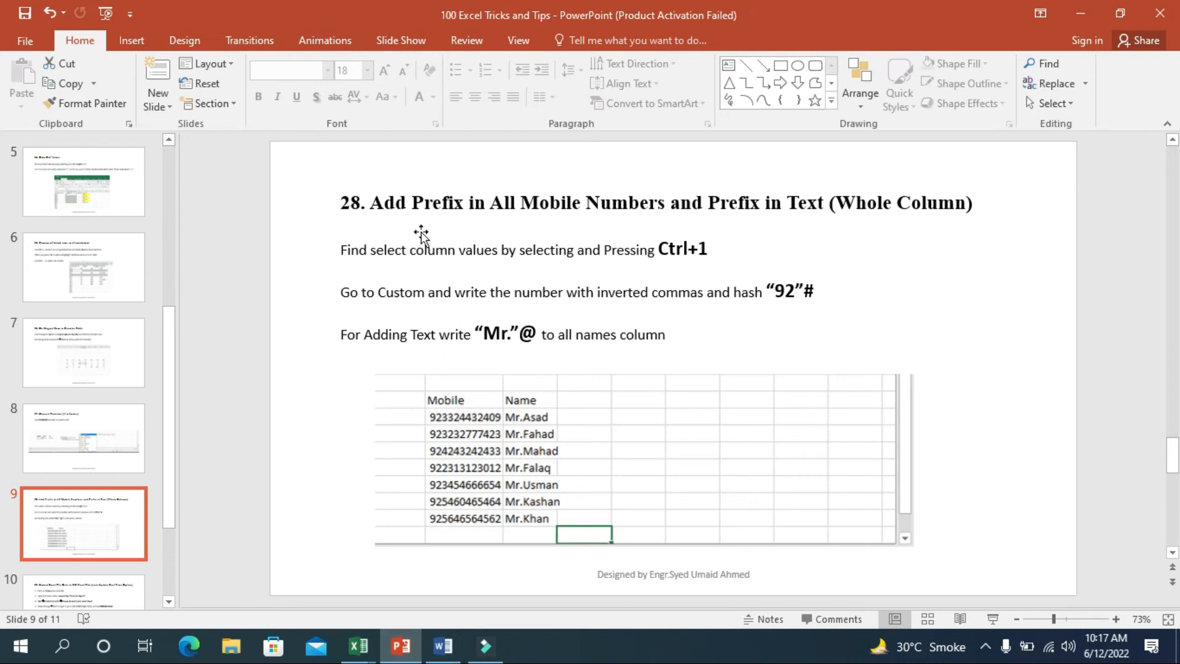
{"action": "mouse_move", "coordinate": [1082, 14]}
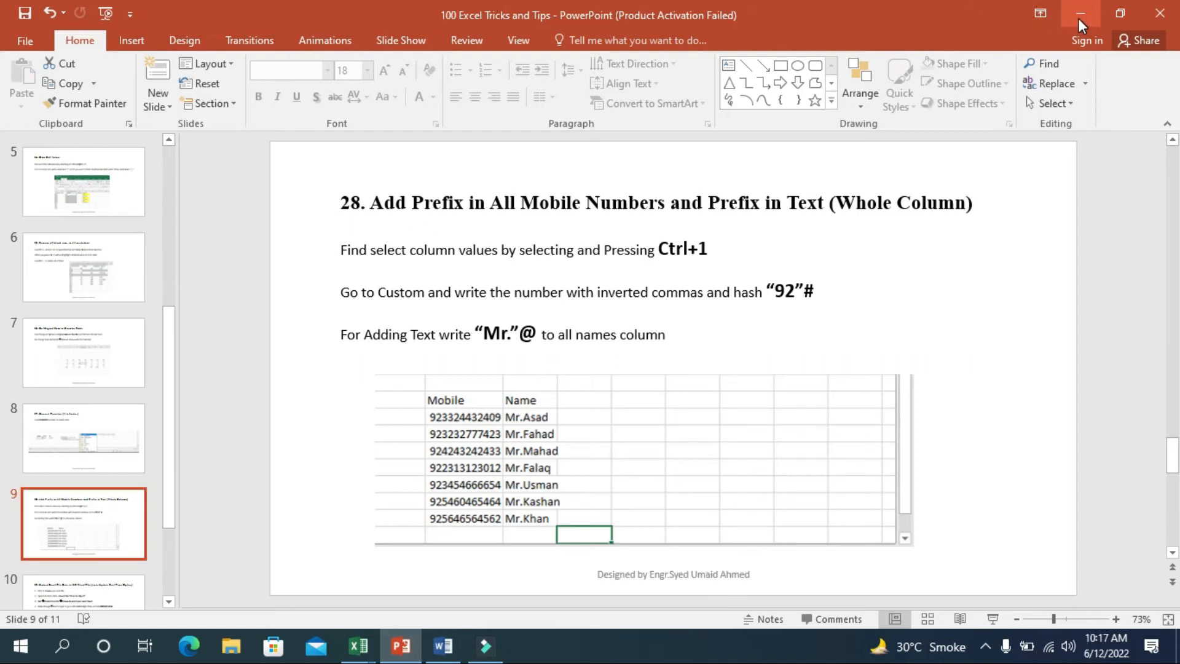
{"action": "mouse_move", "coordinate": [1079, 13]}
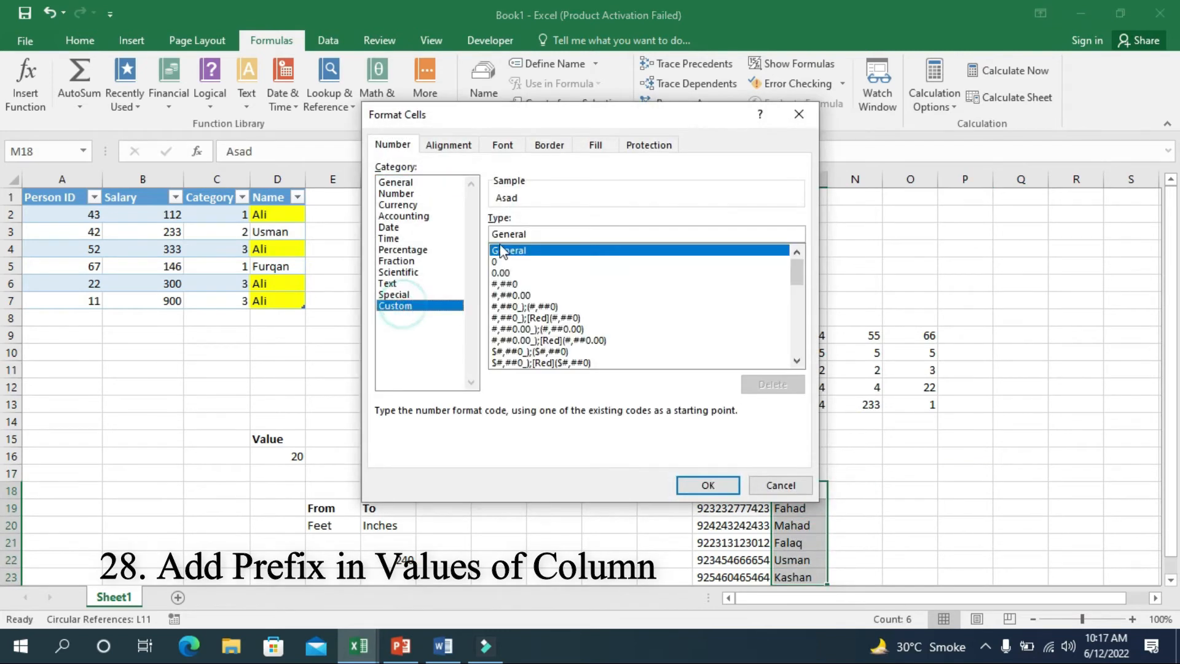
{"action": "left_click", "coordinate": [639, 233]}
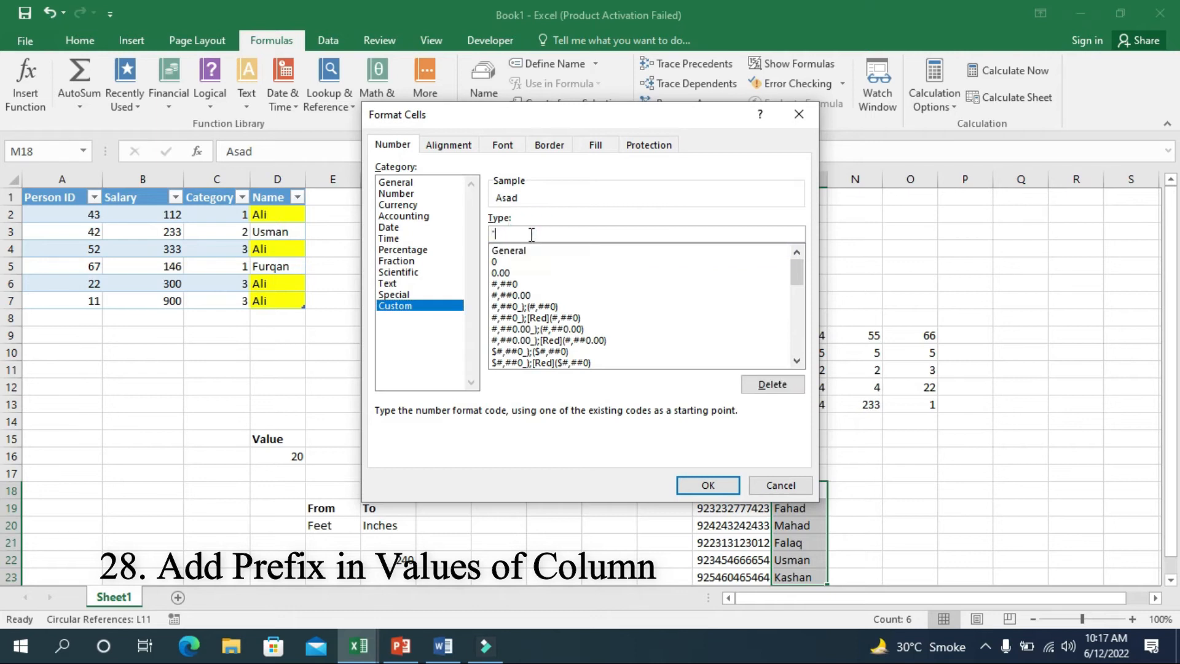
{"action": "type", "text": "Me"}
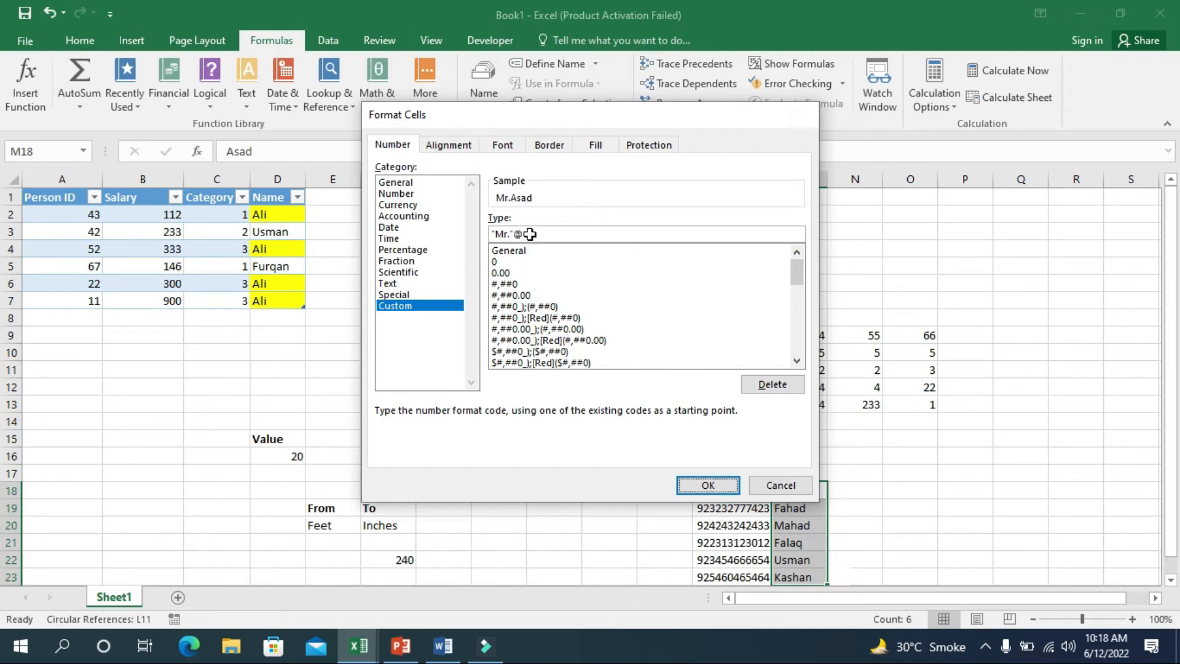
{"action": "left_click", "coordinate": [706, 485]}
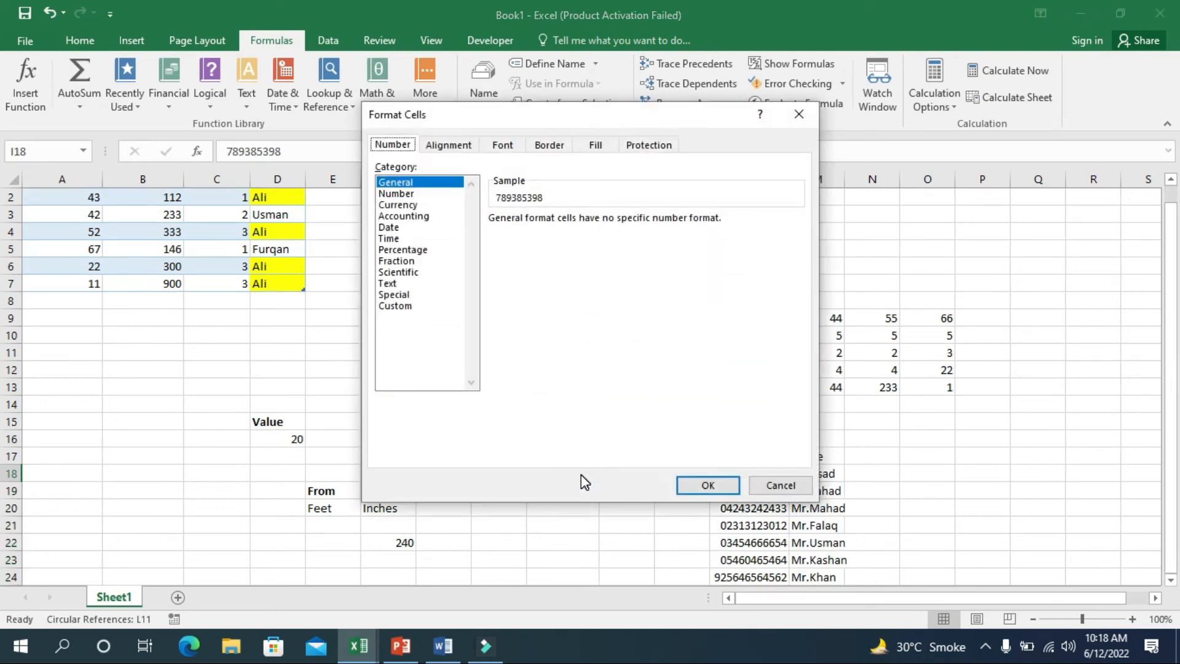
{"action": "left_click", "coordinate": [395, 306]}
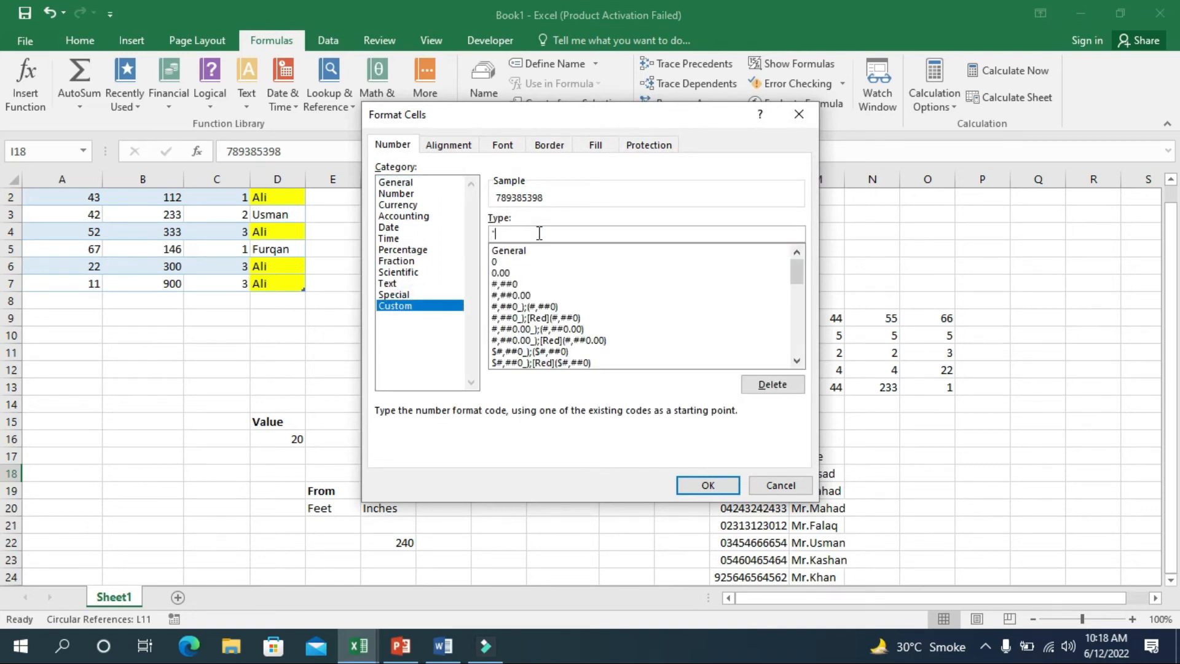
{"action": "type", "text": "\"92\""}
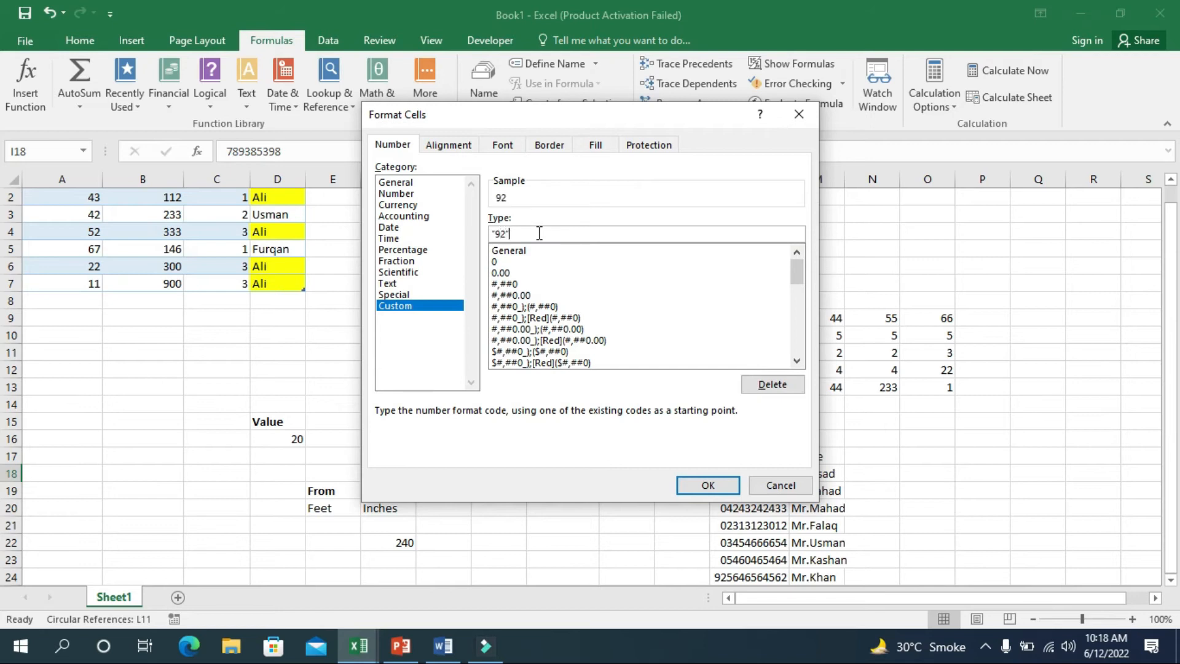
{"action": "type", "text": "#"}
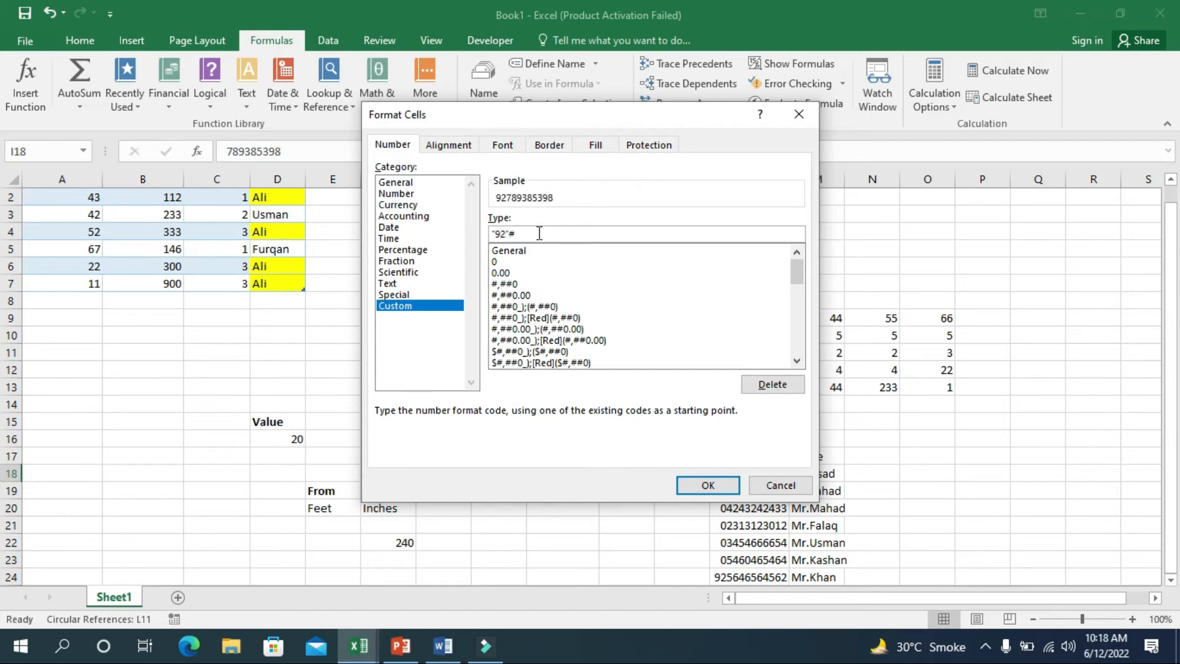
{"action": "left_click", "coordinate": [706, 485]}
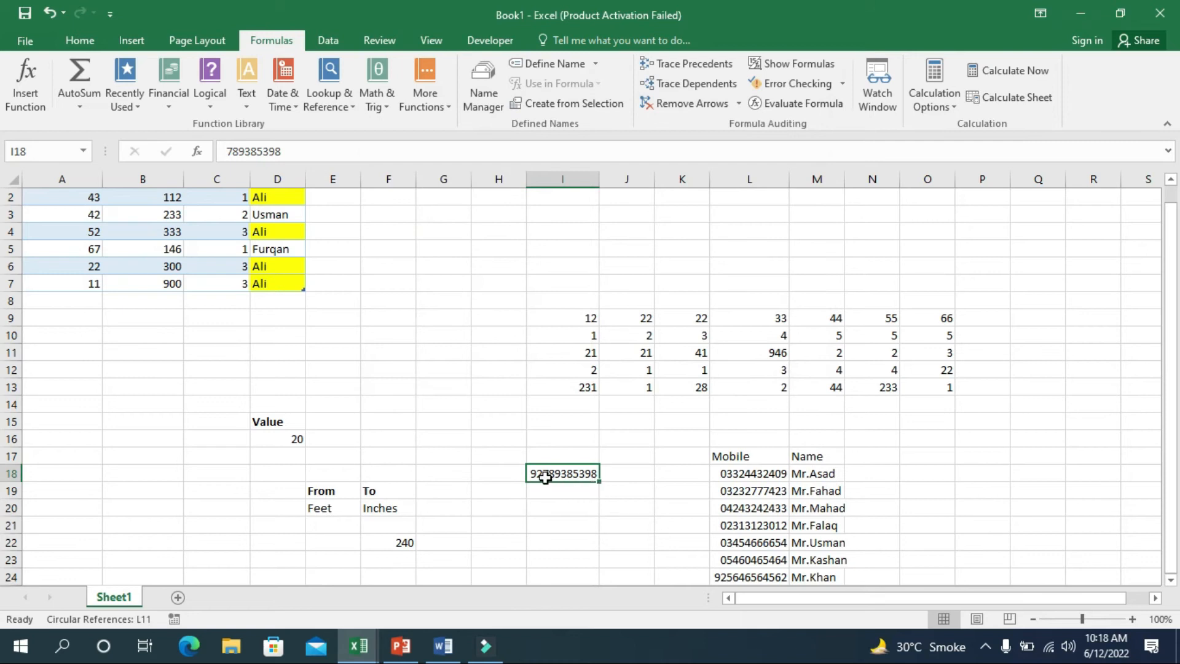
{"action": "mouse_move", "coordinate": [726, 470]}
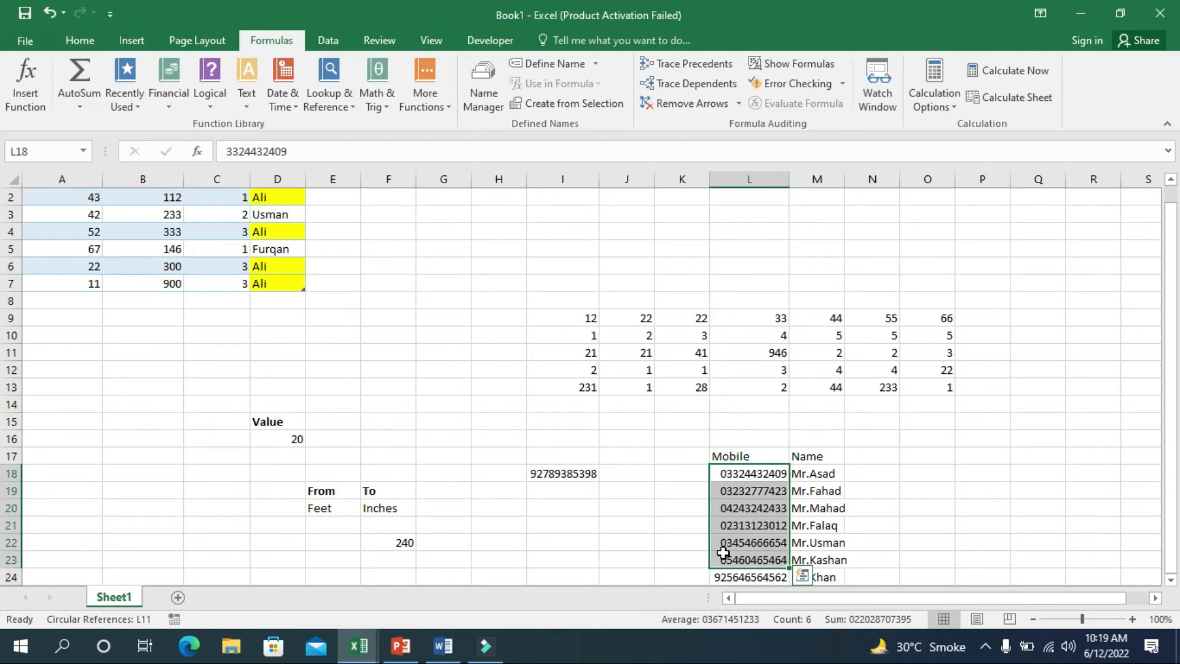
Save the Person ID workbook as 'connect' in the Desktop folder
{"action": "left_click", "coordinate": [400, 646]}
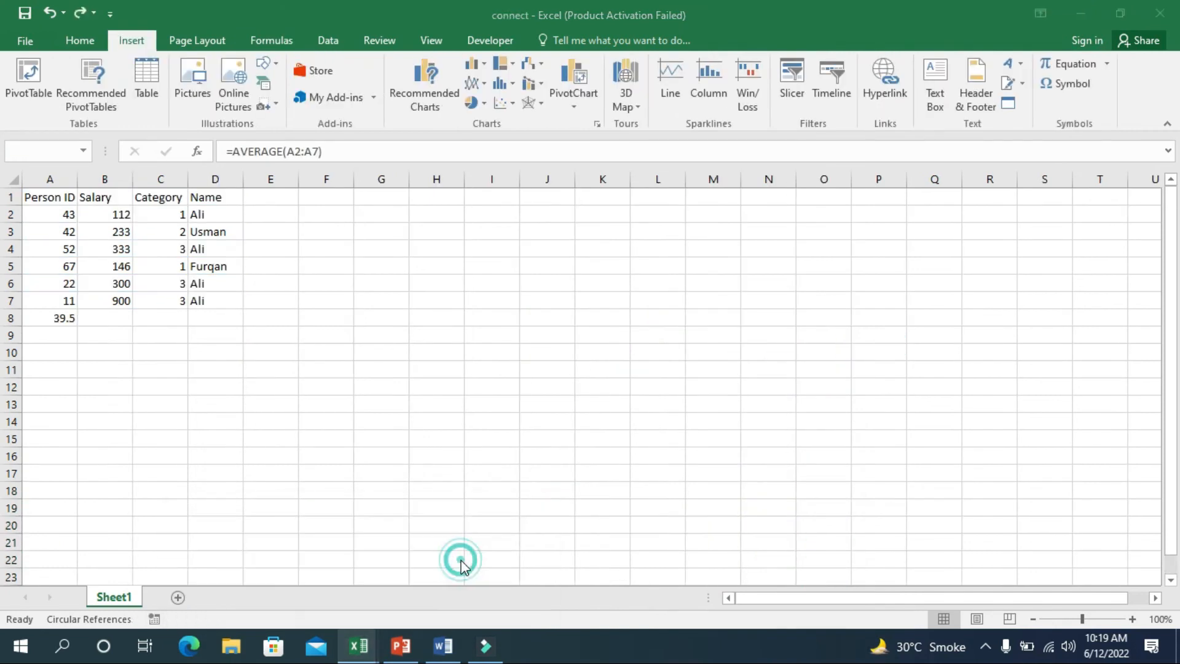
{"action": "left_click", "coordinate": [25, 41]}
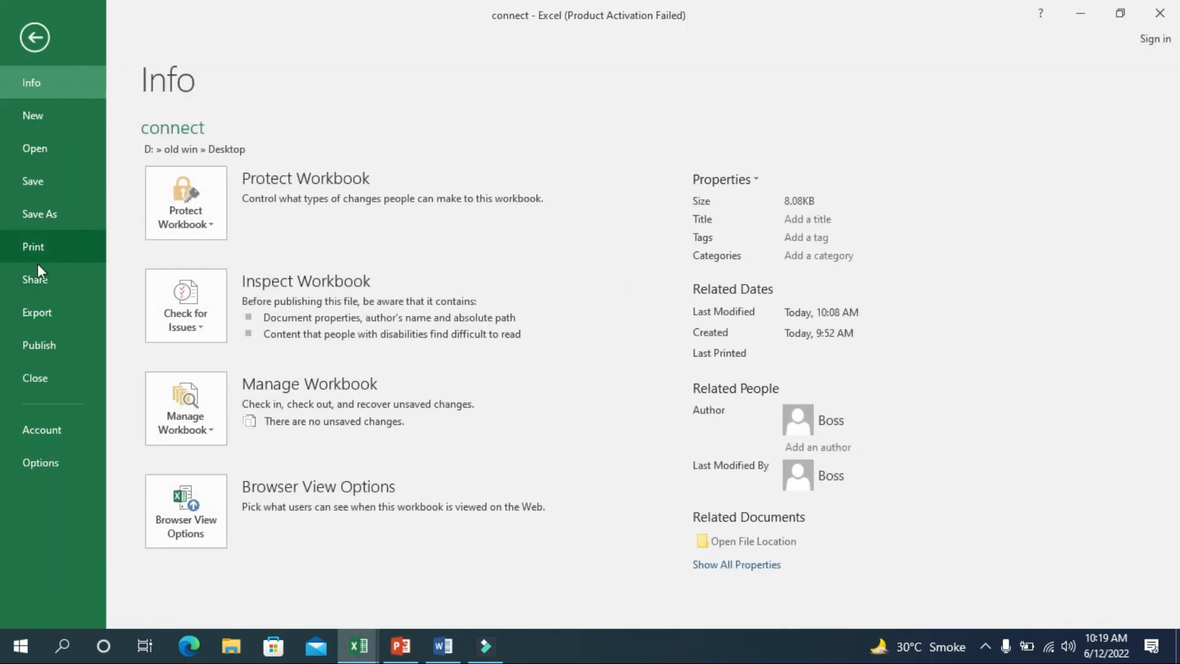
{"action": "left_click", "coordinate": [40, 214]}
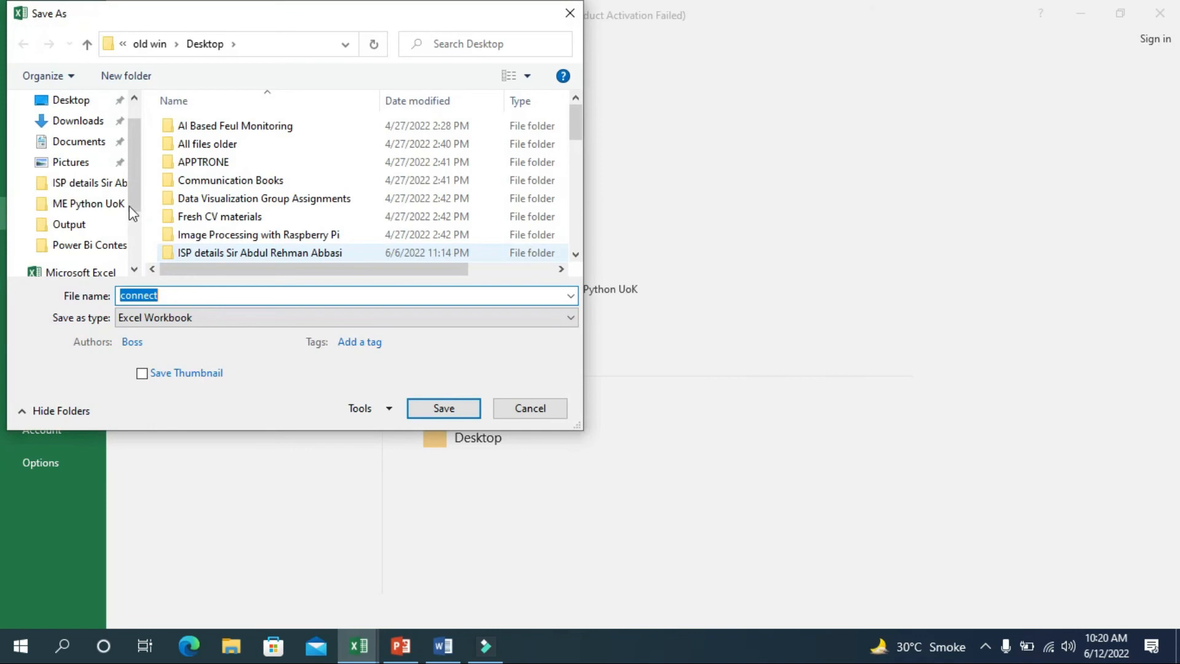
{"action": "left_click", "coordinate": [529, 408]}
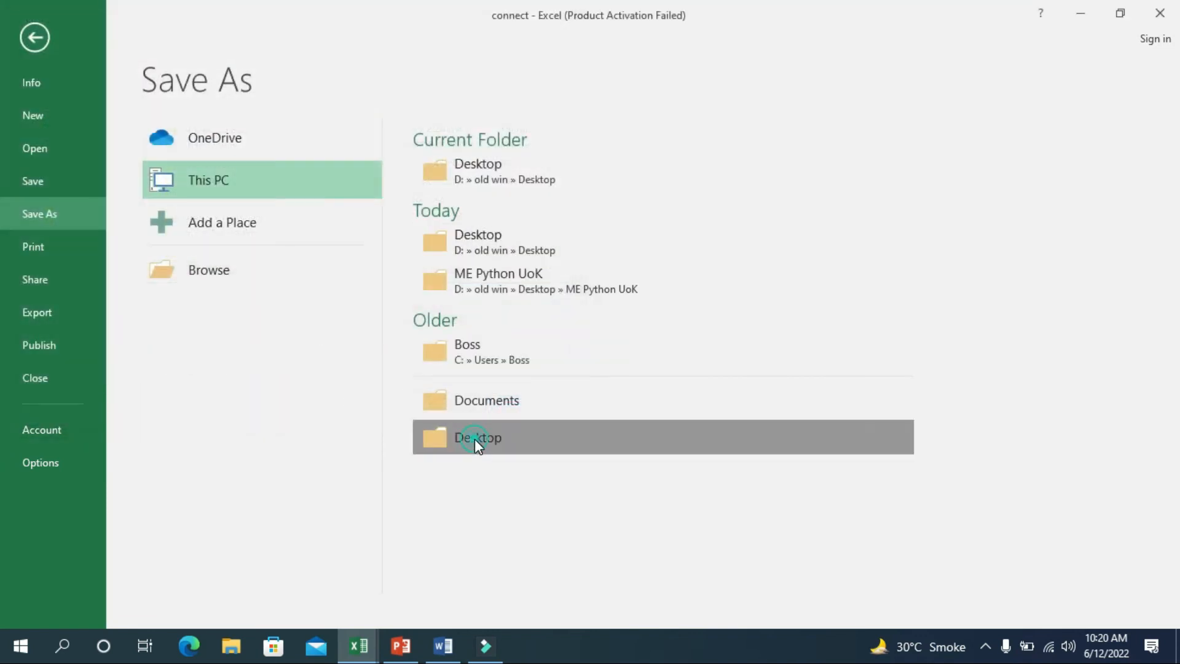
{"action": "double_click", "coordinate": [477, 436]}
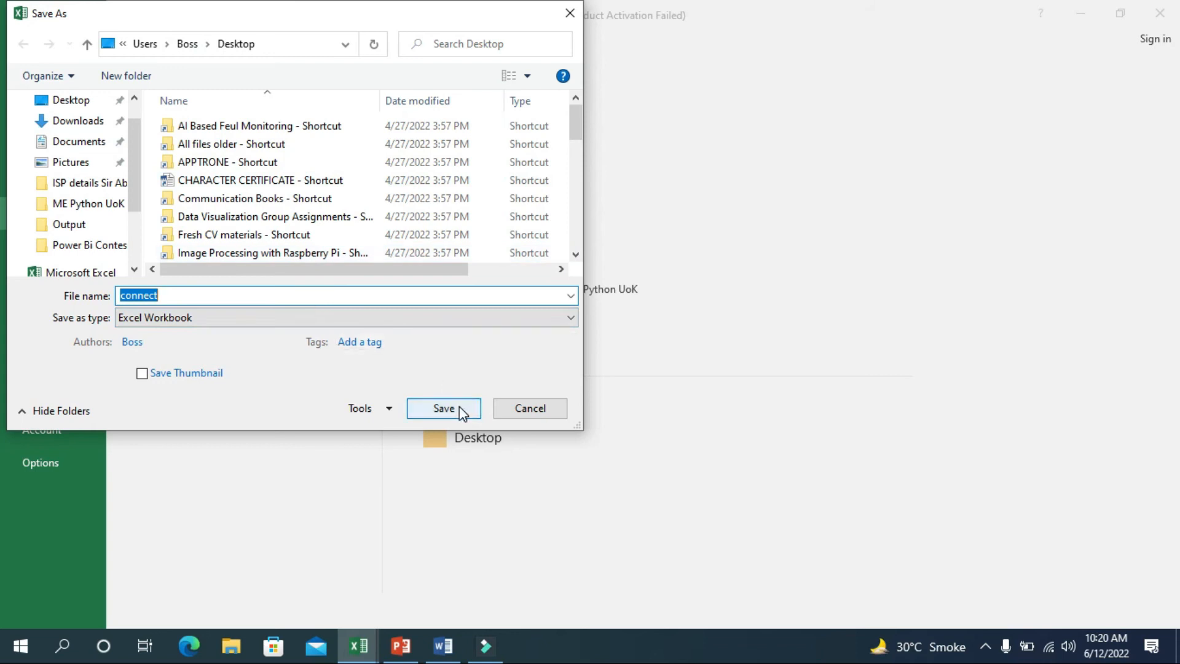
{"action": "left_click", "coordinate": [443, 408]}
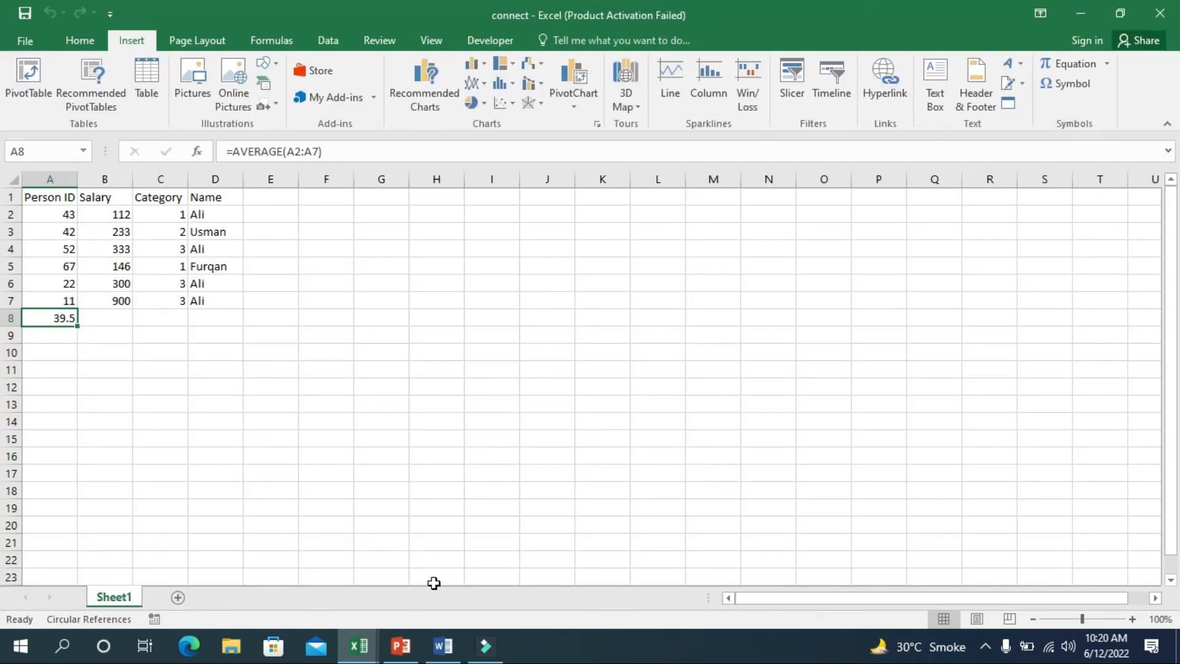
Insert connect.xlsx from the Desktop into the blank Word document as a linked object
{"action": "left_click", "coordinate": [443, 646]}
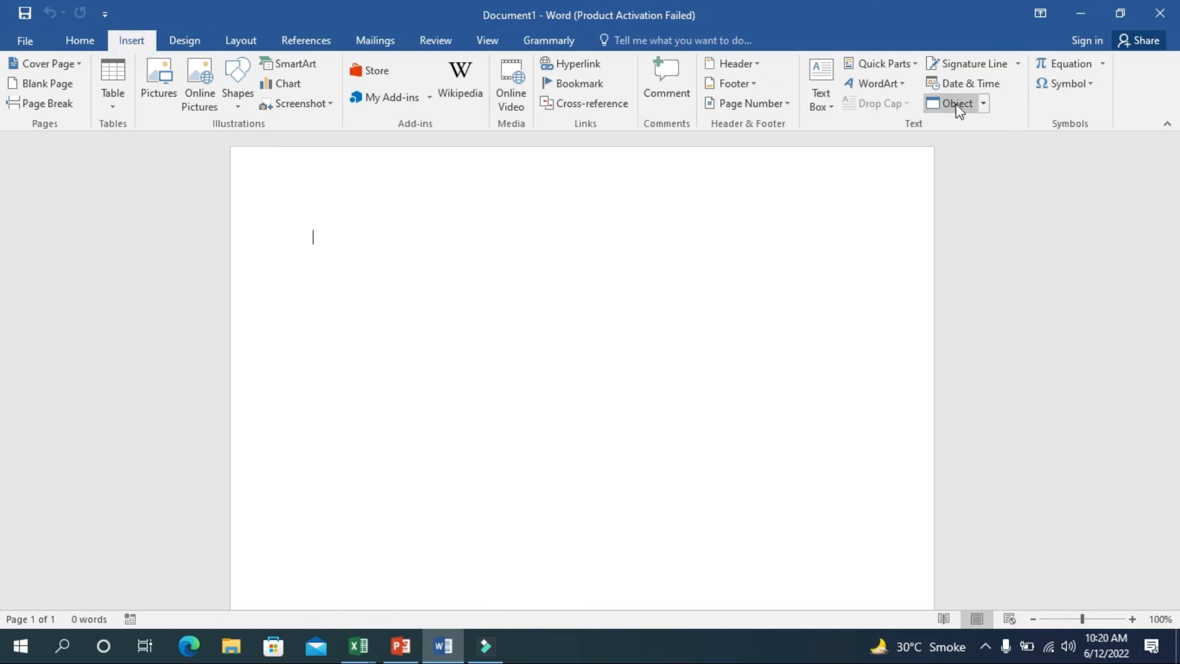
{"action": "left_click", "coordinate": [956, 103]}
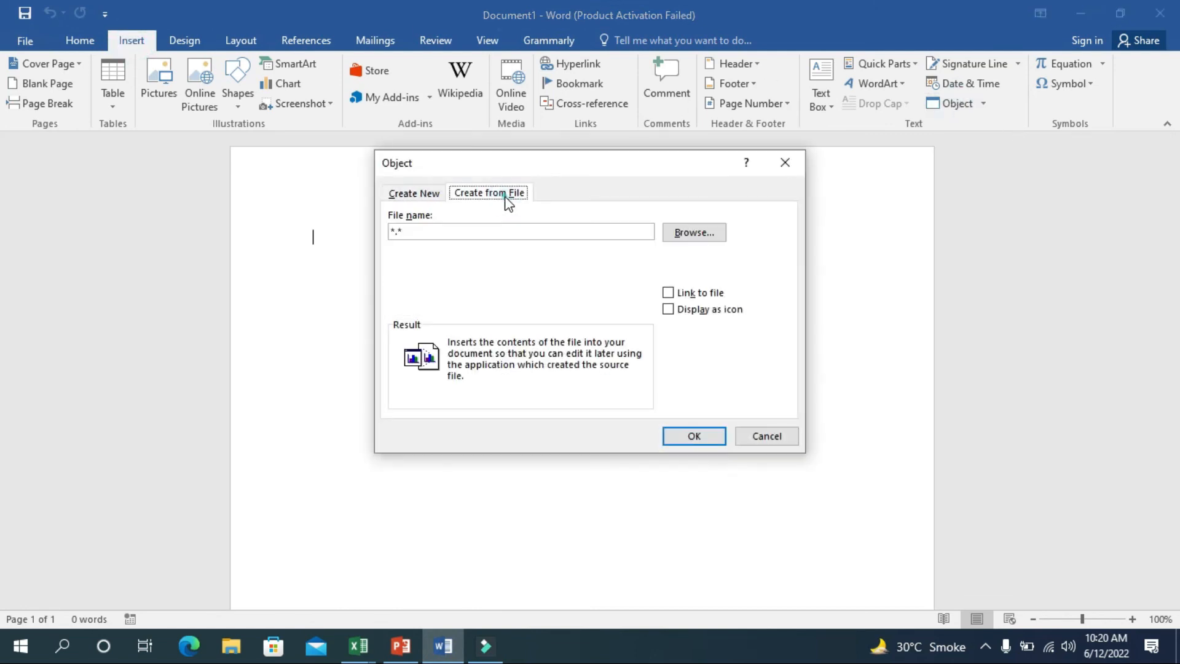
{"action": "left_click", "coordinate": [692, 231]}
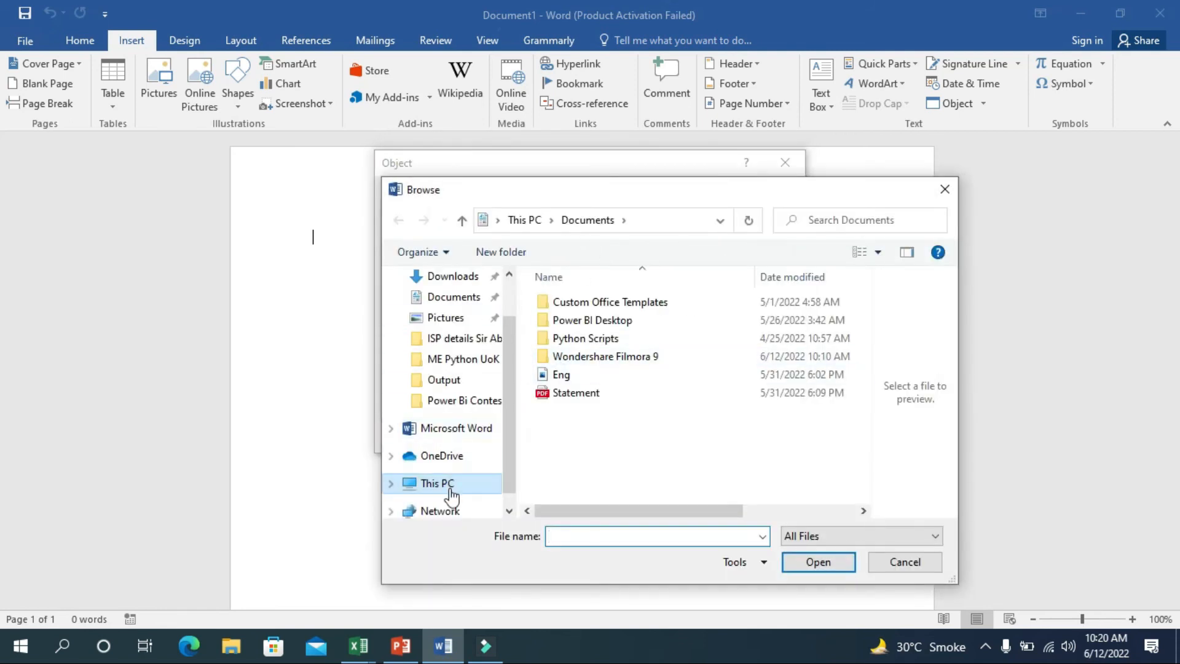
{"action": "left_click", "coordinate": [582, 493]}
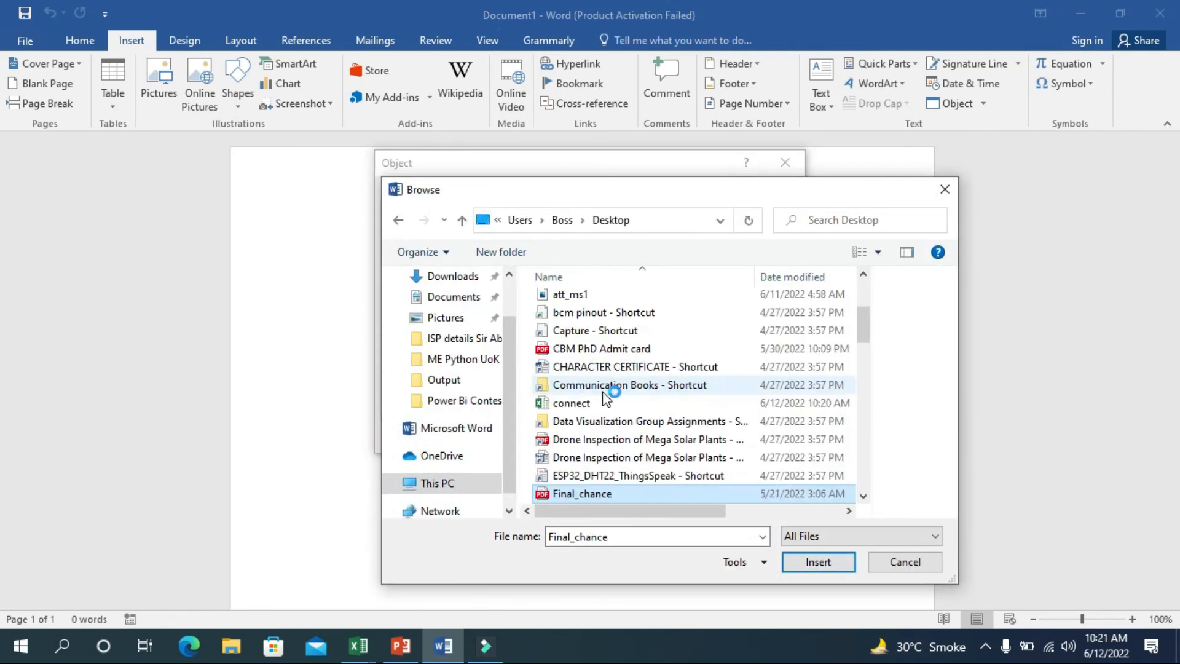
{"action": "left_click", "coordinate": [356, 645]}
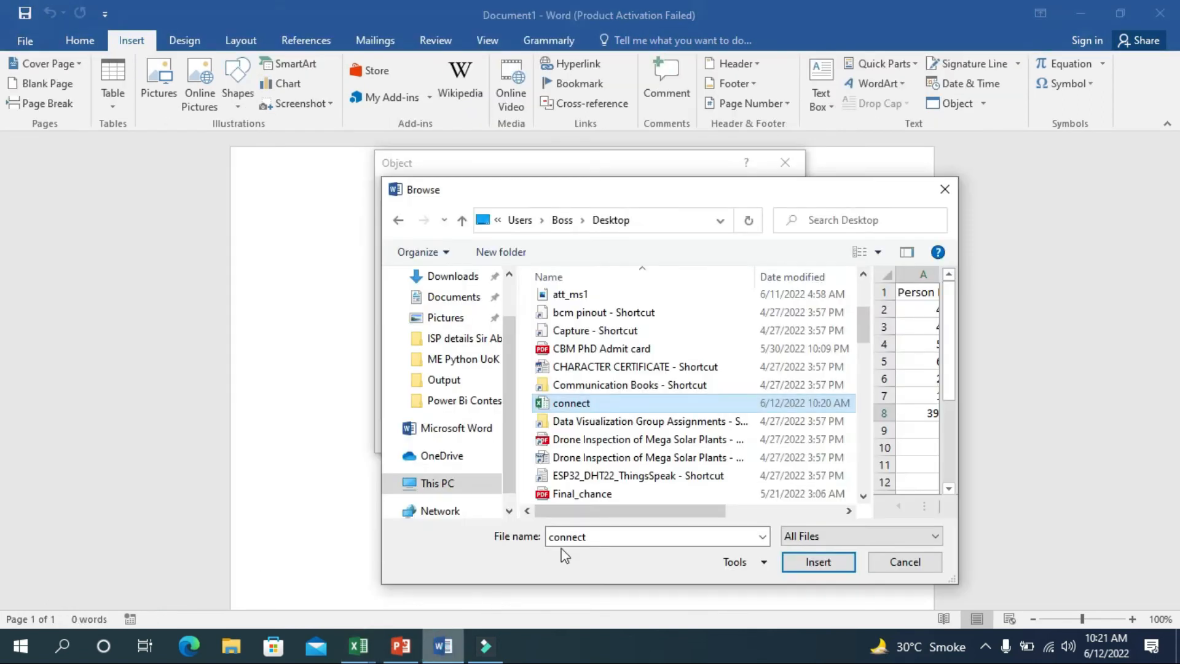
{"action": "left_click", "coordinate": [817, 561]}
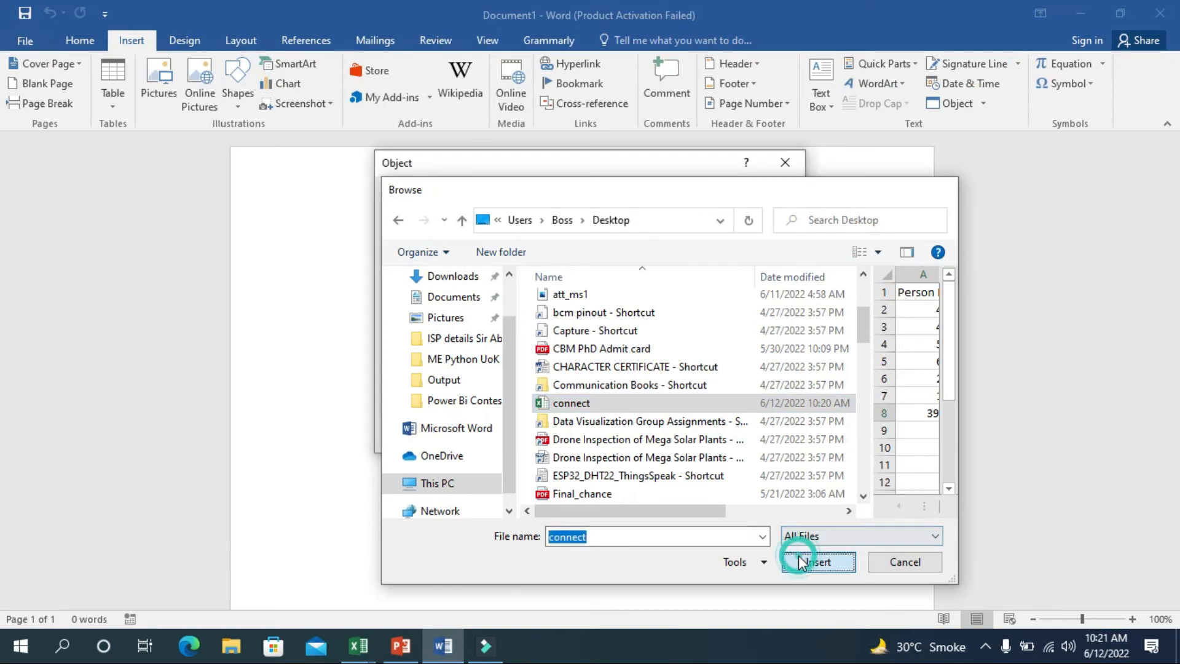
{"action": "left_click", "coordinate": [817, 561]}
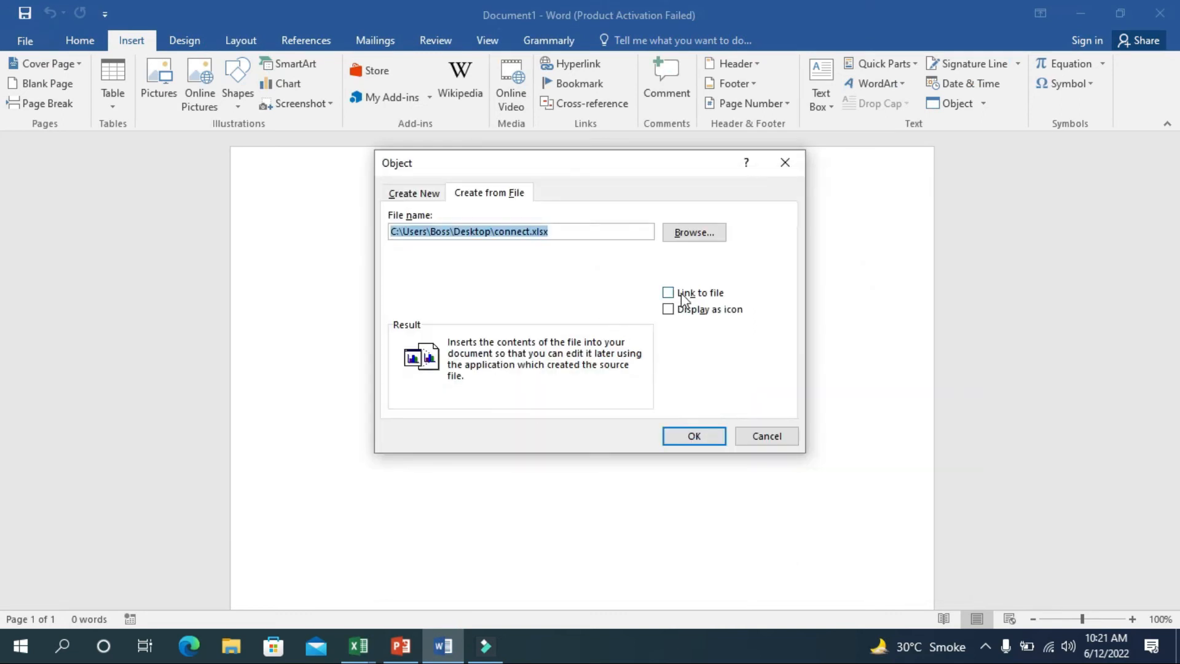
{"action": "left_click", "coordinate": [667, 292]}
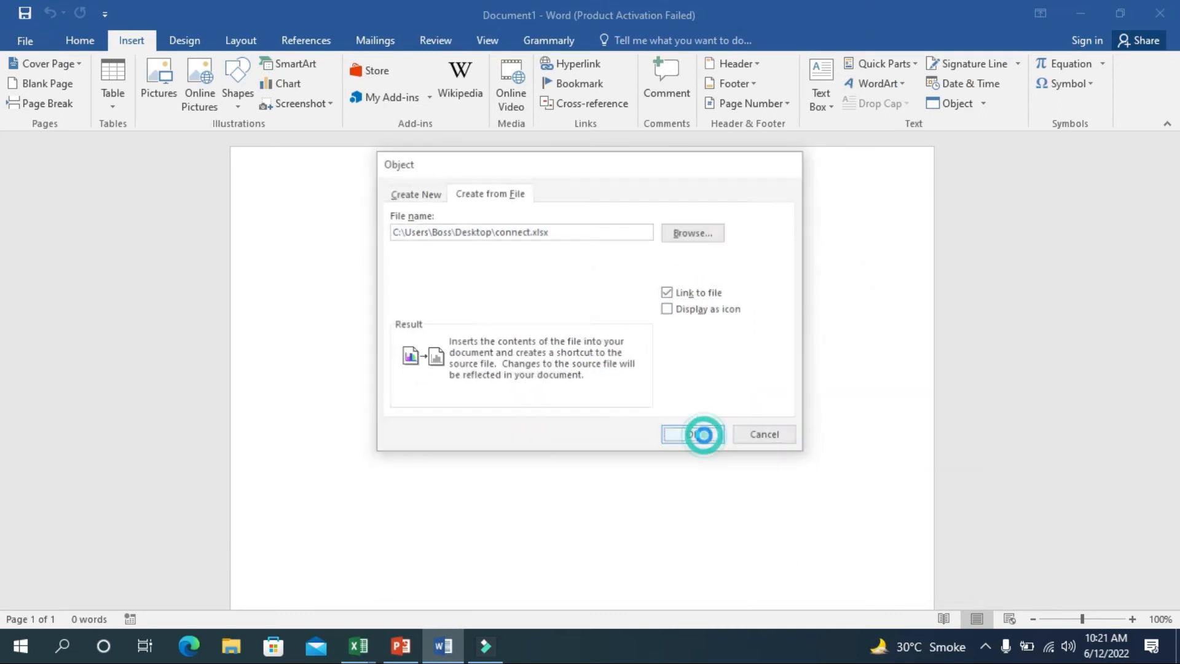
{"action": "left_click", "coordinate": [690, 434]}
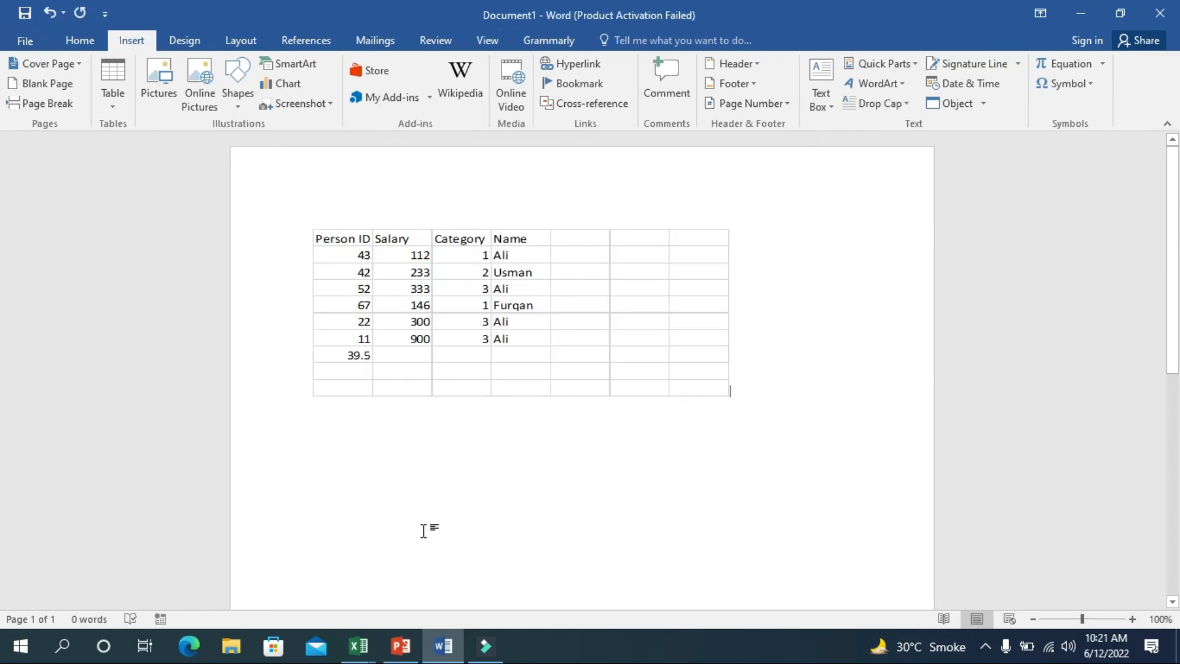
{"action": "mouse_move", "coordinate": [358, 646]}
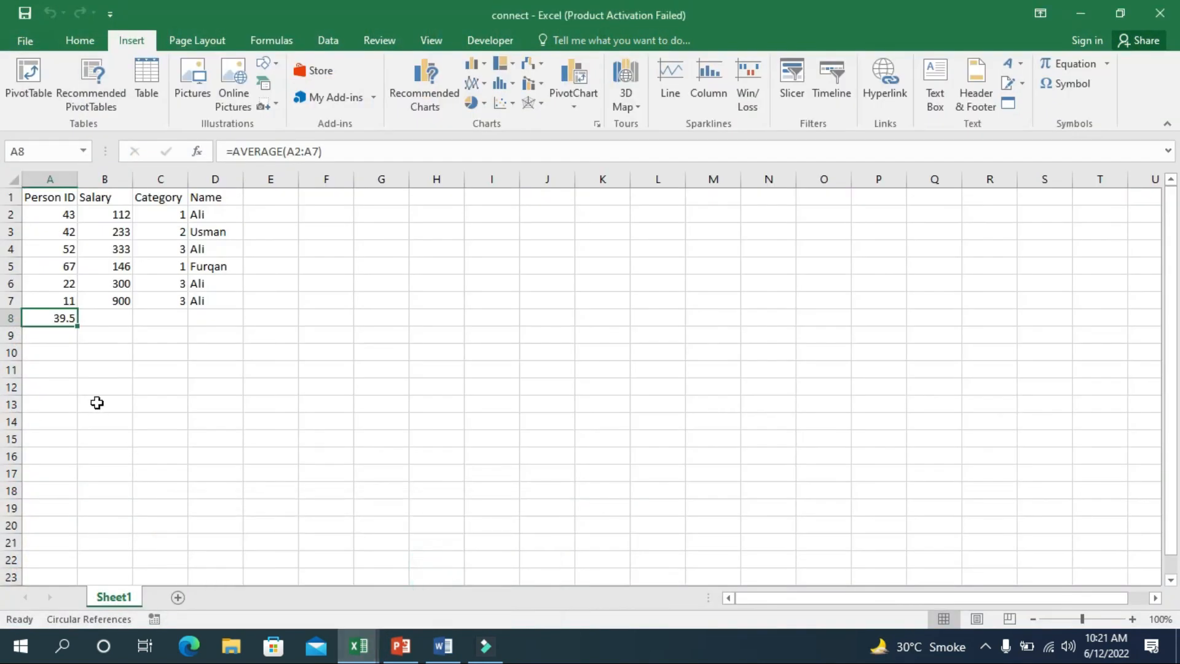
Change Person ID 52 to 522 and update Word's linked table to match
{"action": "left_click", "coordinate": [105, 301]}
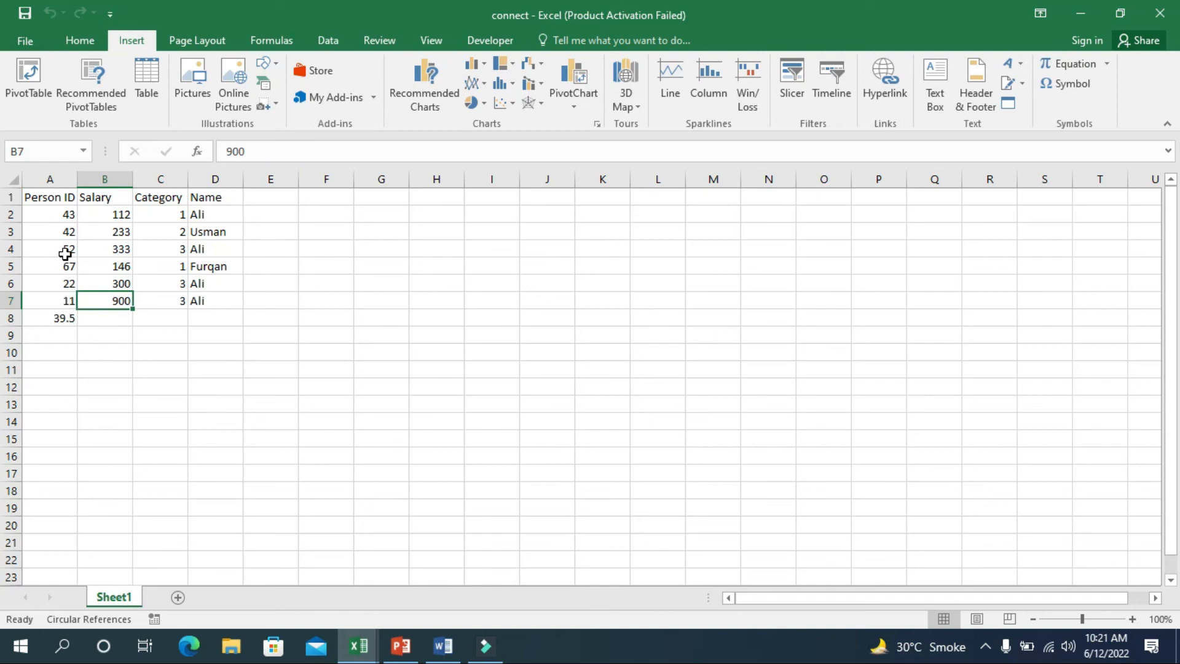
{"action": "left_click", "coordinate": [50, 249]}
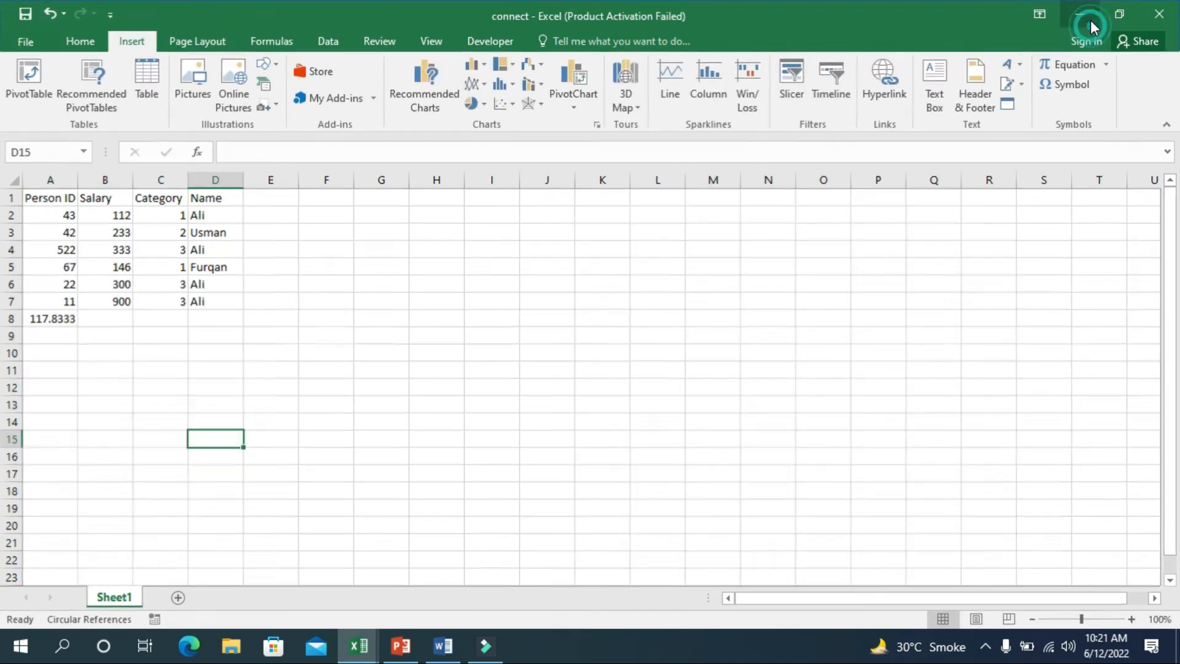
{"action": "left_click", "coordinate": [443, 646]}
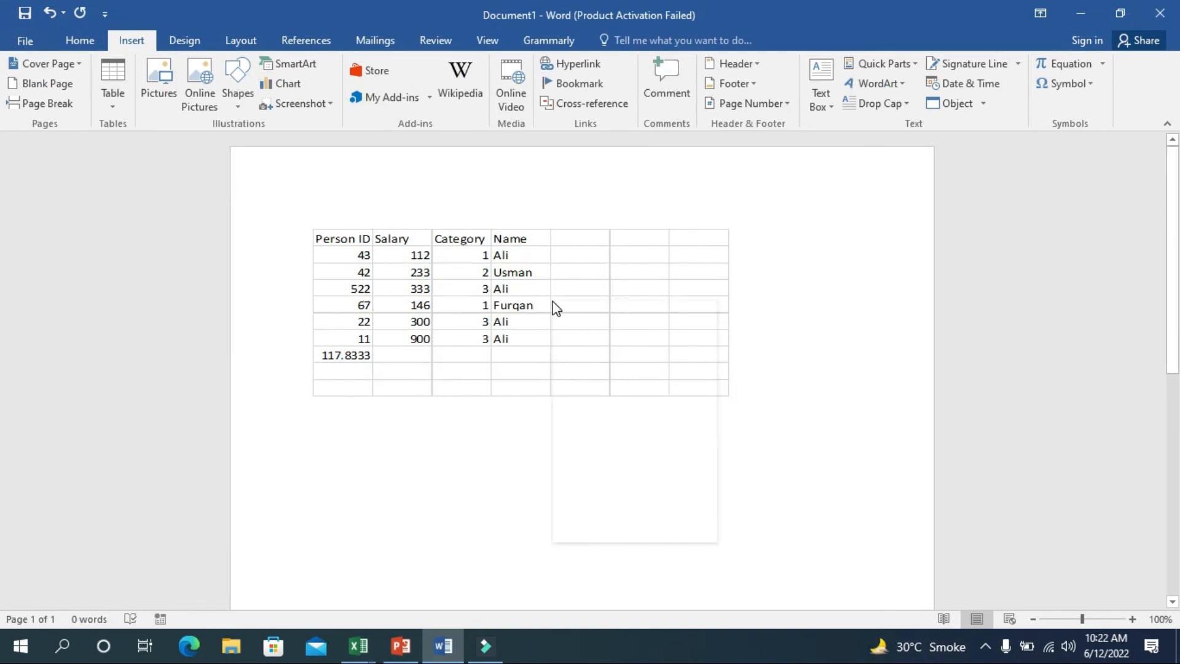
{"action": "right_click", "coordinate": [554, 307]}
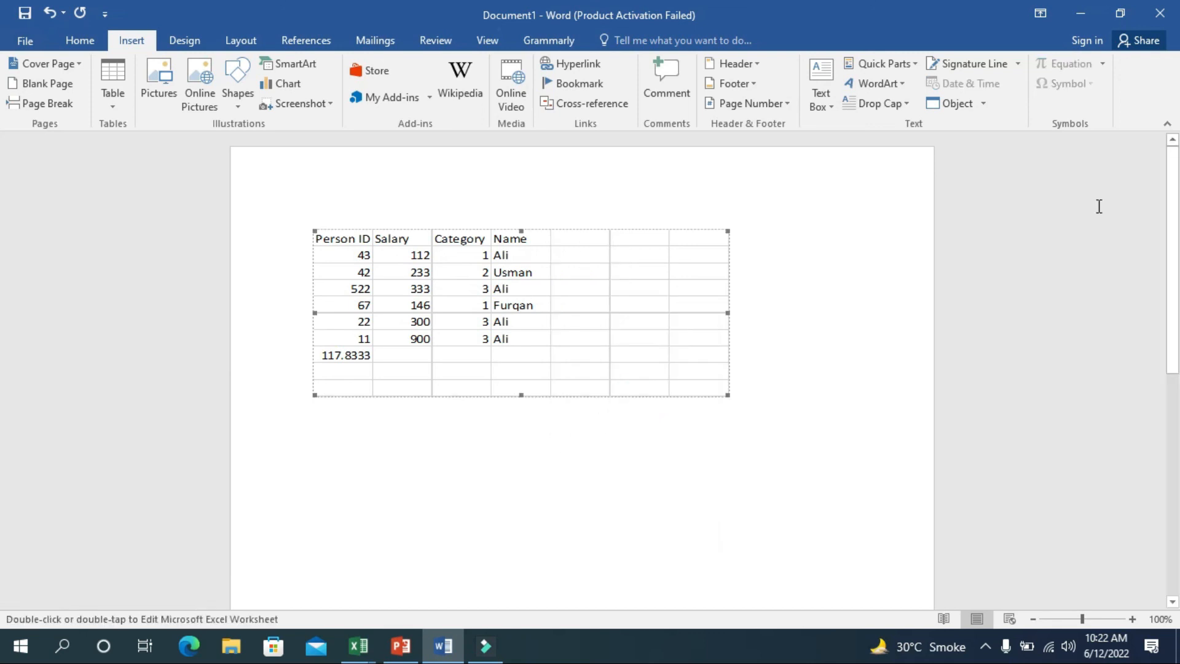
{"action": "left_click", "coordinate": [400, 646]}
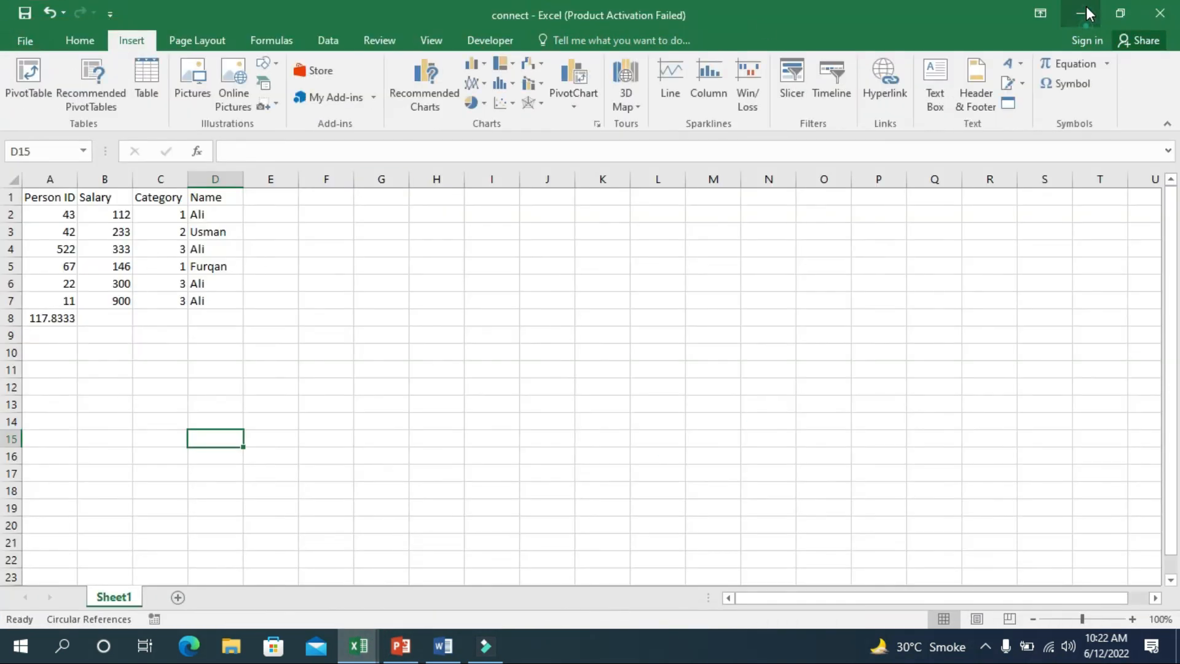
View the AVERAGE Function slide, then return to the connect workbook
{"action": "left_click", "coordinate": [400, 646]}
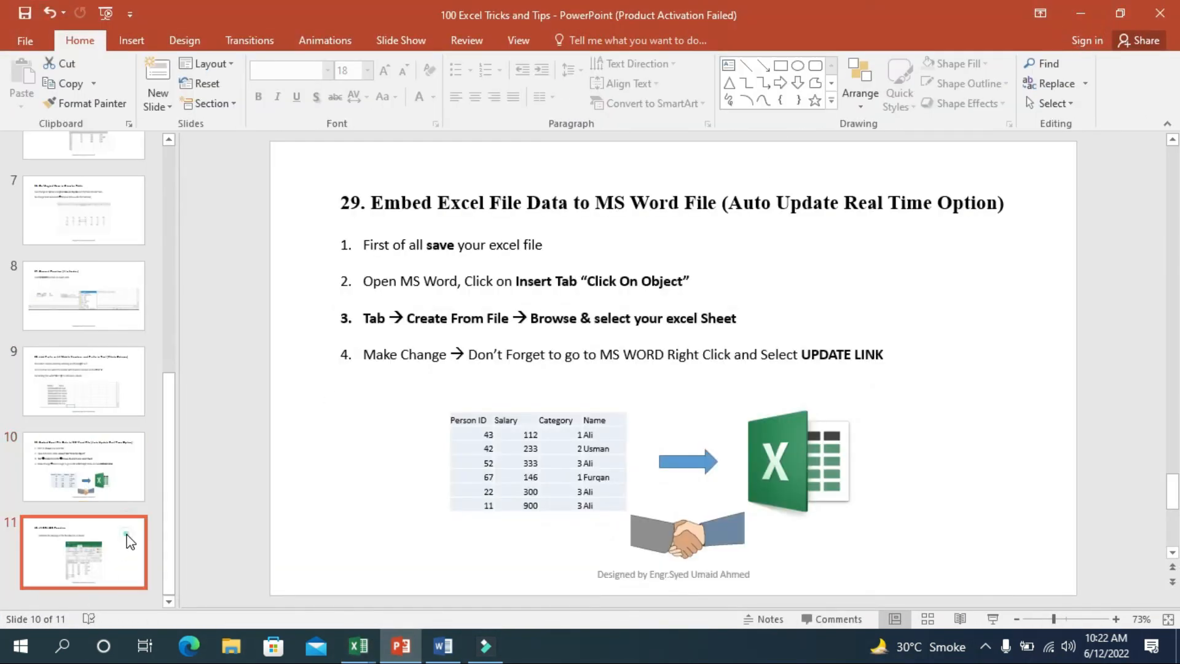
{"action": "left_click", "coordinate": [84, 552]}
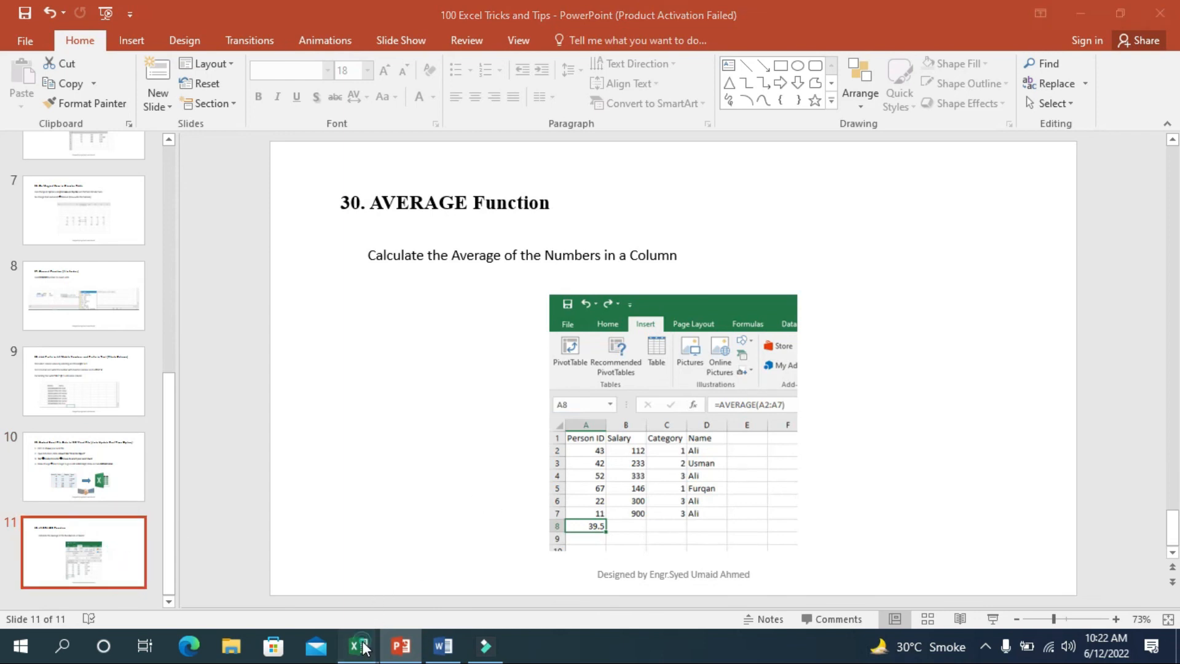
{"action": "left_click", "coordinate": [359, 645]}
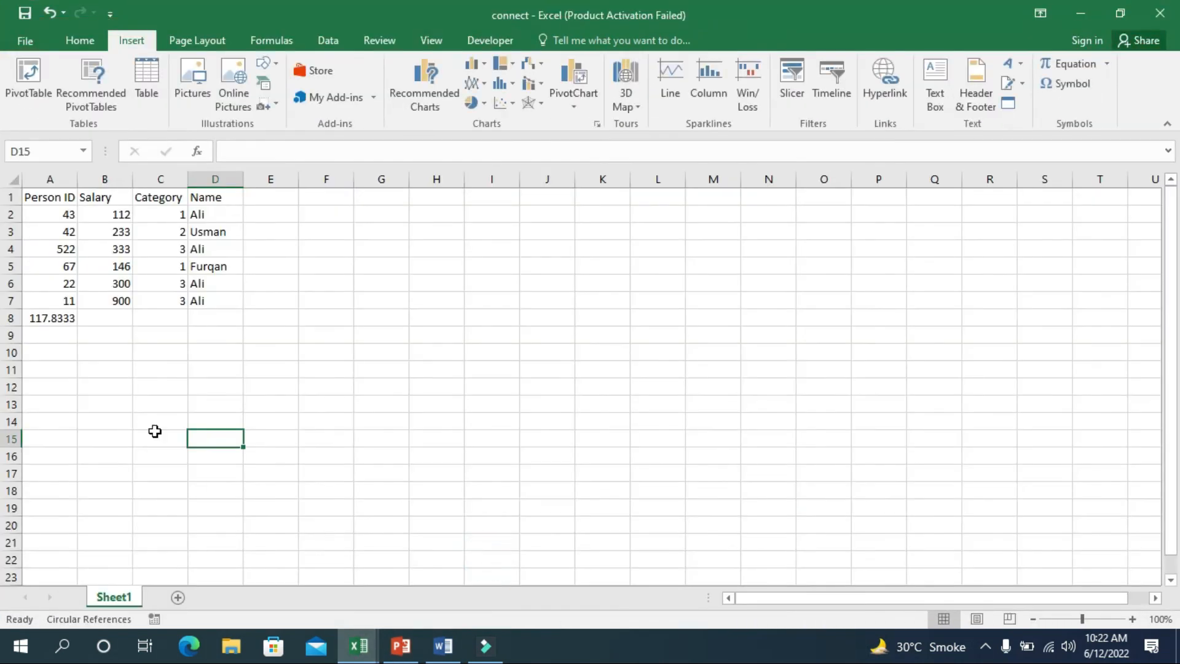
Enter =AVERAGE(B2:B7) in B8 to average the Salary column, giving 337.3333
{"action": "type", "text": "="}
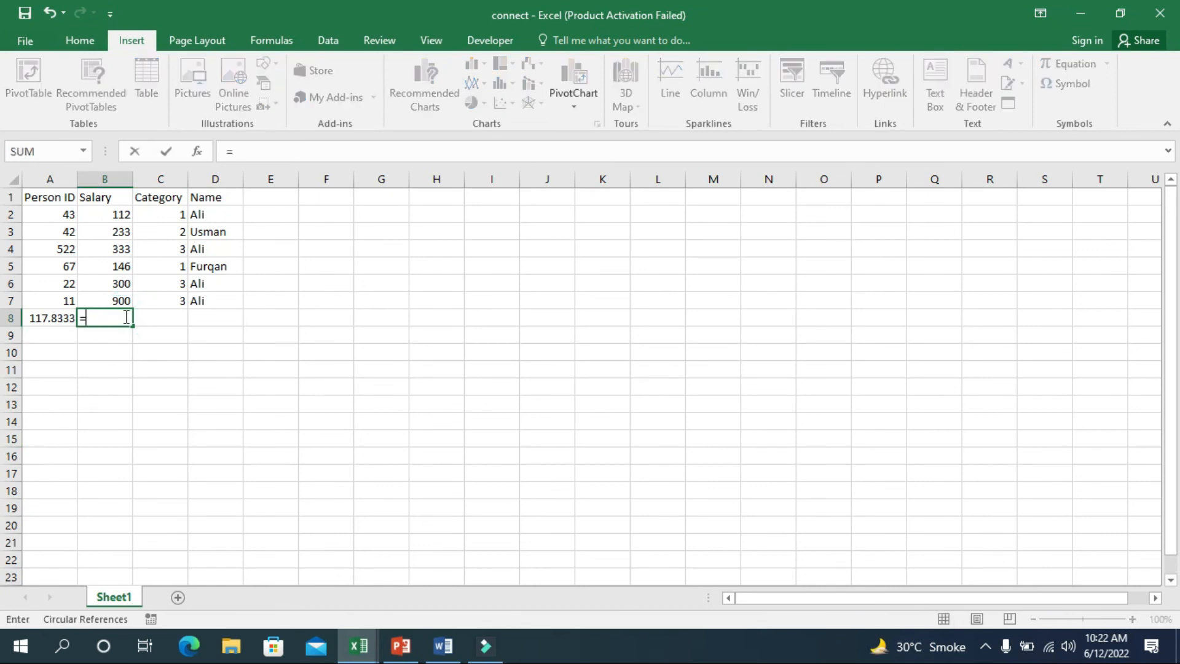
{"action": "type", "text": "AVE"}
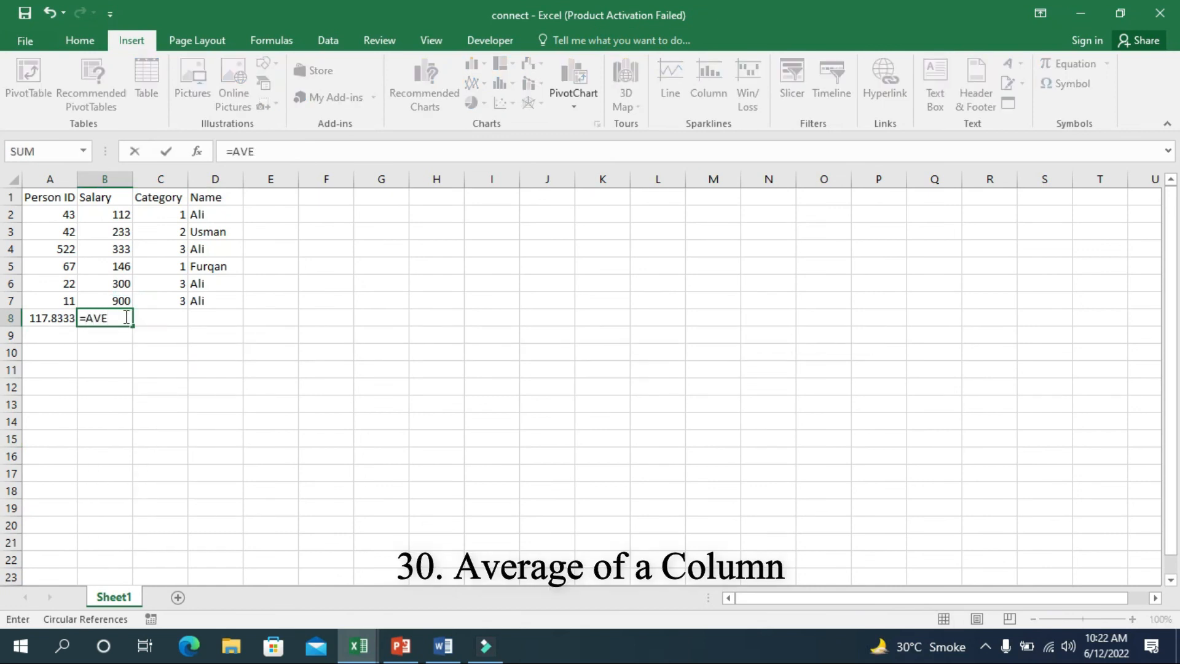
{"action": "type", "text": "RAGE("}
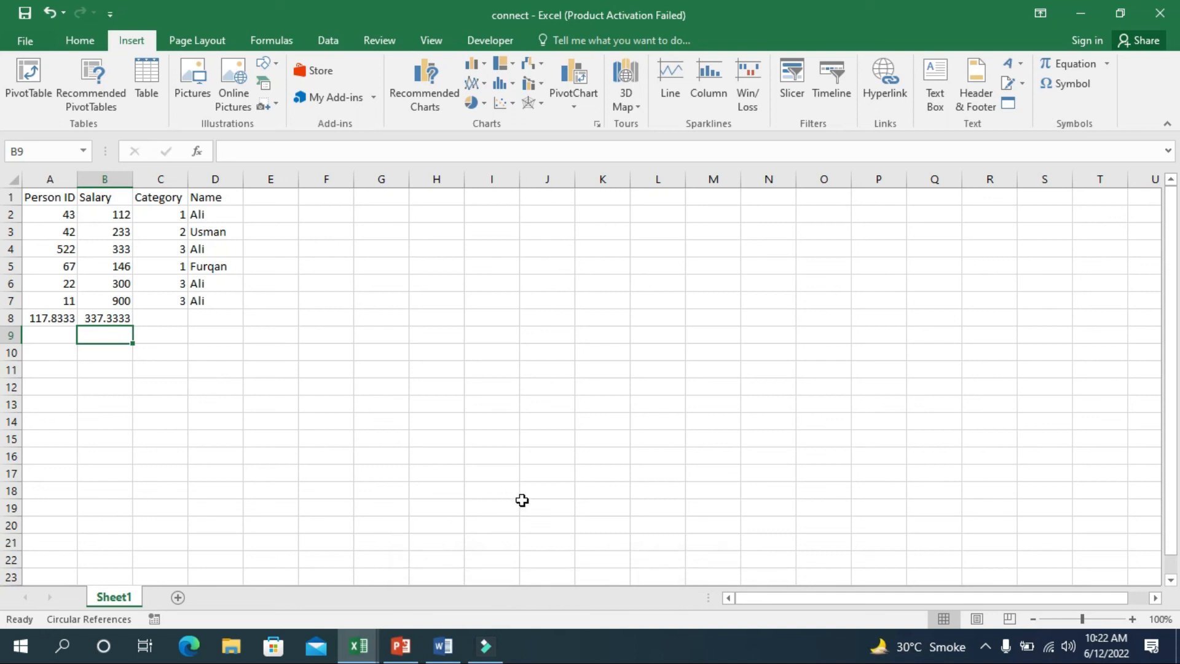
{"action": "mouse_move", "coordinate": [486, 646]}
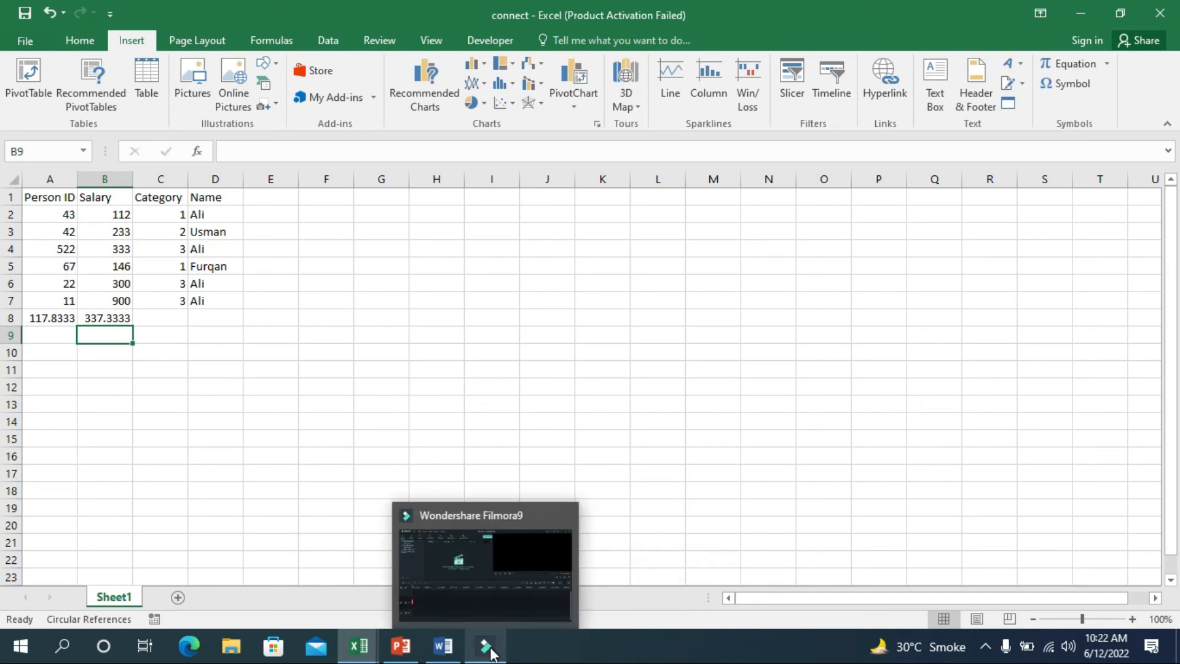